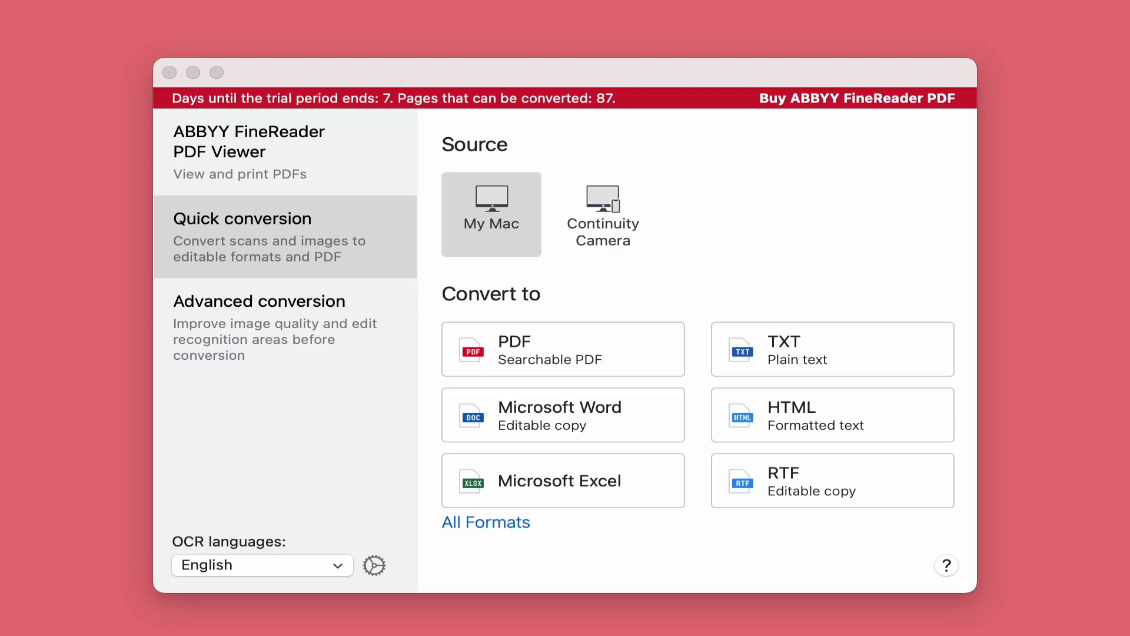
{"action": "mouse_move", "coordinate": [389, 137]}
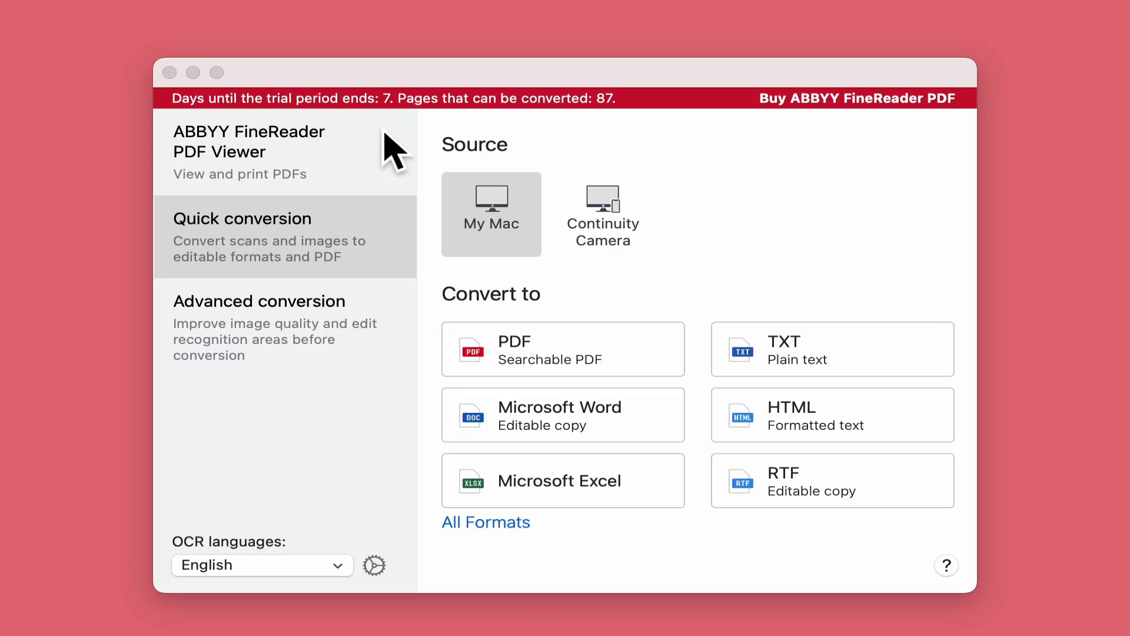
{"action": "mouse_move", "coordinate": [604, 151]}
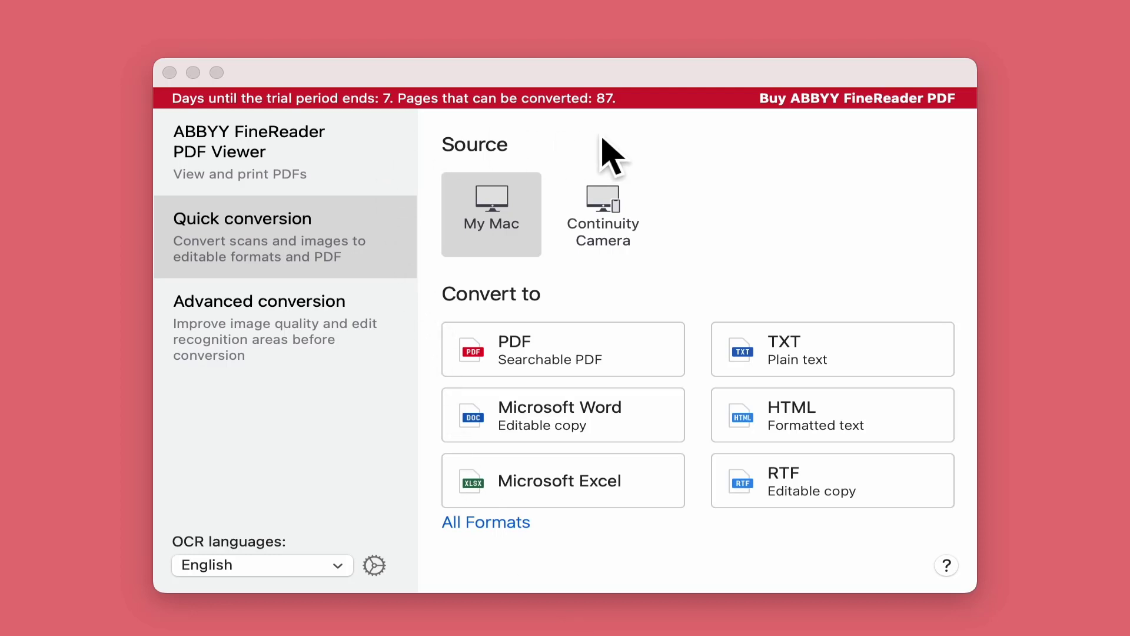
{"action": "mouse_move", "coordinate": [463, 194]}
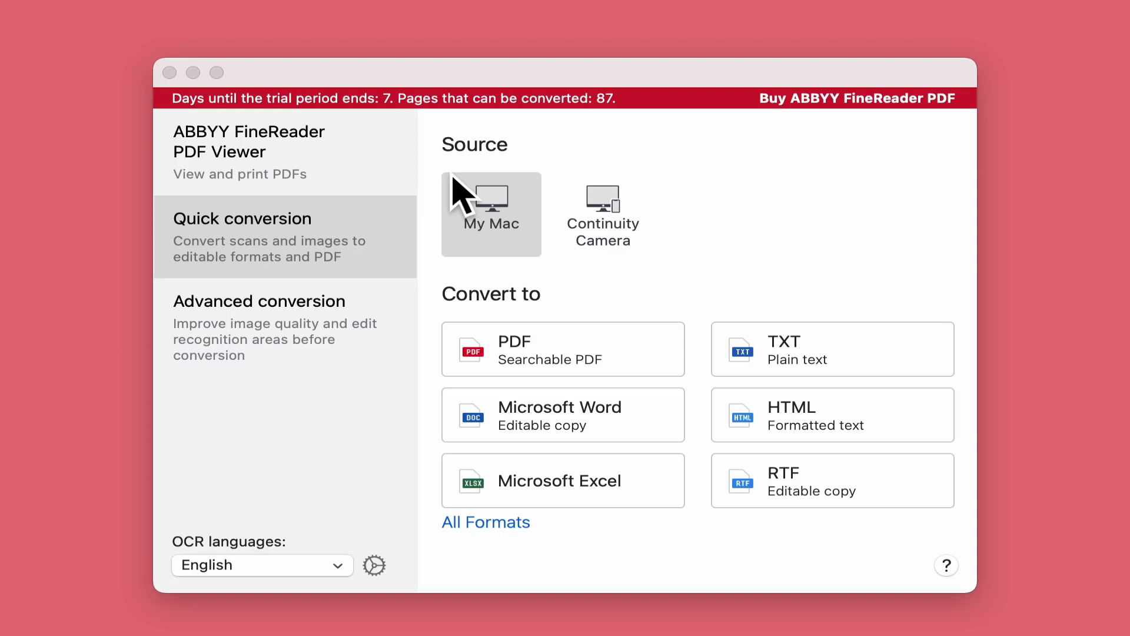
- Browse the PDF Viewer and Quick conversion sections, then land on Advanced conversion
{"action": "left_click", "coordinate": [272, 152]}
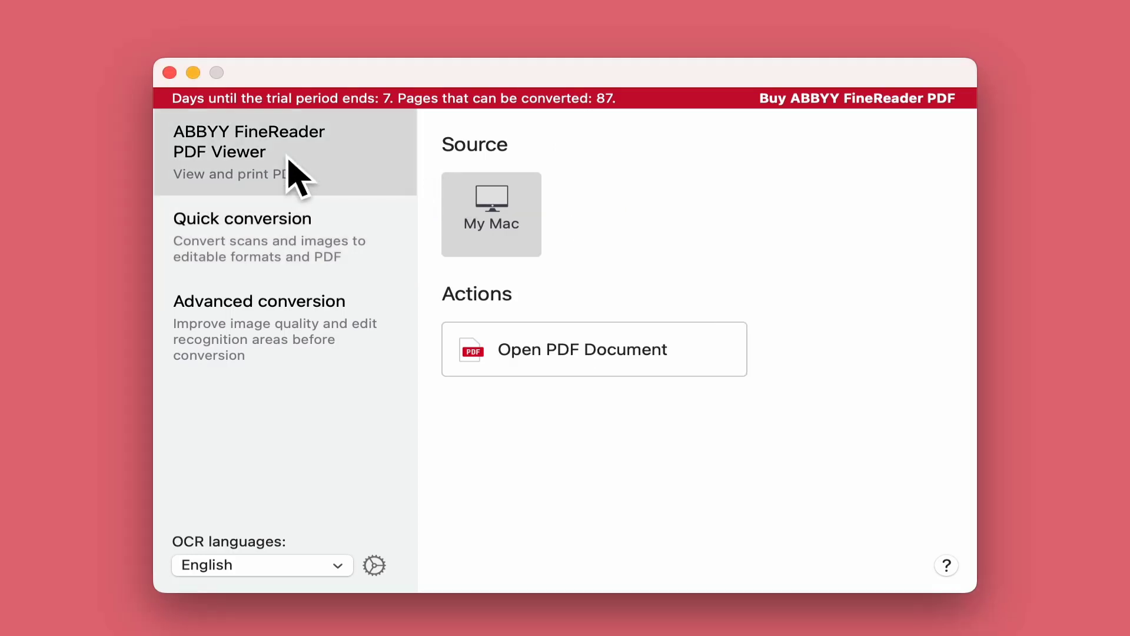
{"action": "left_click", "coordinate": [266, 235]}
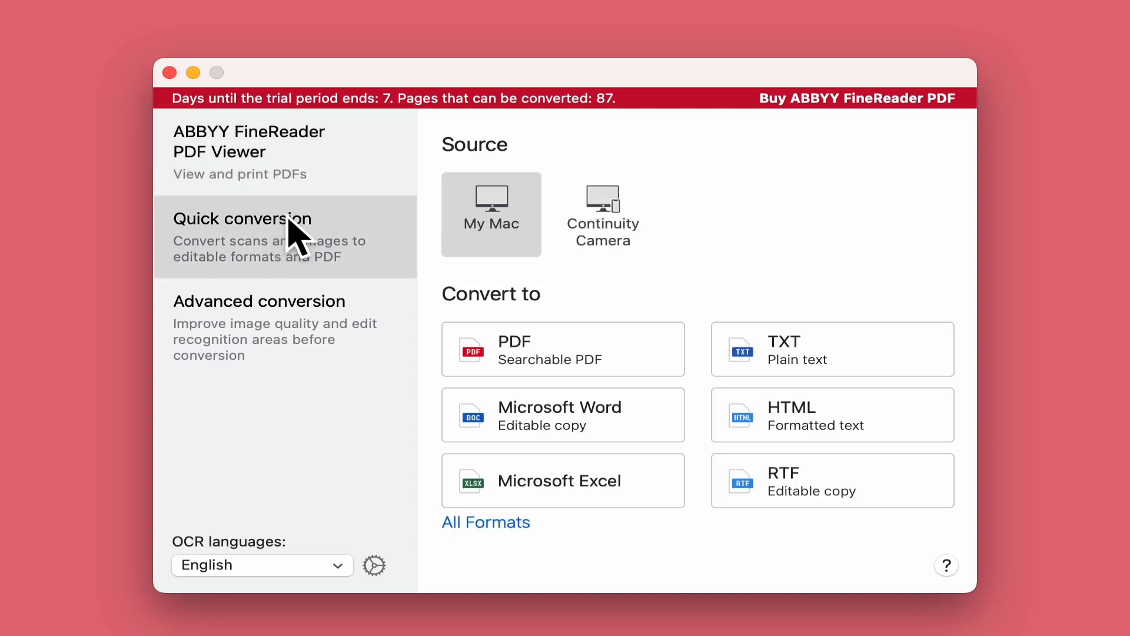
{"action": "left_click", "coordinate": [259, 302]}
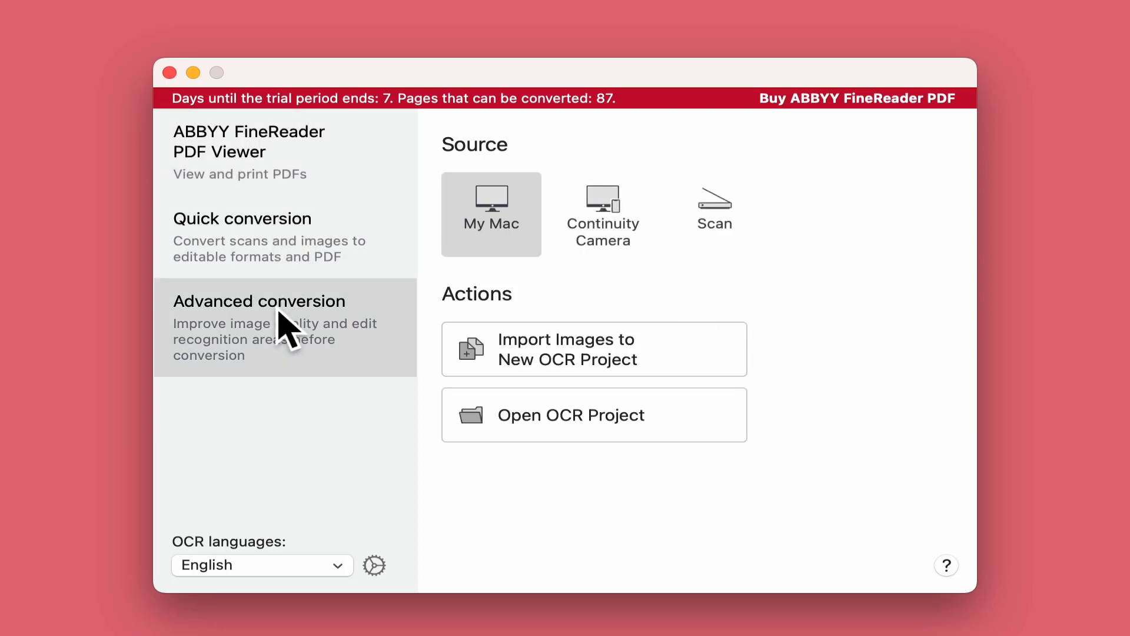
{"action": "left_click", "coordinate": [249, 142]}
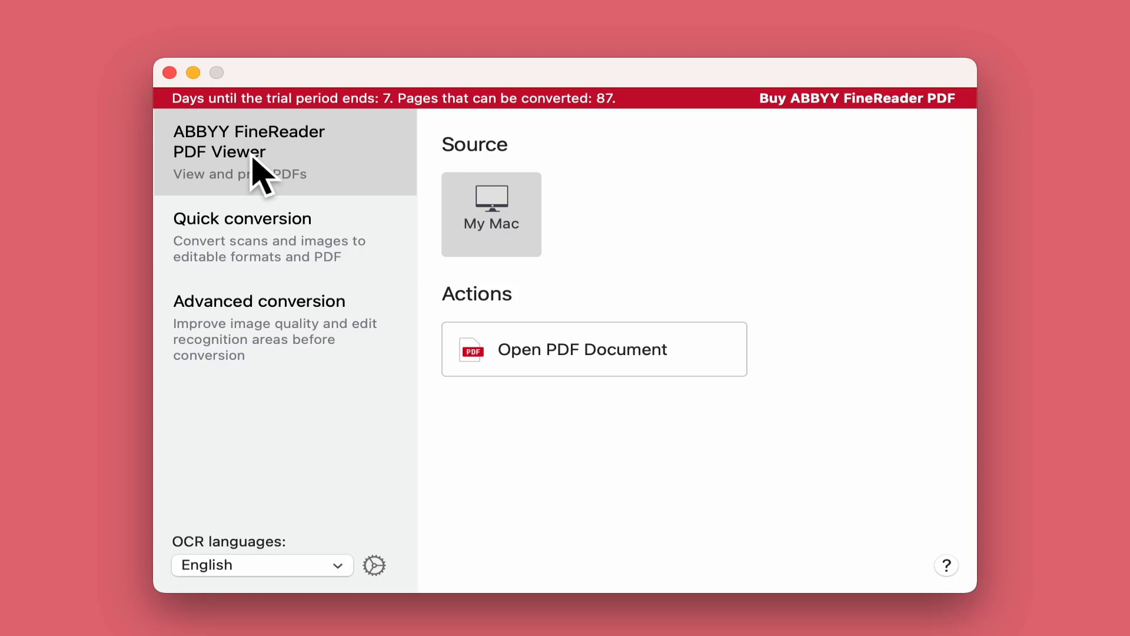
{"action": "left_click", "coordinate": [242, 236]}
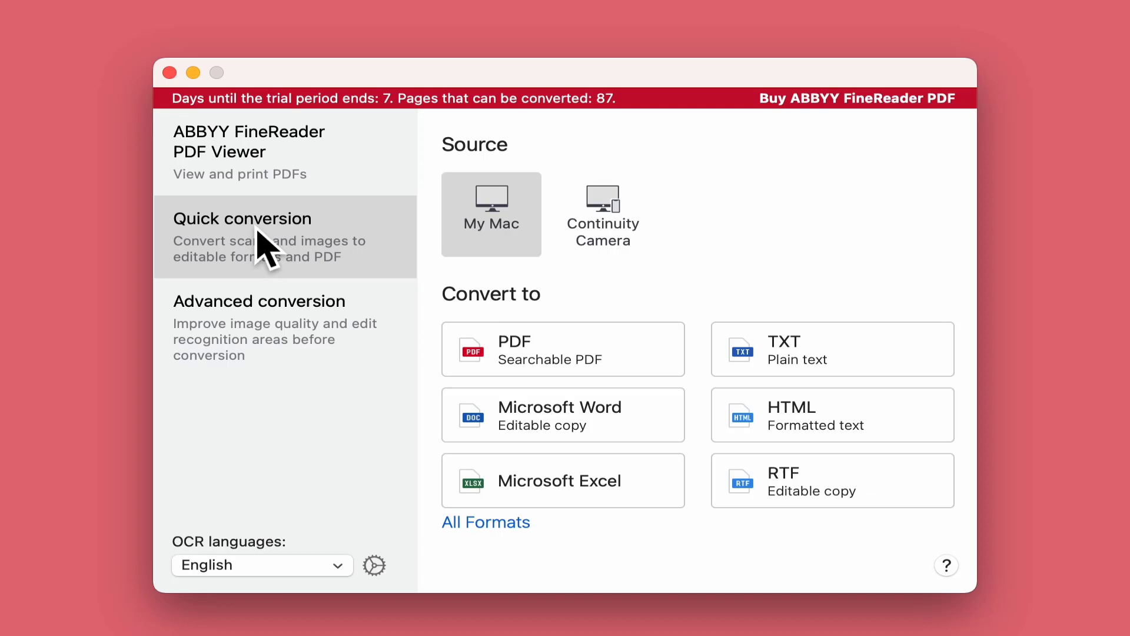
{"action": "mouse_move", "coordinate": [514, 264]}
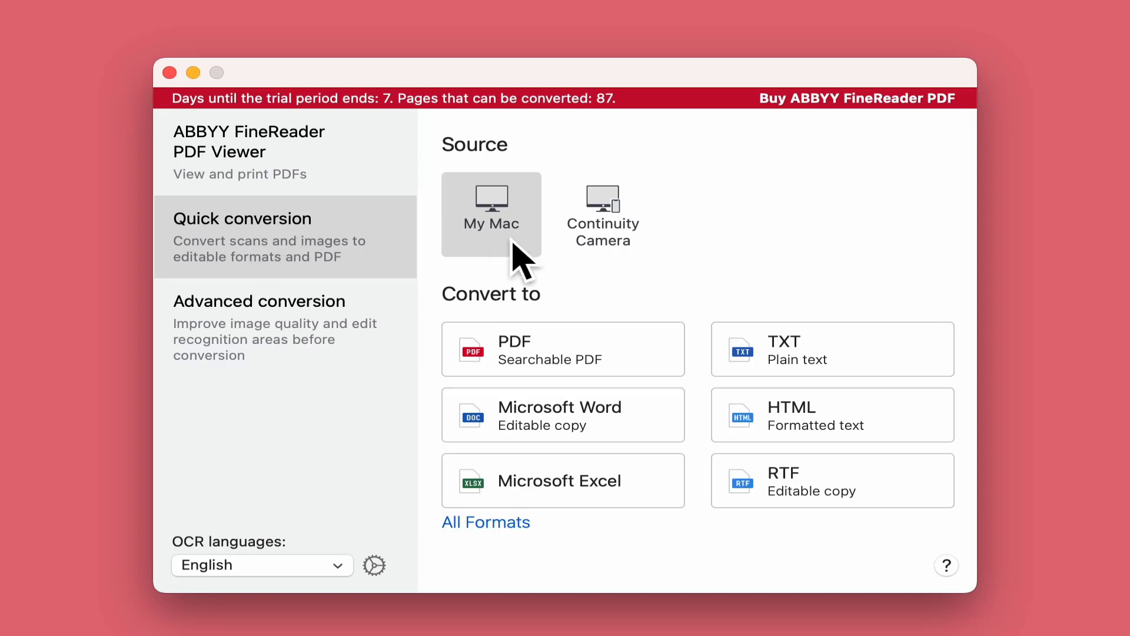
{"action": "mouse_move", "coordinate": [505, 291]}
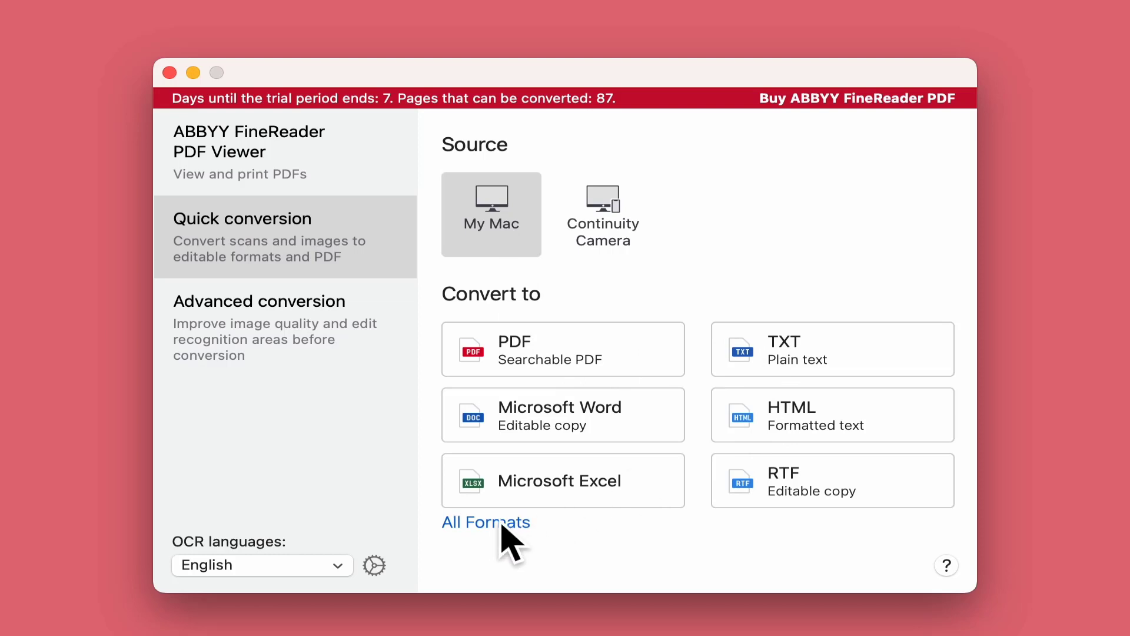
{"action": "mouse_move", "coordinate": [504, 554]}
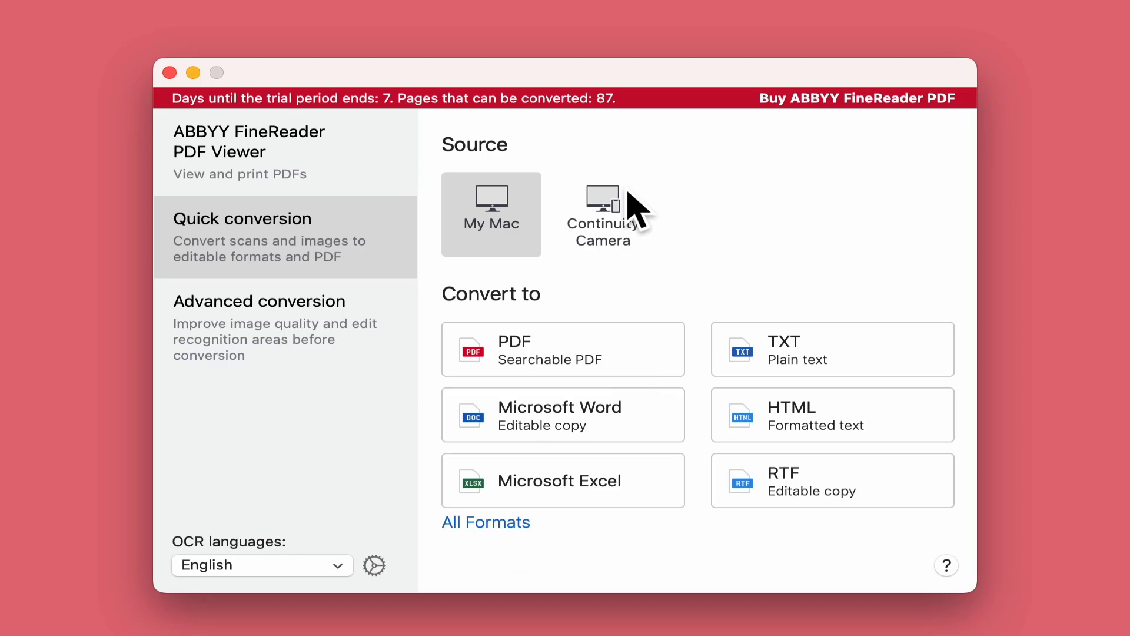
{"action": "mouse_move", "coordinate": [272, 335]}
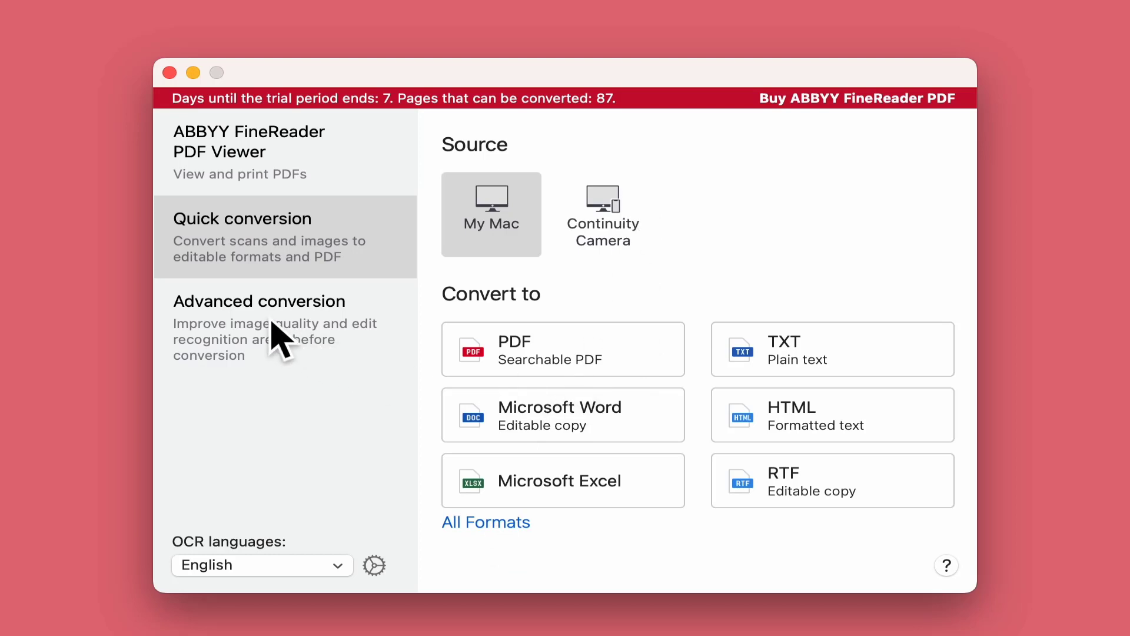
{"action": "left_click", "coordinate": [259, 301]}
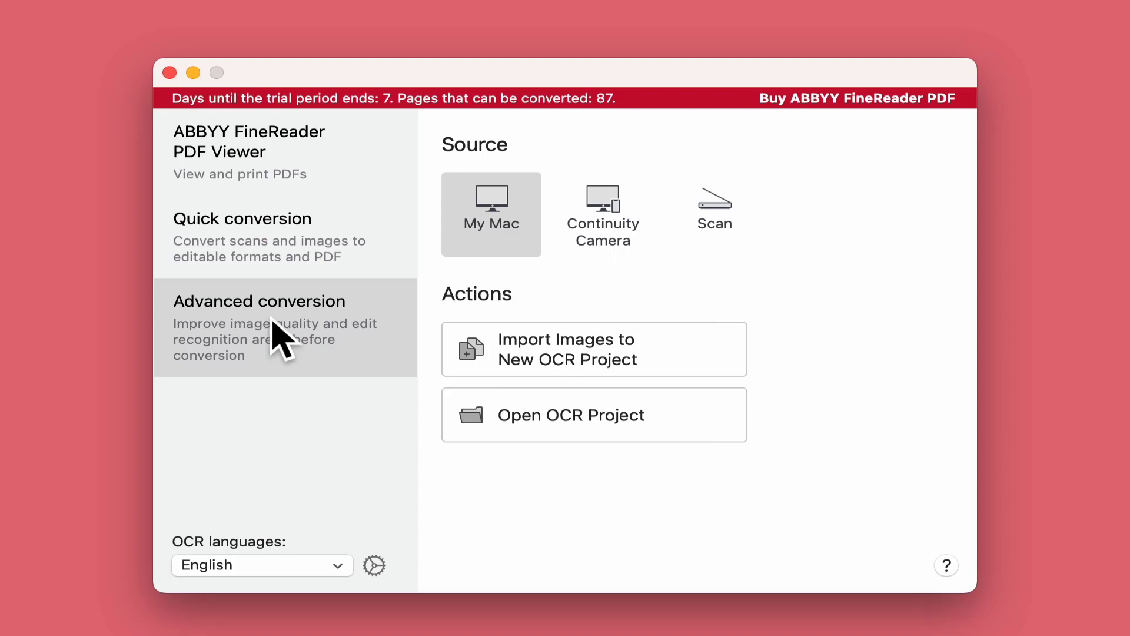
{"action": "mouse_move", "coordinate": [725, 236]}
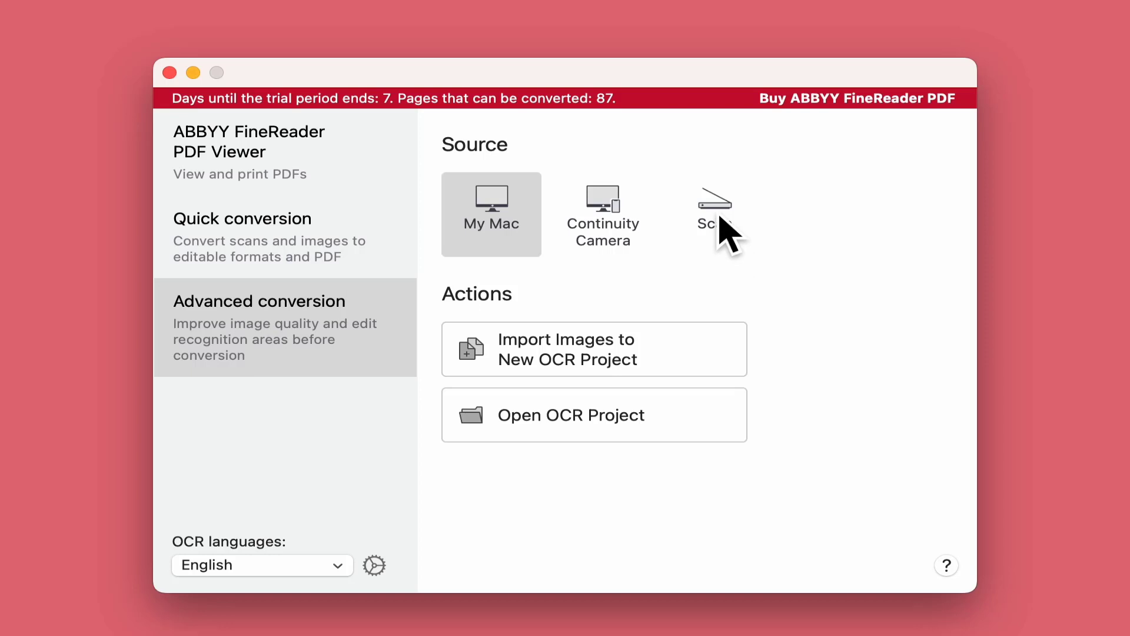
{"action": "mouse_move", "coordinate": [638, 368]}
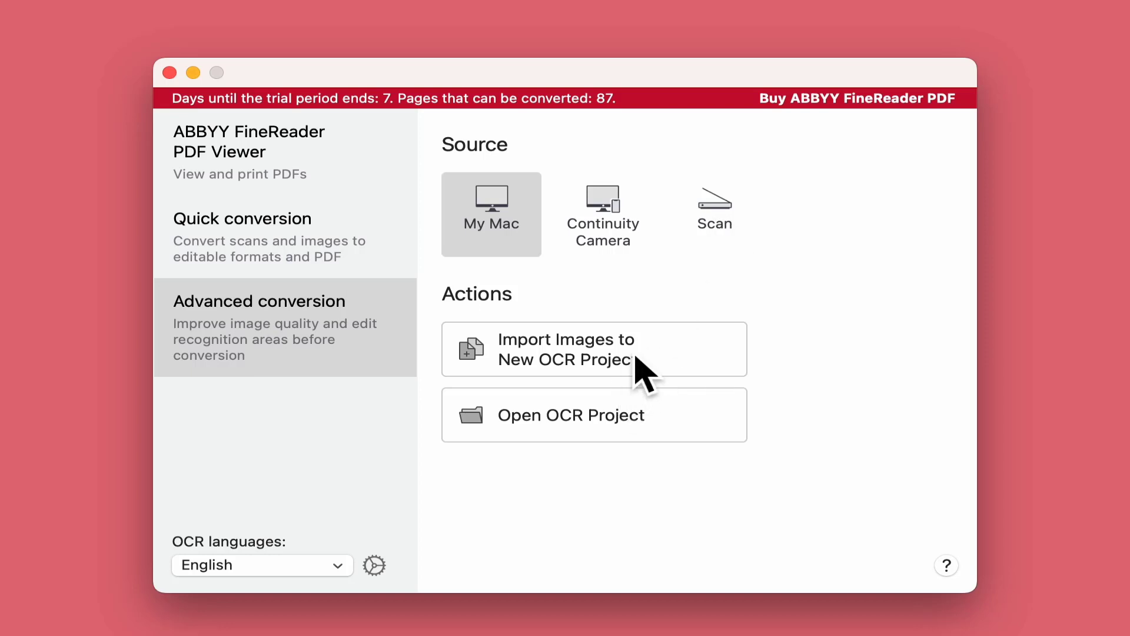
{"action": "mouse_move", "coordinate": [577, 452]}
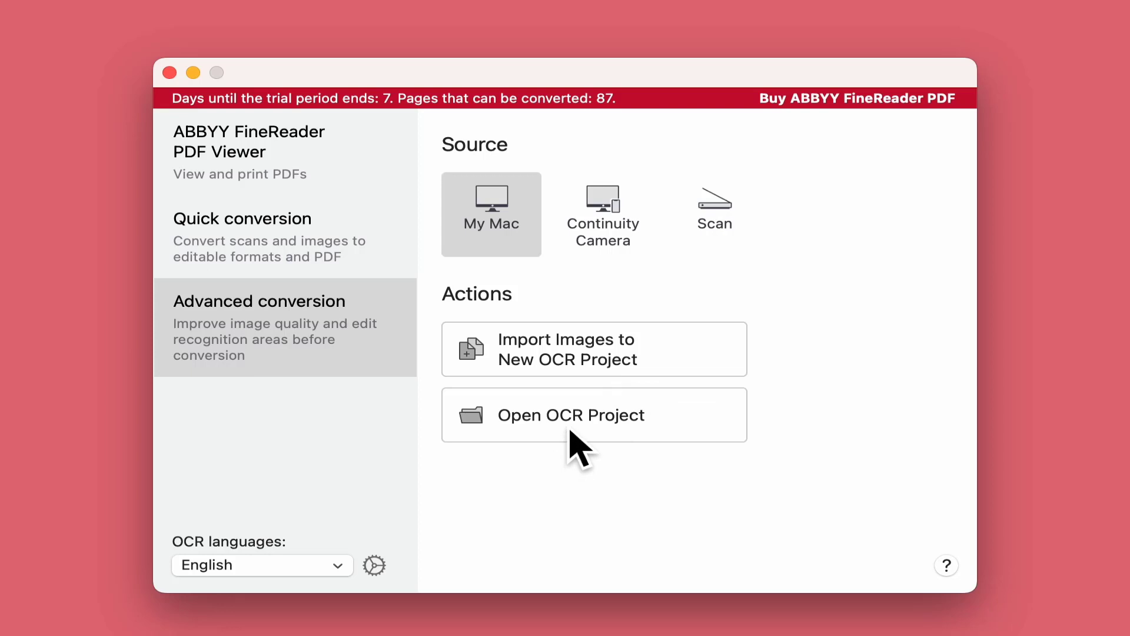
- Open ANDP__How_Good_Can_it_Get.pdf from Downloads in the PDF Viewer
{"action": "left_click", "coordinate": [248, 152]}
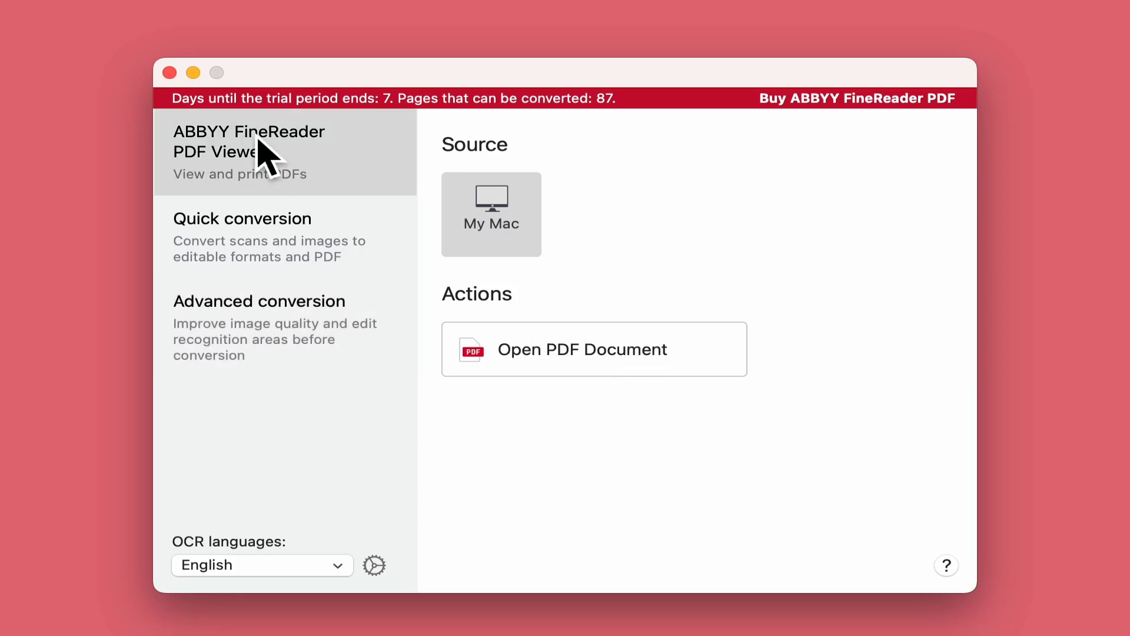
{"action": "mouse_move", "coordinate": [511, 223]}
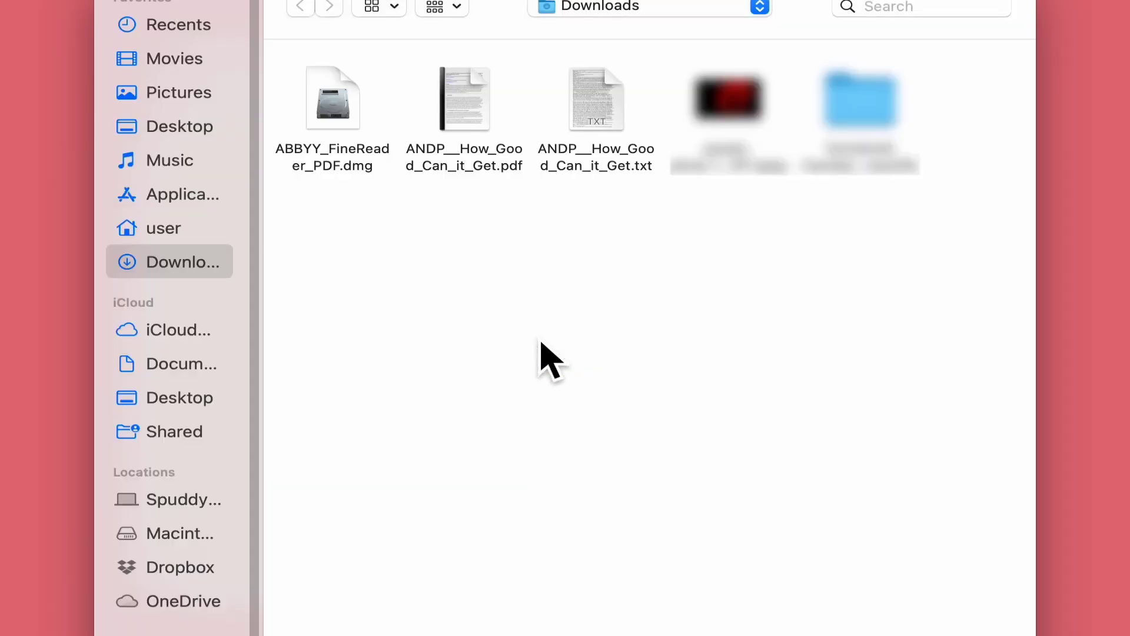
{"action": "left_click", "coordinate": [464, 99]}
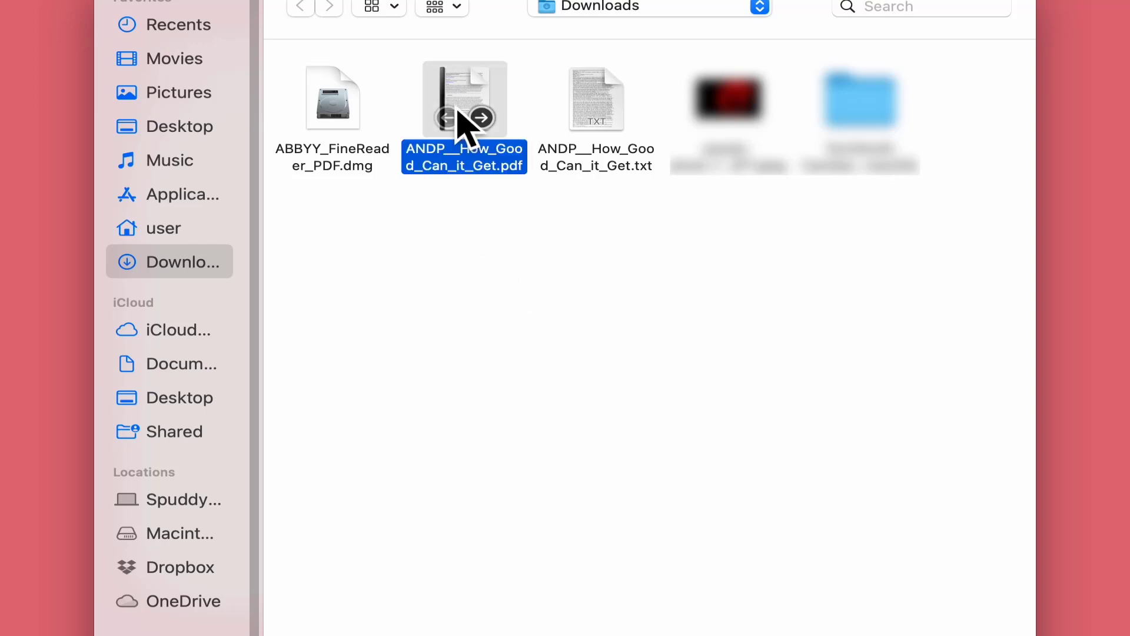
{"action": "double_click", "coordinate": [464, 99]}
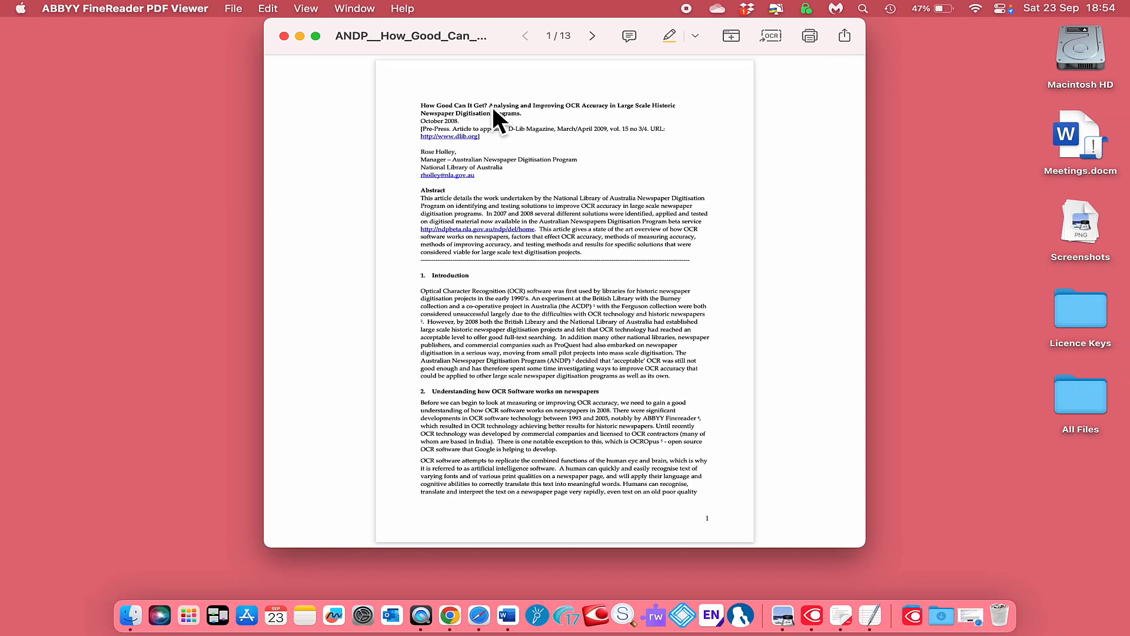
- Highlight the date, pre-press note, author and manager lines with the orange highlighter
{"action": "left_click", "coordinate": [591, 35]}
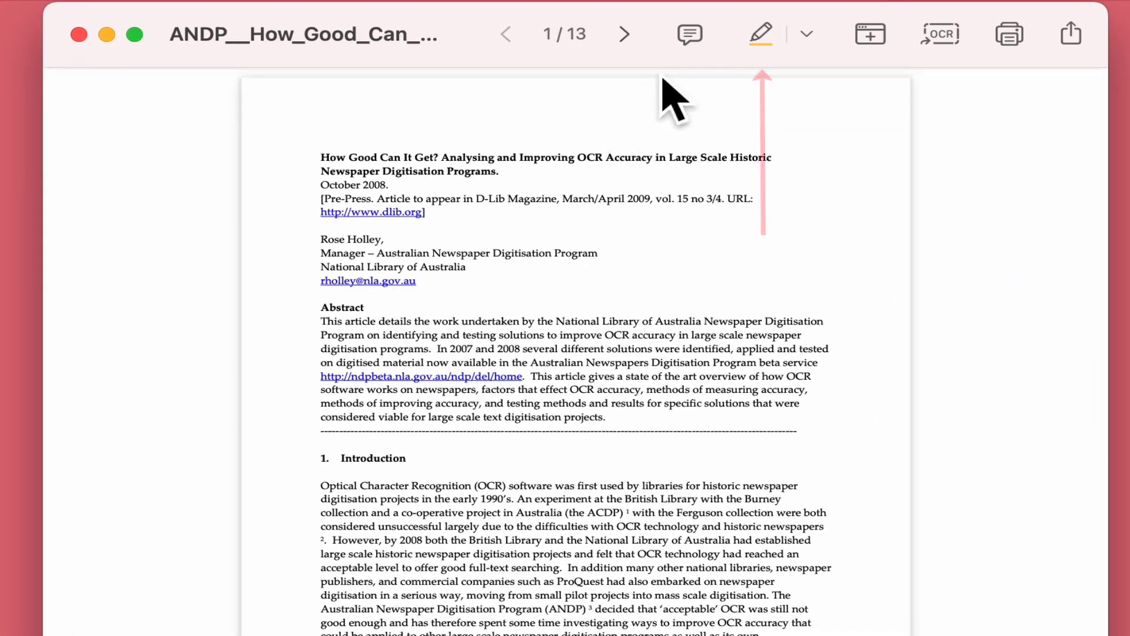
{"action": "left_click", "coordinate": [761, 33]}
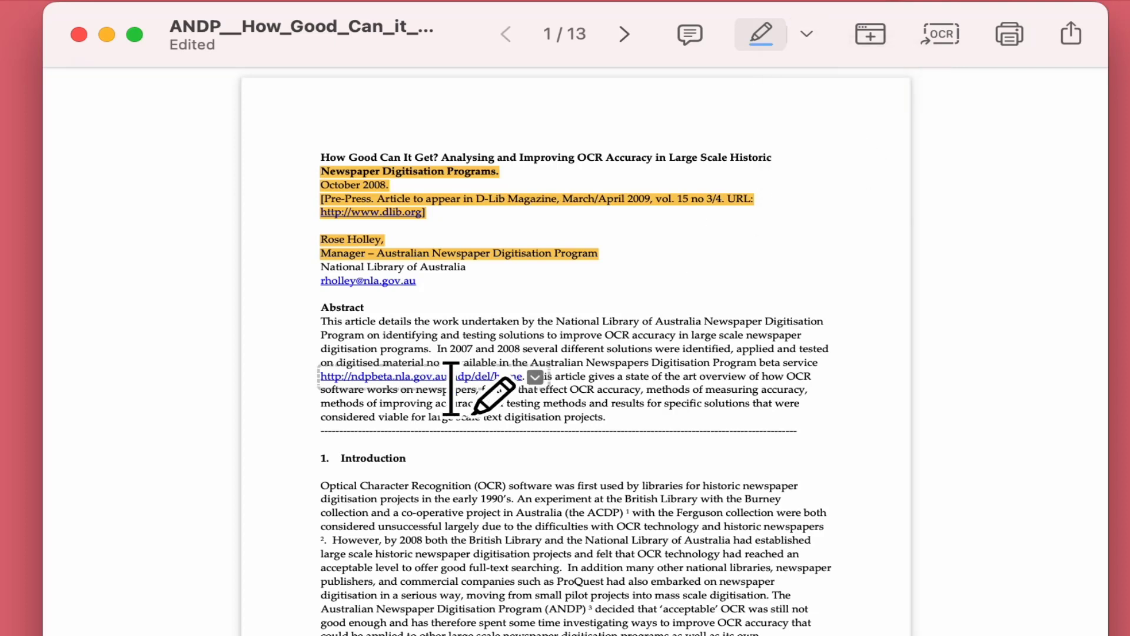
{"action": "double_click", "coordinate": [341, 307]}
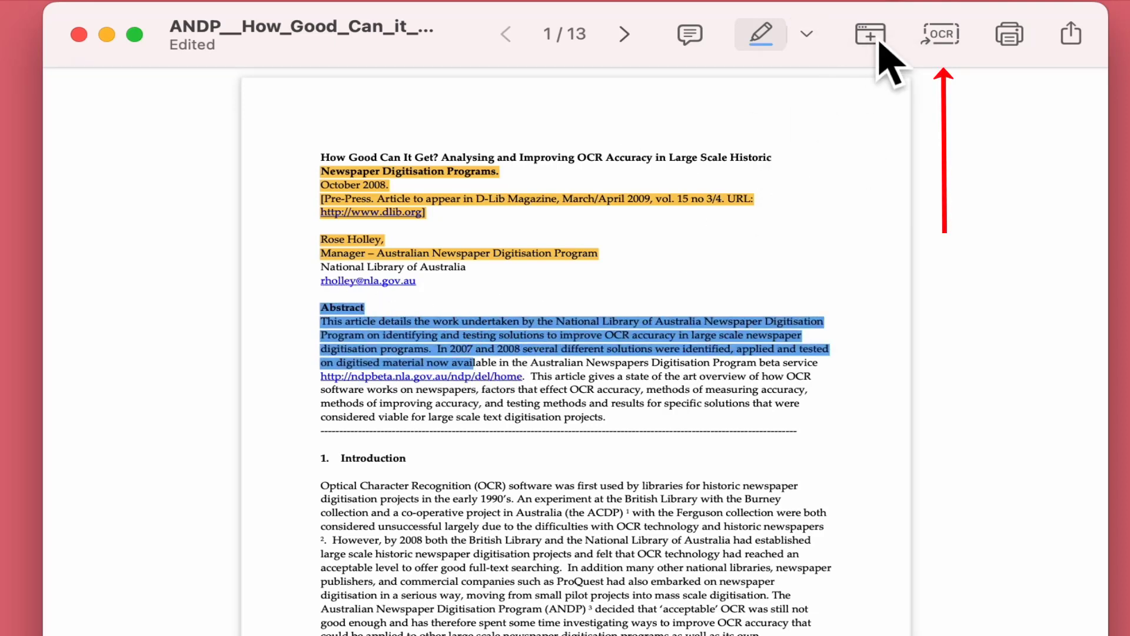
{"action": "mouse_move", "coordinate": [944, 35]}
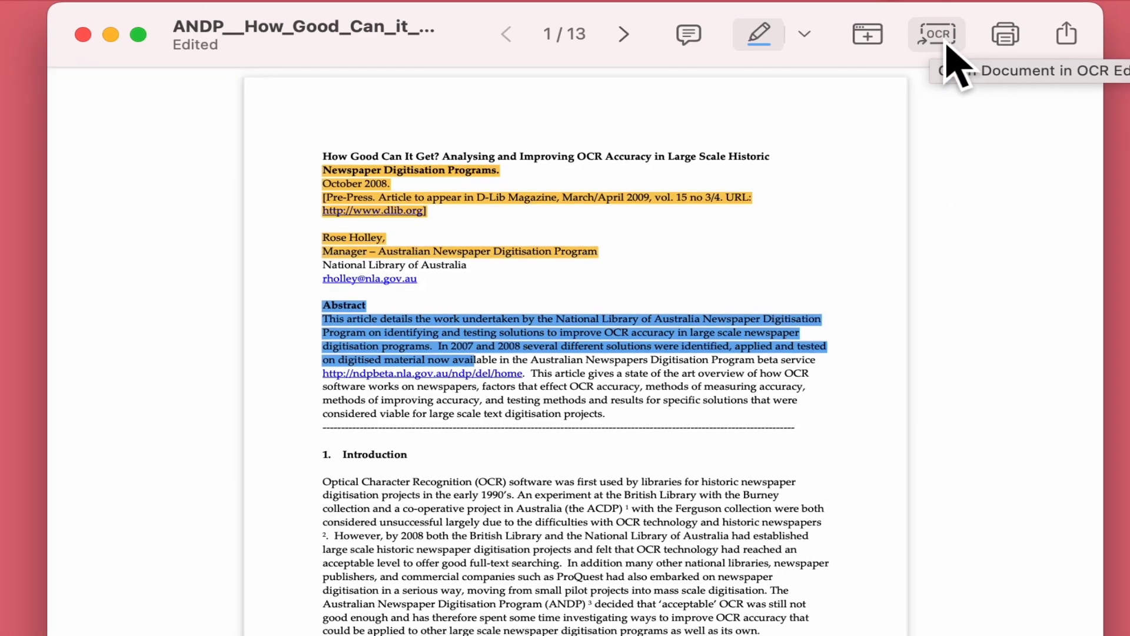
{"action": "left_click", "coordinate": [935, 33]}
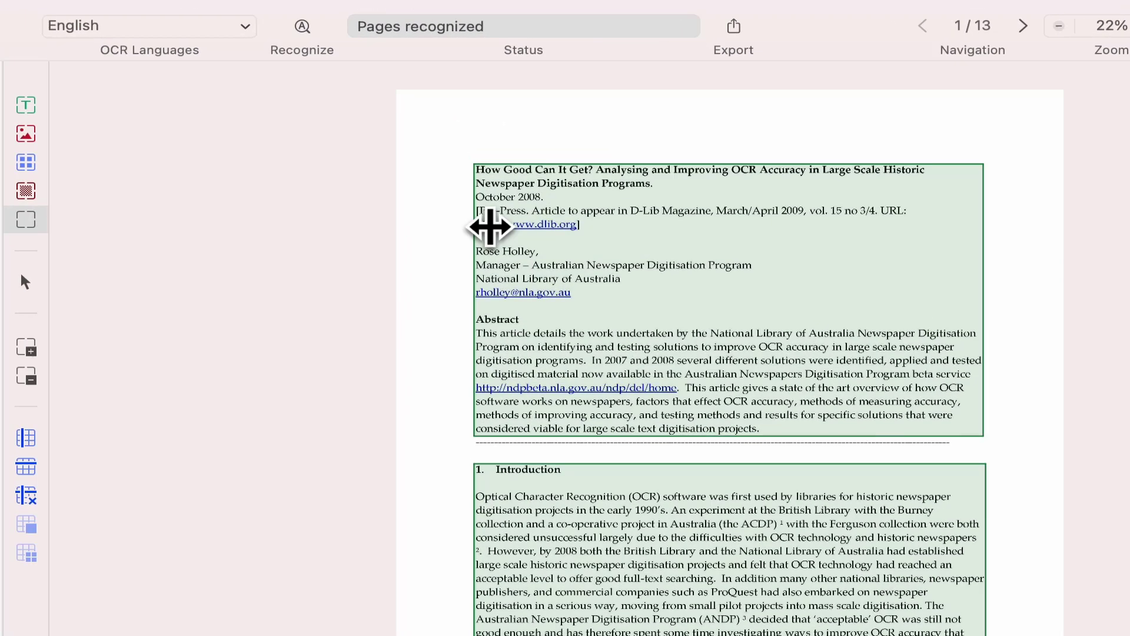
{"action": "mouse_move", "coordinate": [57, 152]}
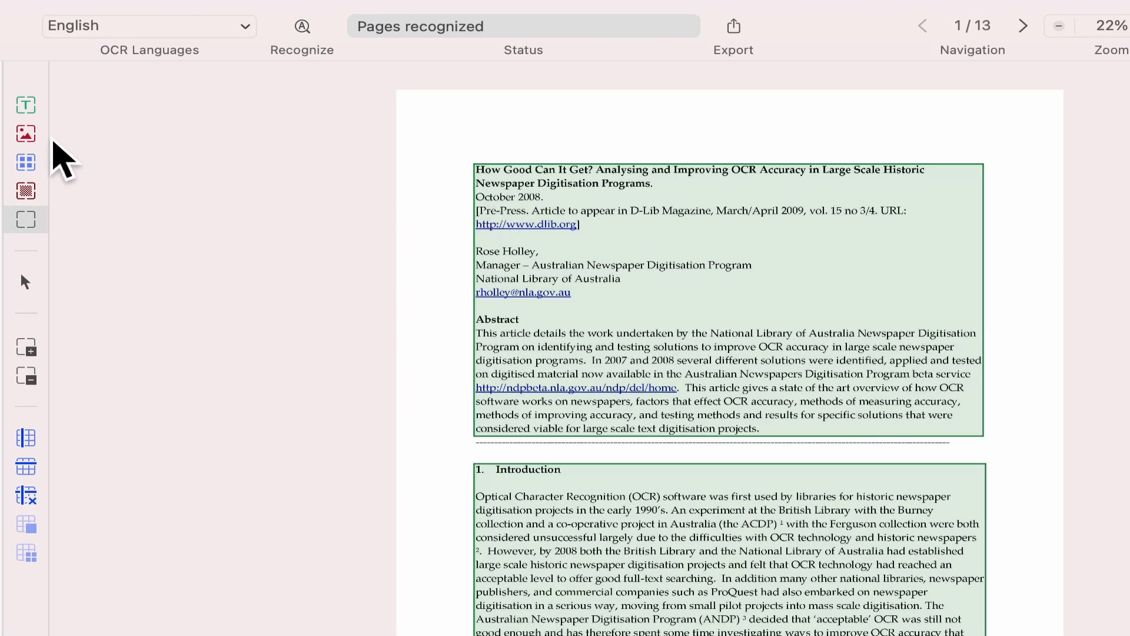
{"action": "mouse_move", "coordinate": [26, 104]}
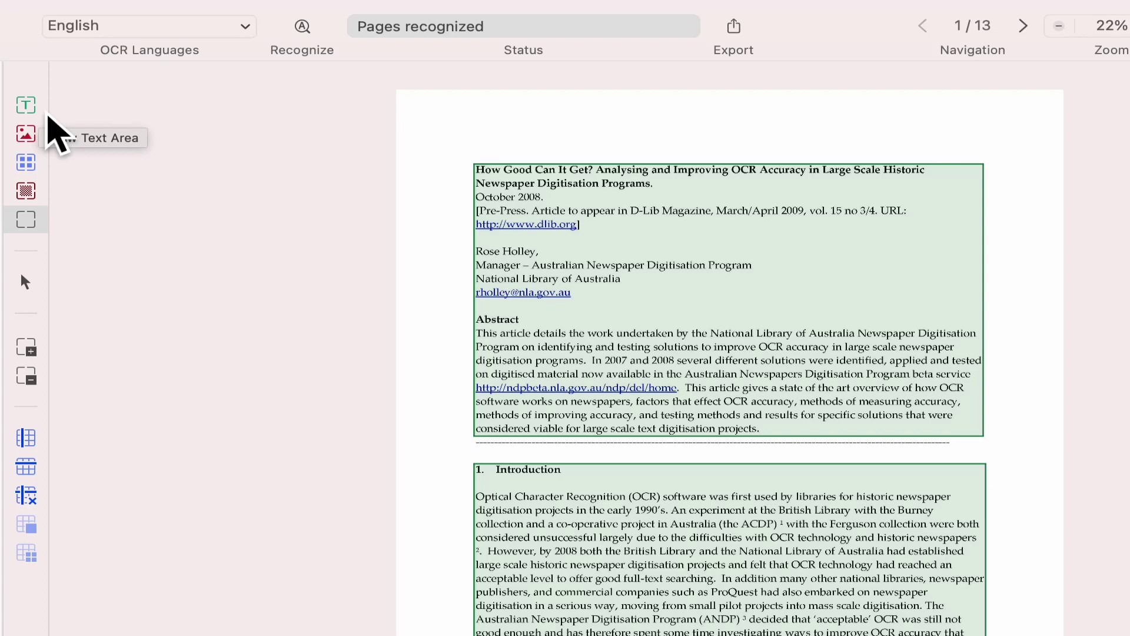
{"action": "mouse_move", "coordinate": [26, 132]}
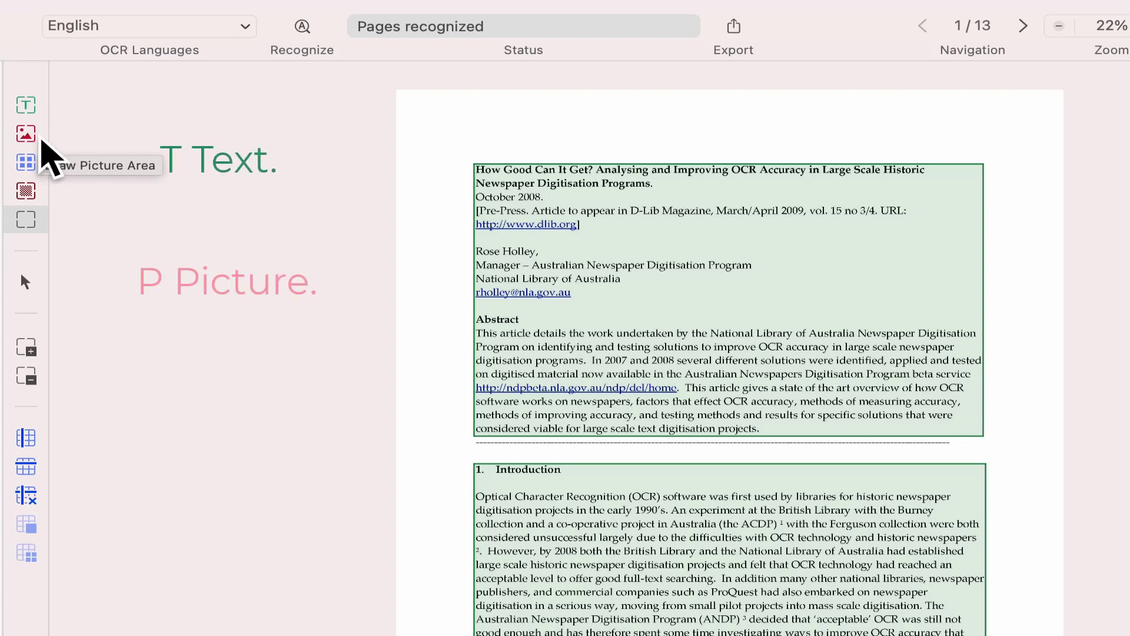
{"action": "mouse_move", "coordinate": [24, 161]}
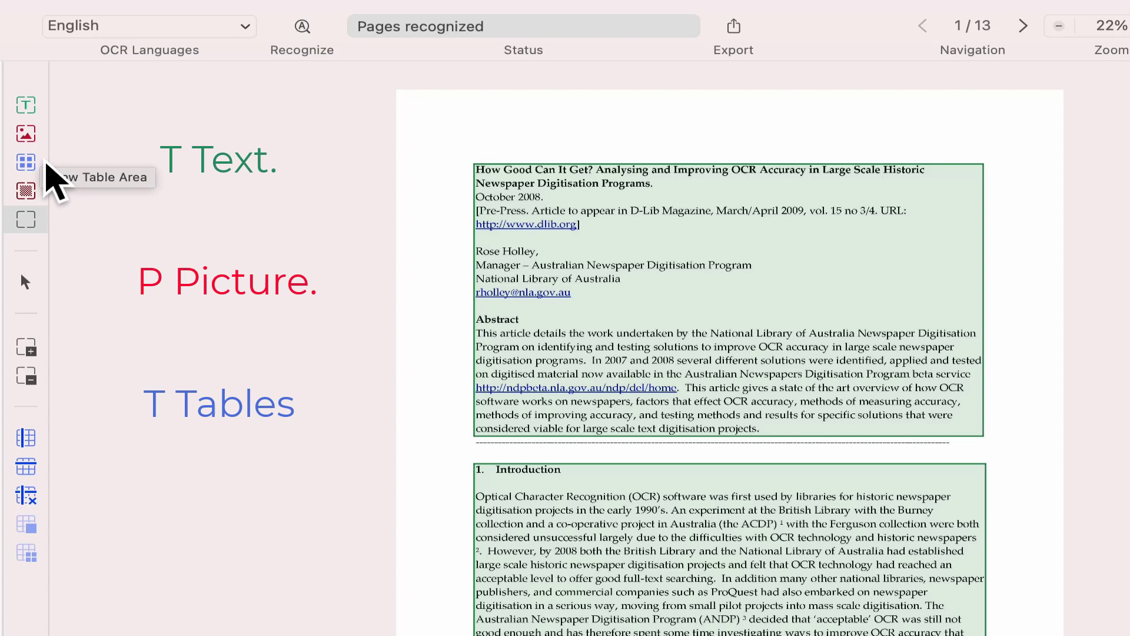
{"action": "mouse_move", "coordinate": [25, 190]}
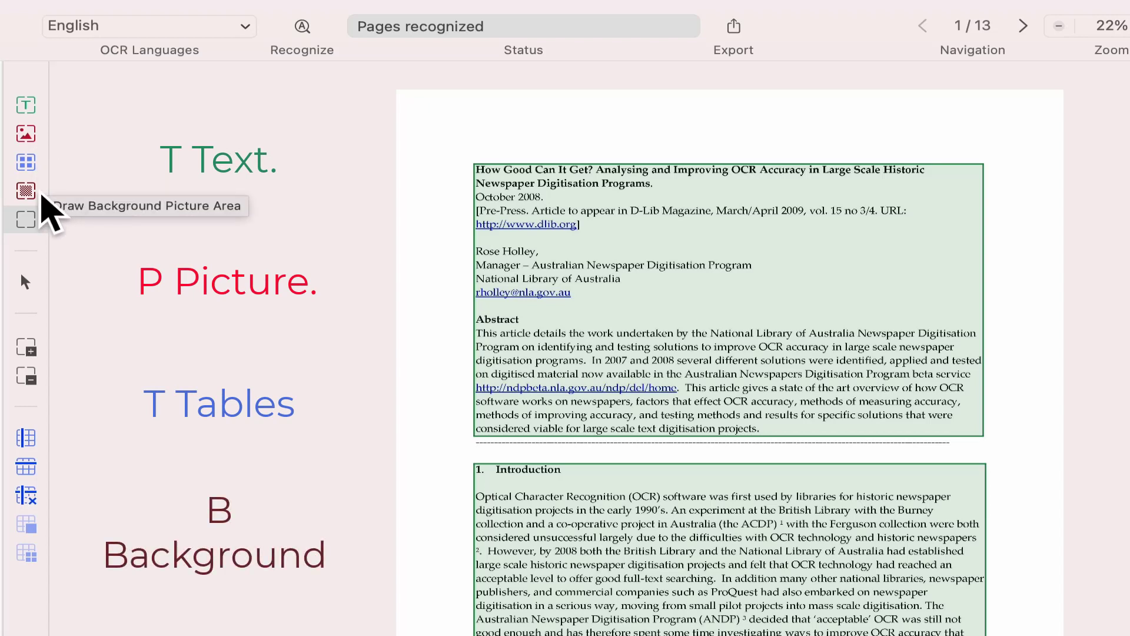
{"action": "mouse_move", "coordinate": [26, 219]}
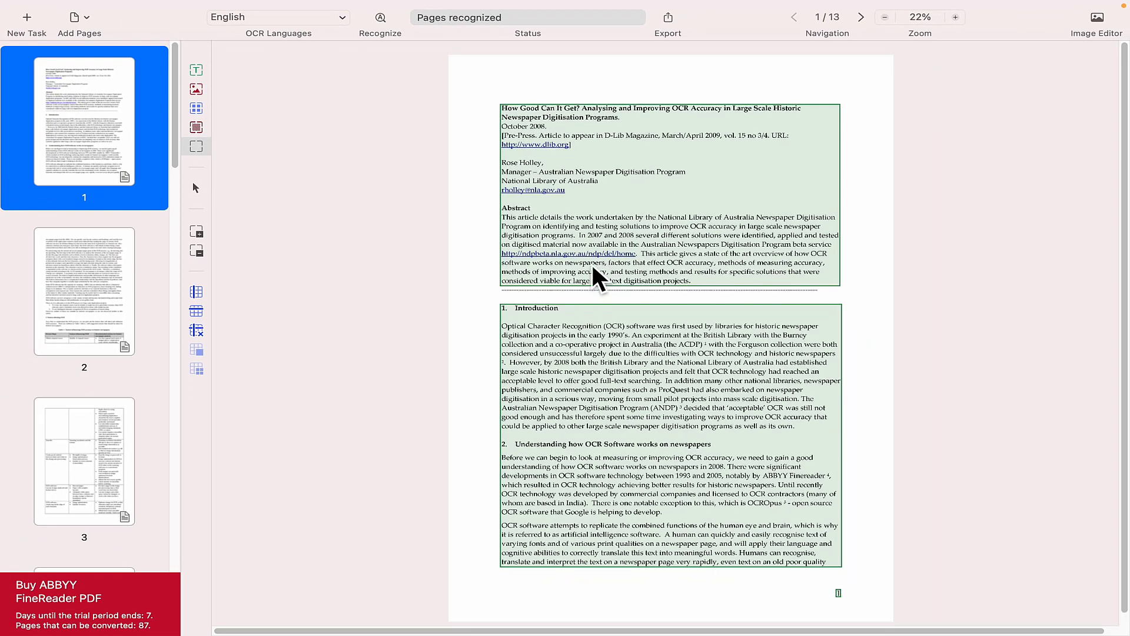
- Review the recognized areas on pages 2, 3, 6 and 7 via the thumbnails
{"action": "left_click", "coordinate": [85, 292]}
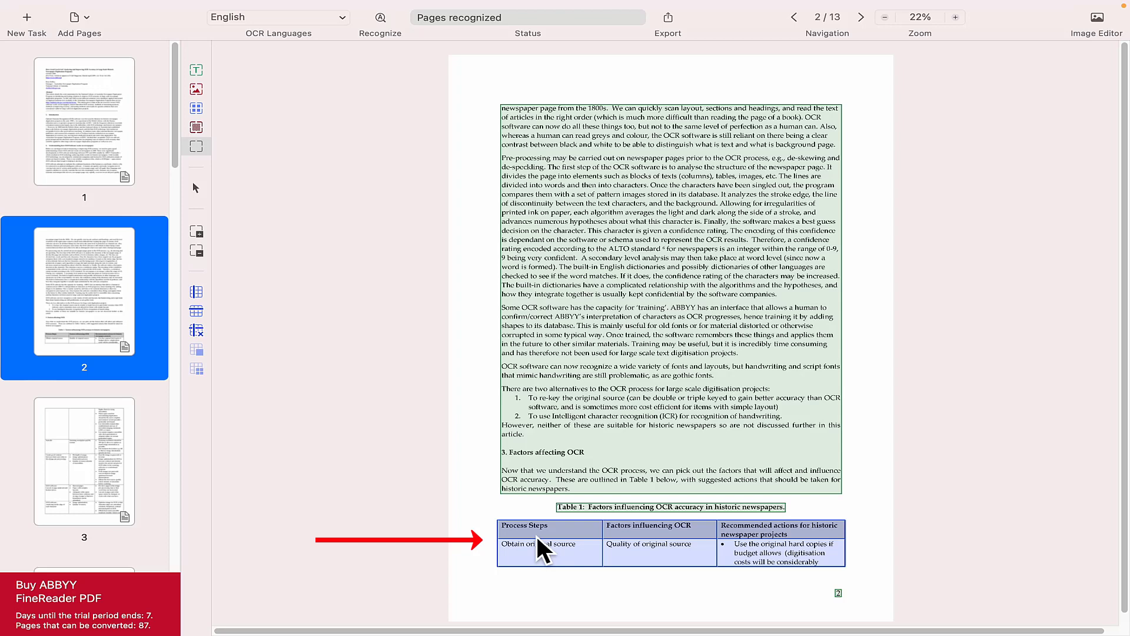
{"action": "left_click", "coordinate": [84, 462]}
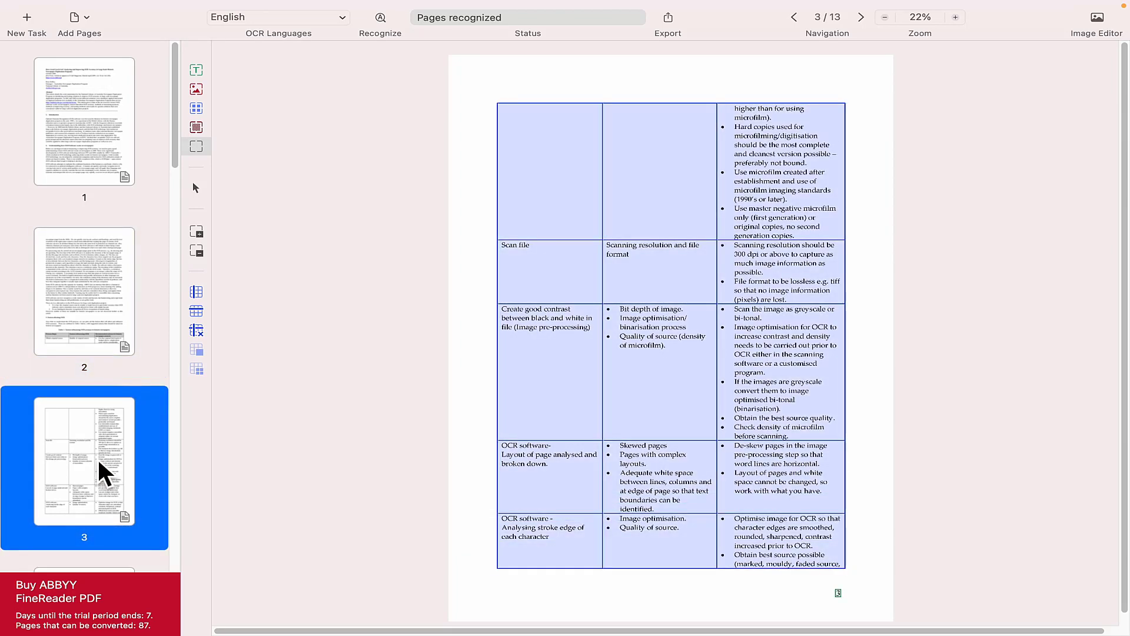
{"action": "scroll", "scroll_direction": "down", "scroll_amount": 3}
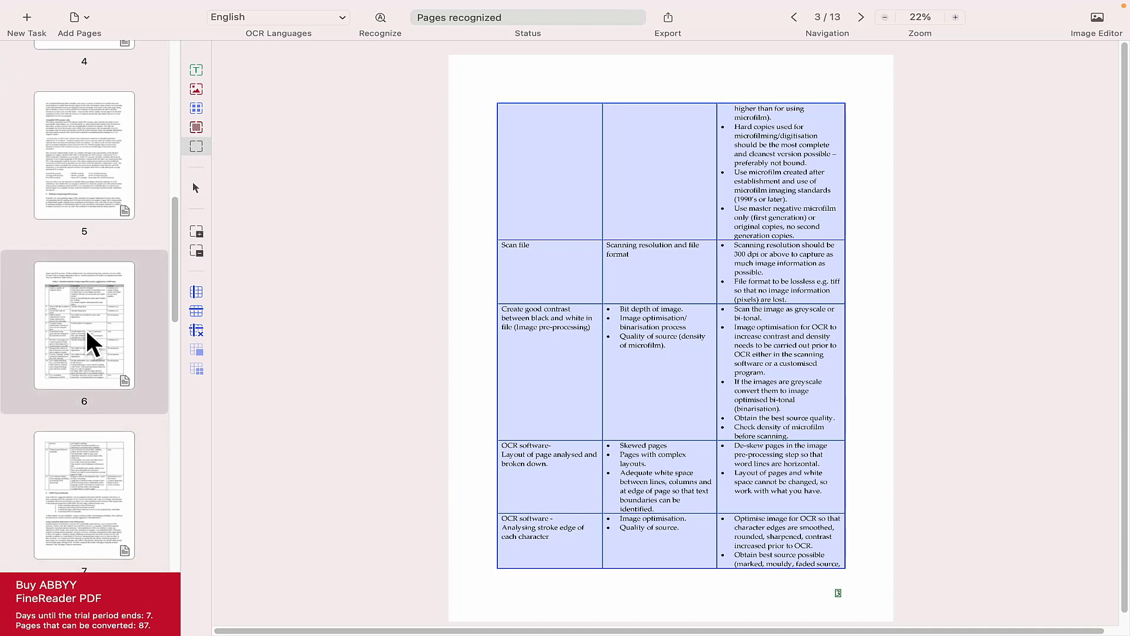
{"action": "left_click", "coordinate": [85, 332]}
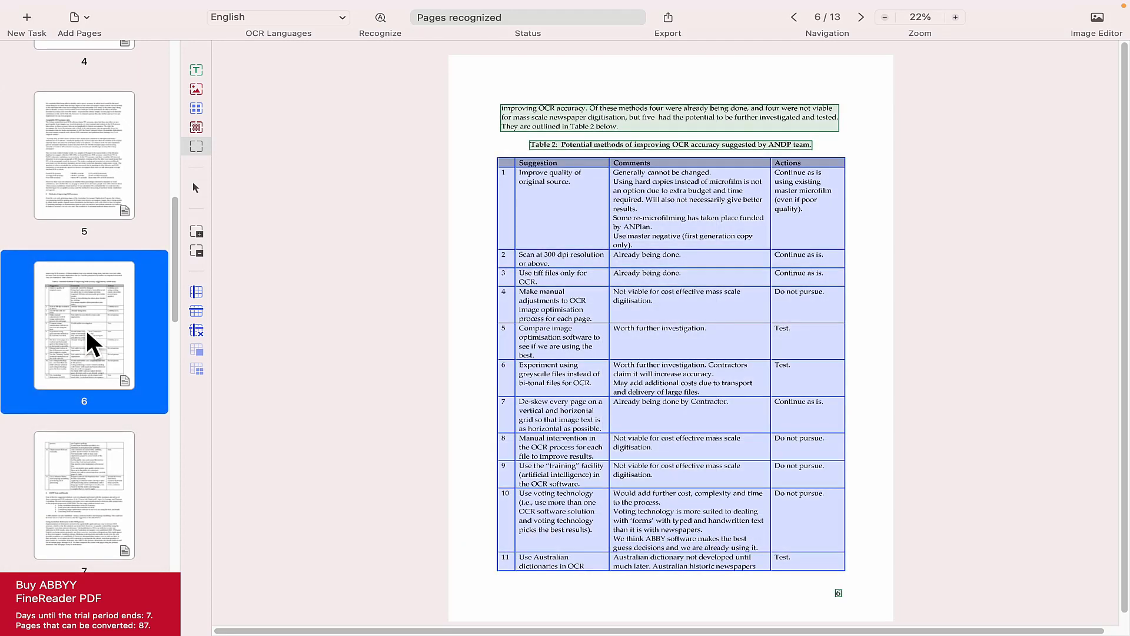
{"action": "left_click", "coordinate": [84, 498]}
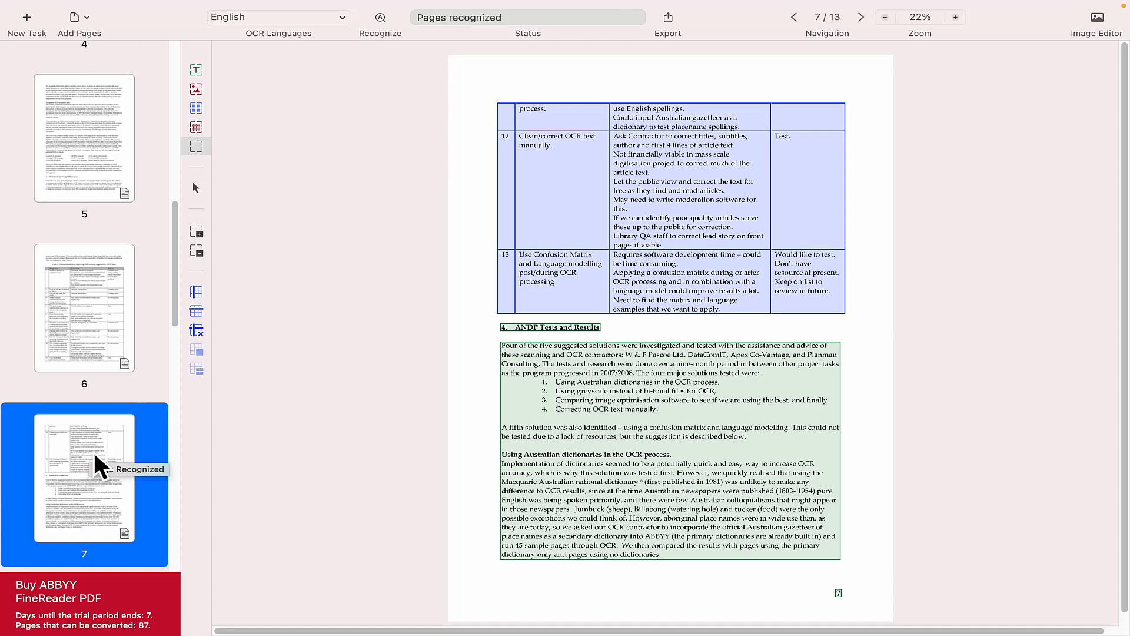
{"action": "scroll", "scroll_direction": "down", "scroll_amount": 3}
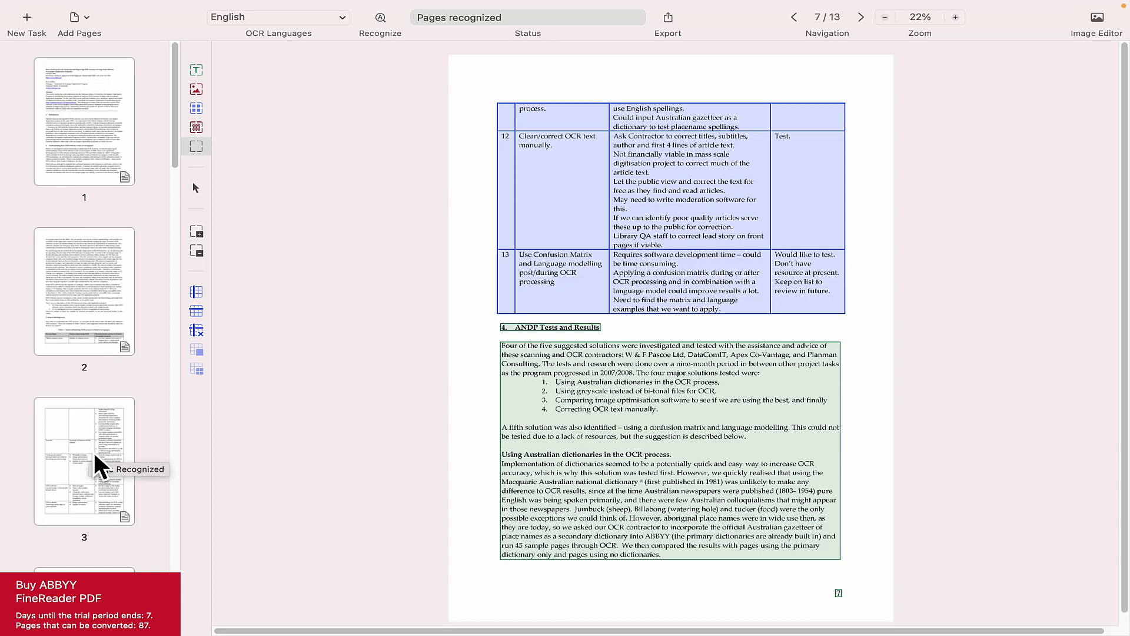
{"action": "left_click", "coordinate": [86, 17]}
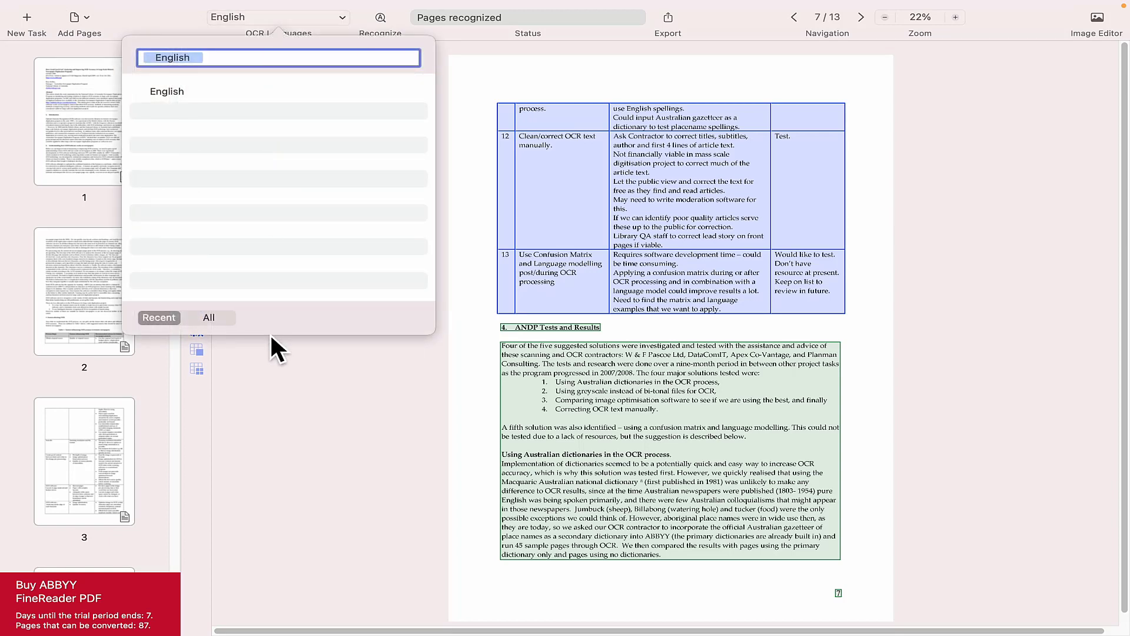
{"action": "left_click", "coordinate": [209, 318]}
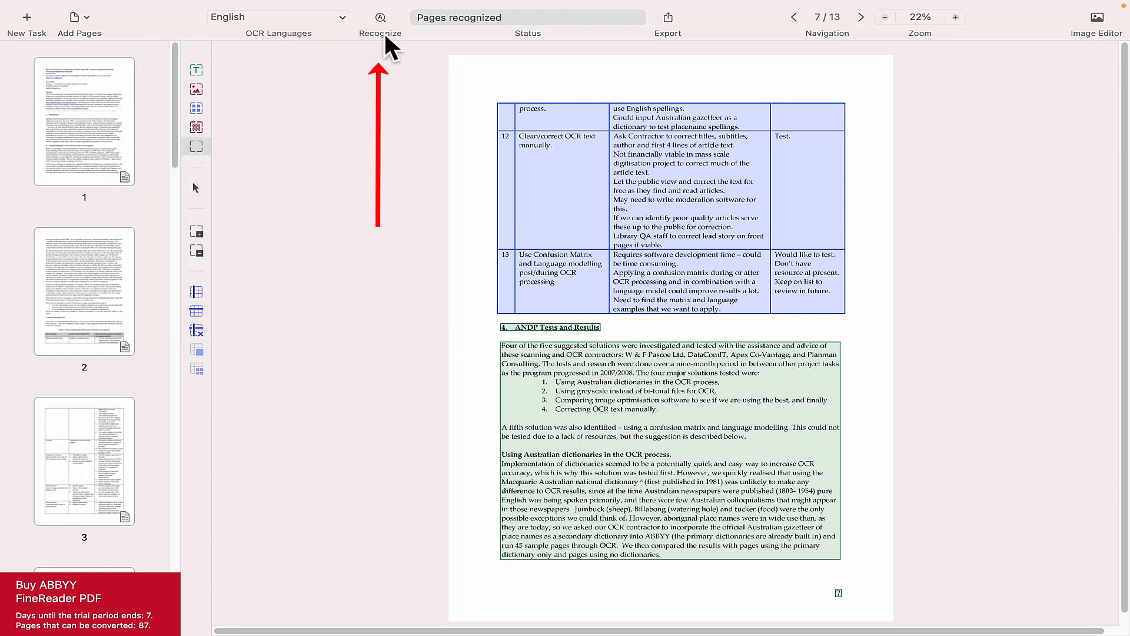
{"action": "mouse_move", "coordinate": [384, 17]}
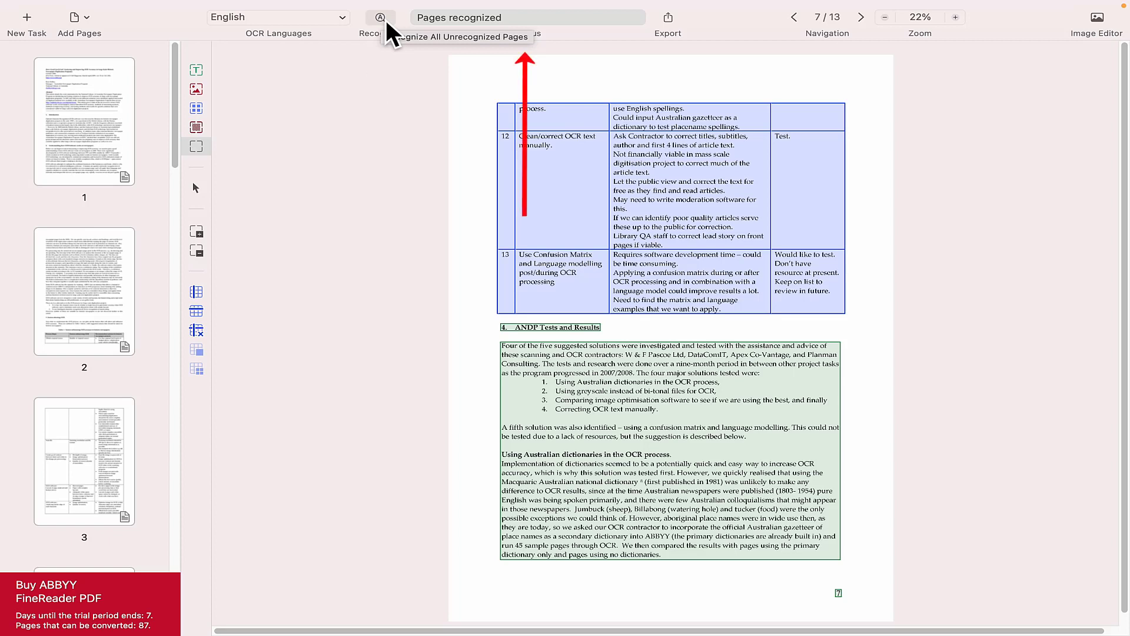
{"action": "mouse_move", "coordinate": [495, 33]}
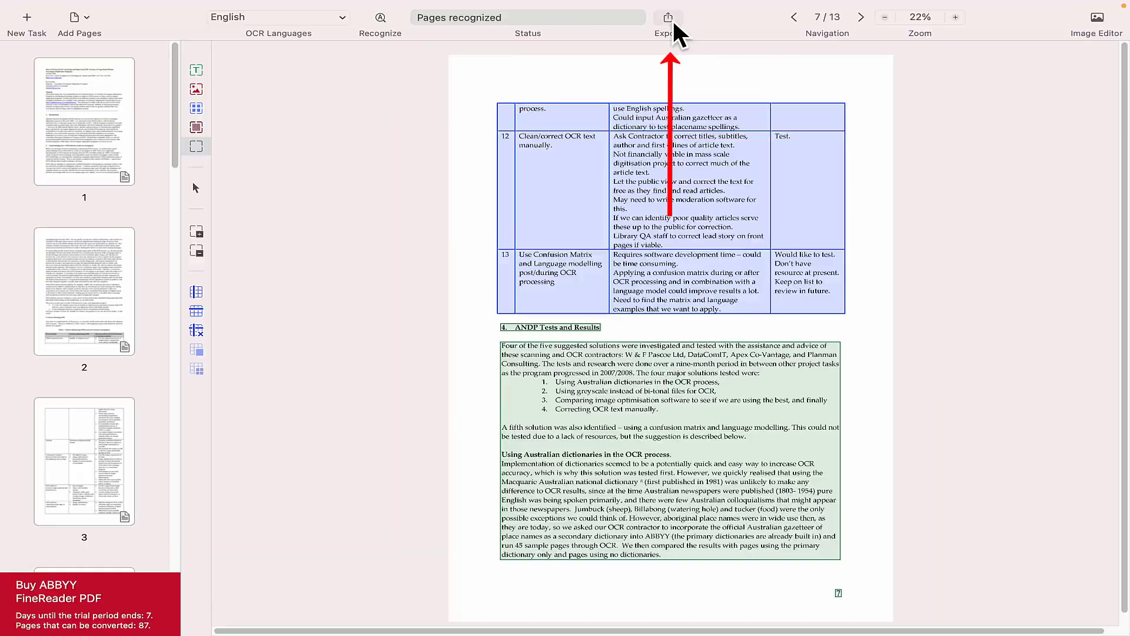
{"action": "left_click", "coordinate": [667, 14]}
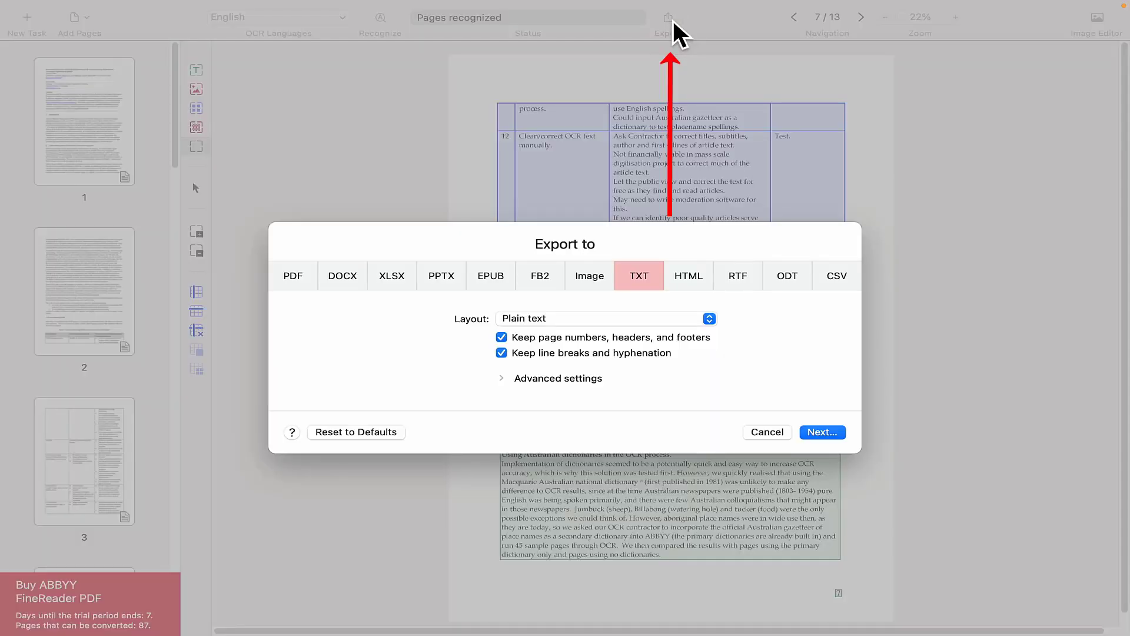
{"action": "left_click", "coordinate": [292, 216]}
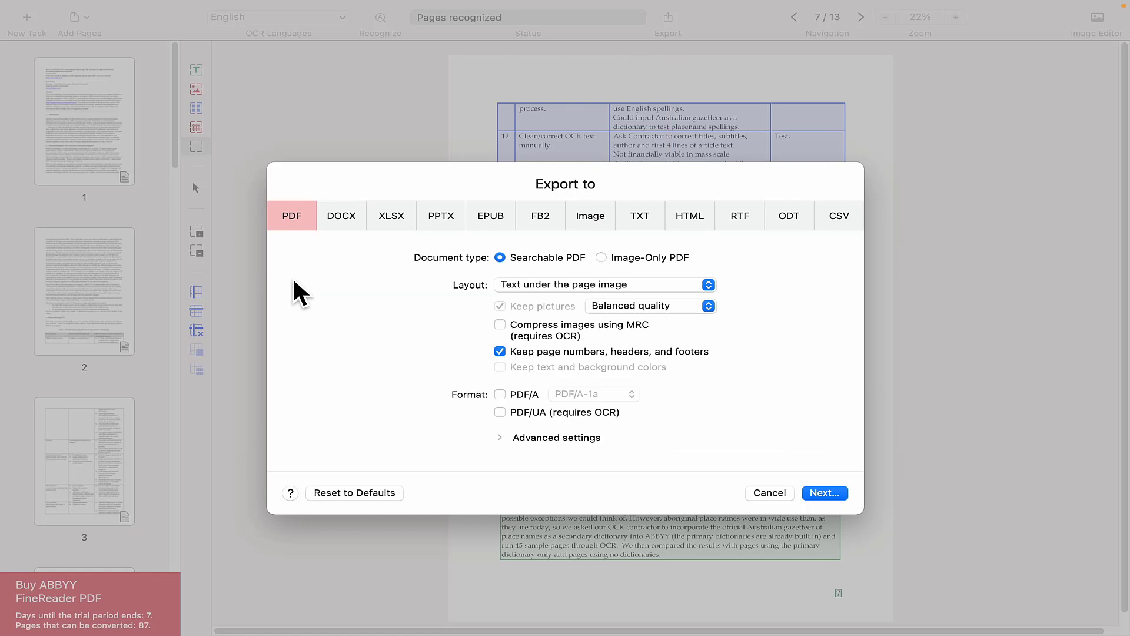
{"action": "mouse_move", "coordinate": [551, 269]}
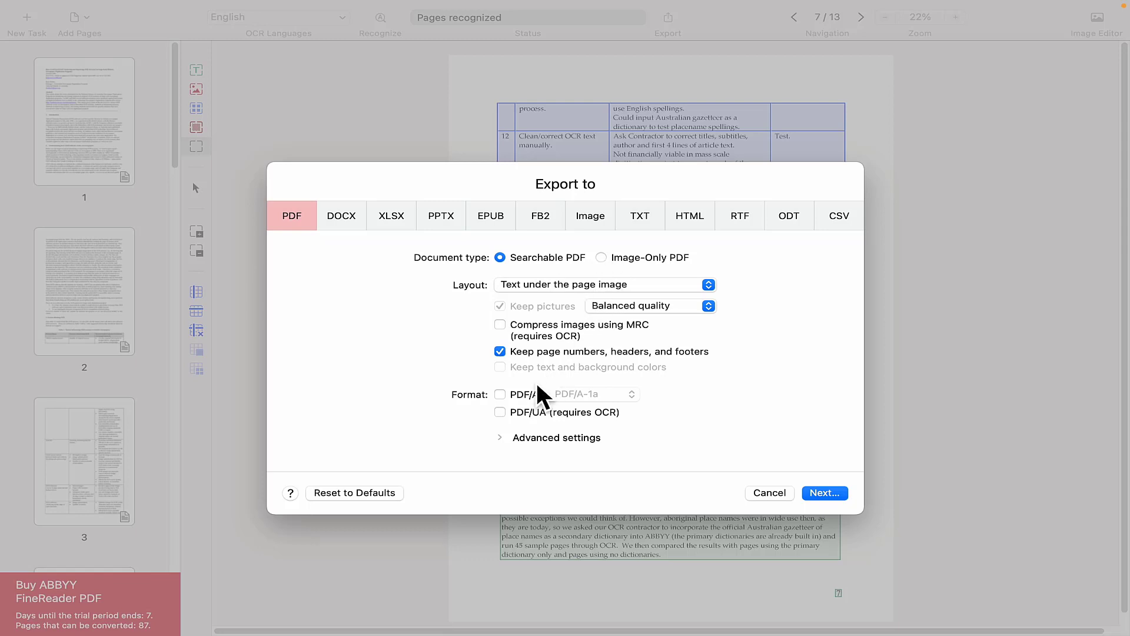
{"action": "mouse_move", "coordinate": [511, 461]}
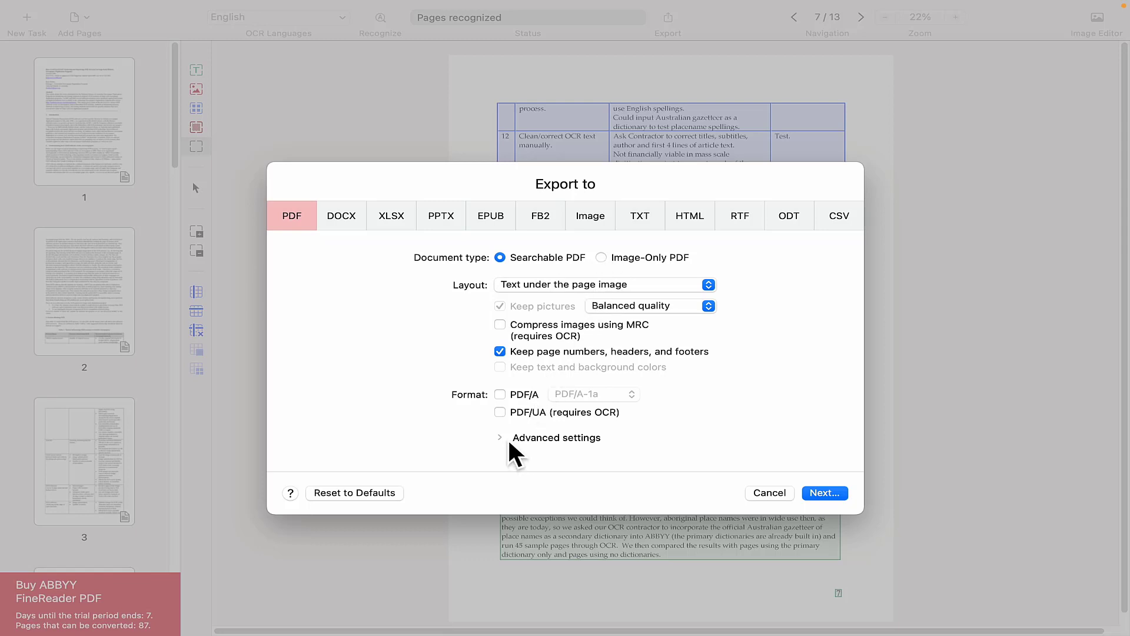
{"action": "left_click", "coordinate": [500, 436]}
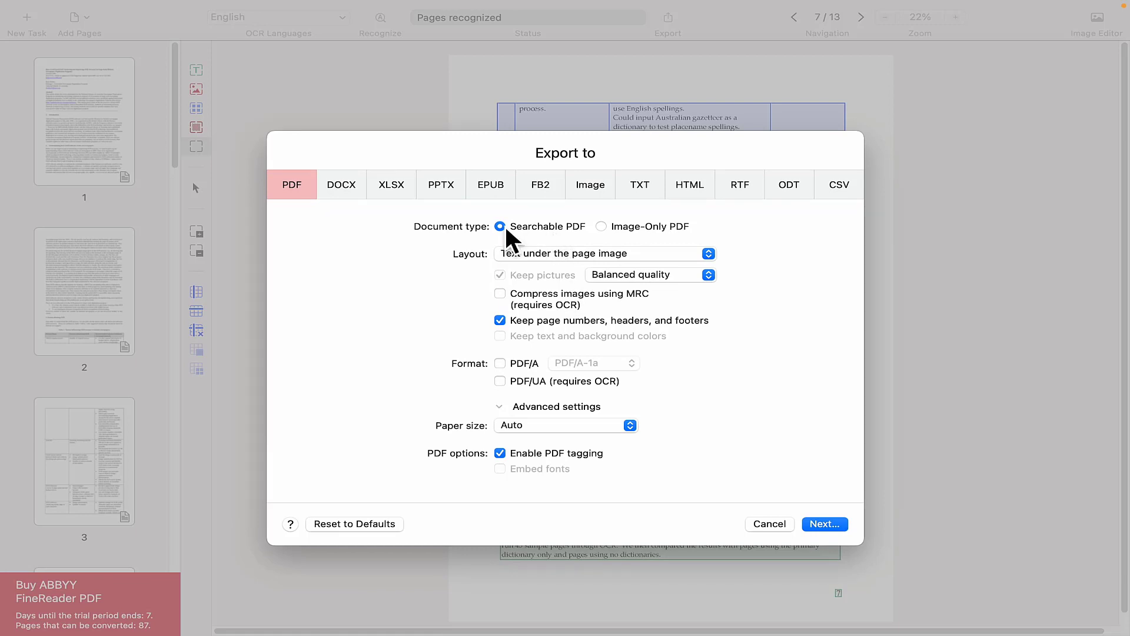
{"action": "left_click", "coordinate": [440, 184]}
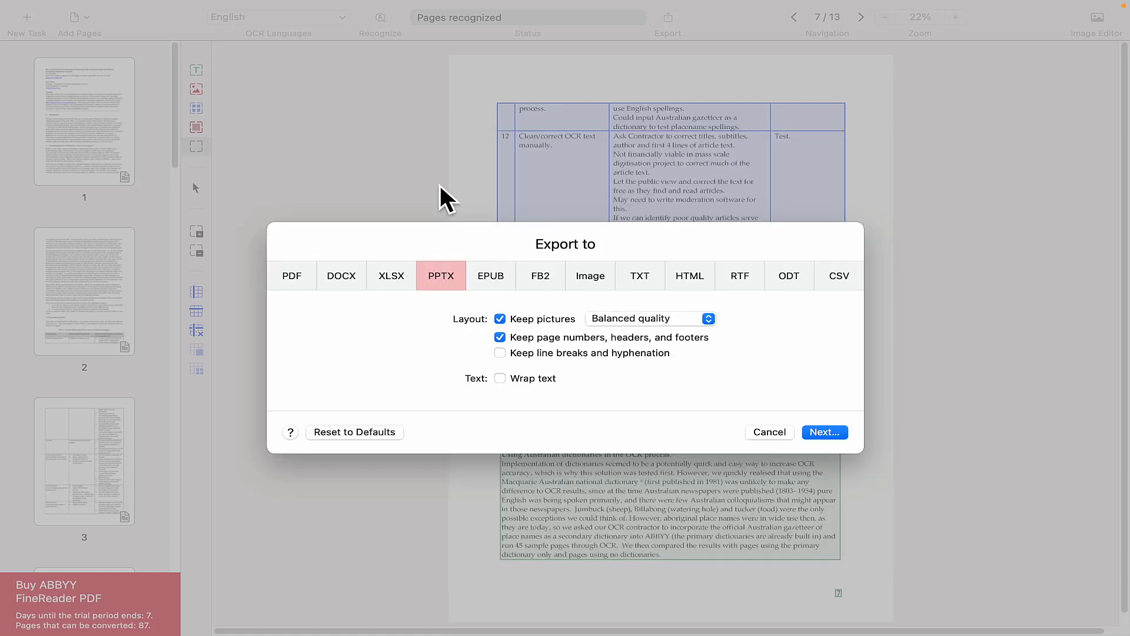
{"action": "mouse_move", "coordinate": [591, 276]}
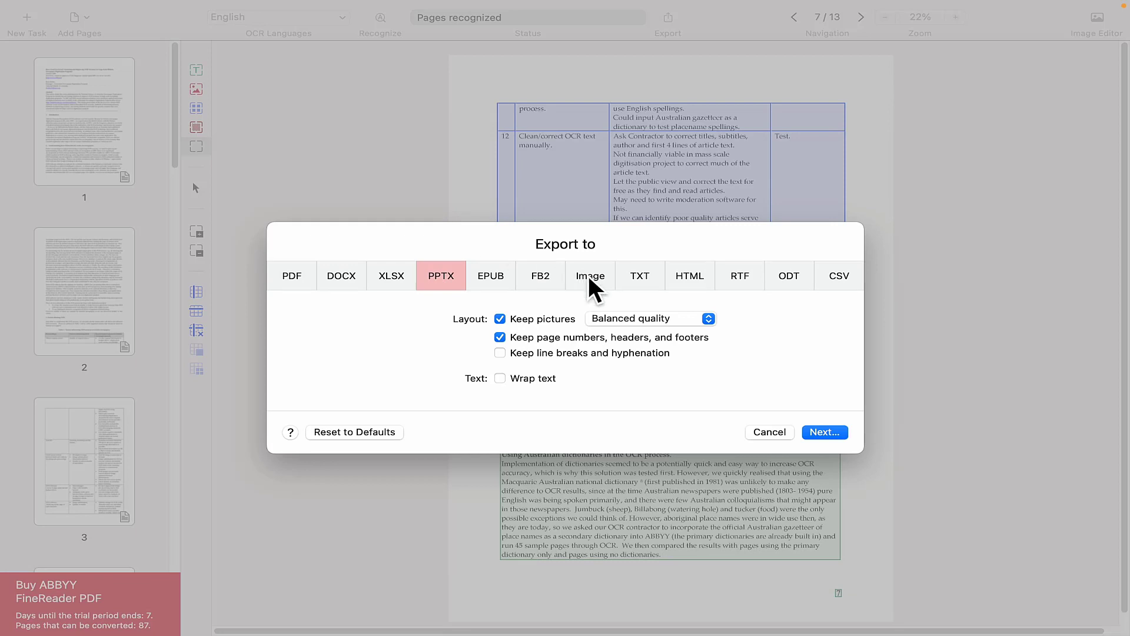
{"action": "left_click", "coordinate": [690, 275]}
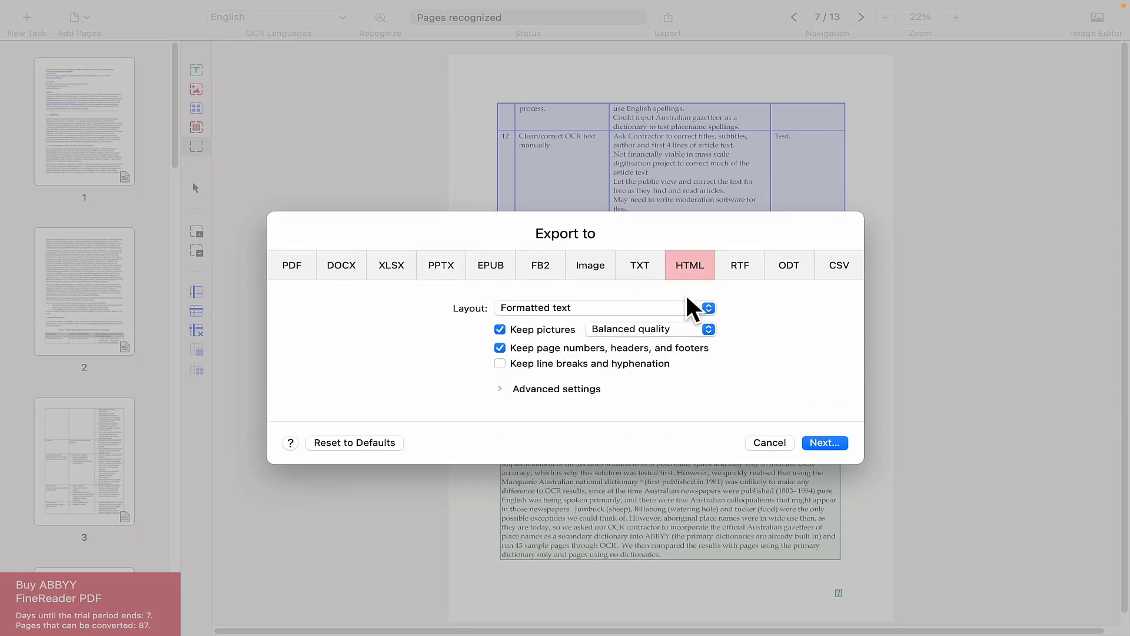
{"action": "left_click", "coordinate": [739, 256]}
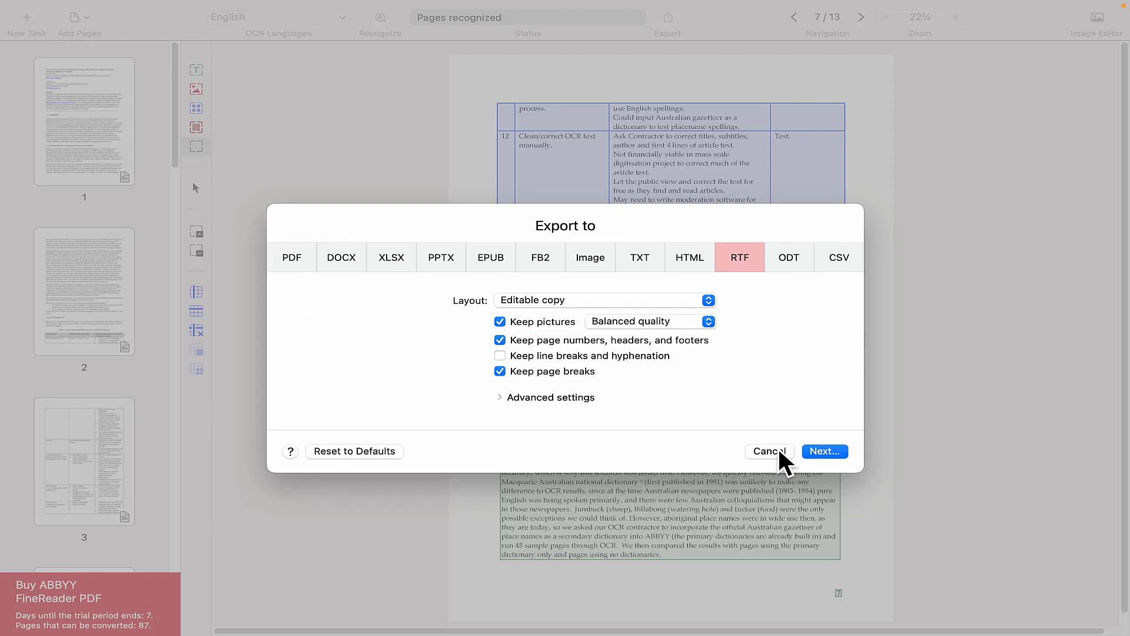
{"action": "left_click", "coordinate": [770, 451]}
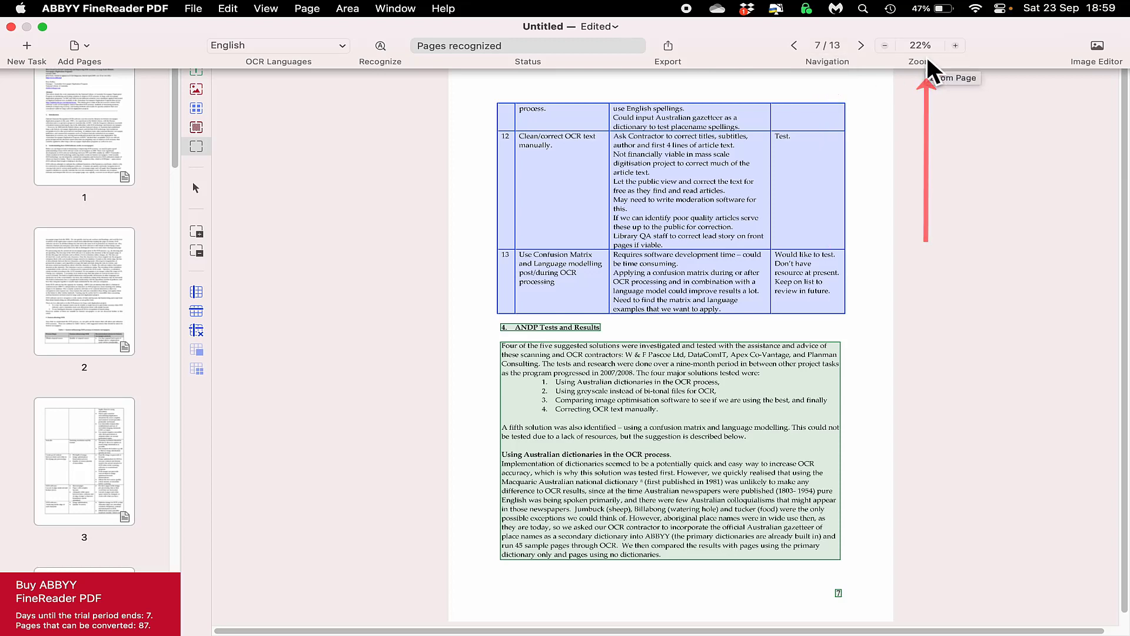
- Rotate page 1 in the Image Editor's Rotate & Flip tools until its text reads upright
{"action": "left_click", "coordinate": [1097, 45]}
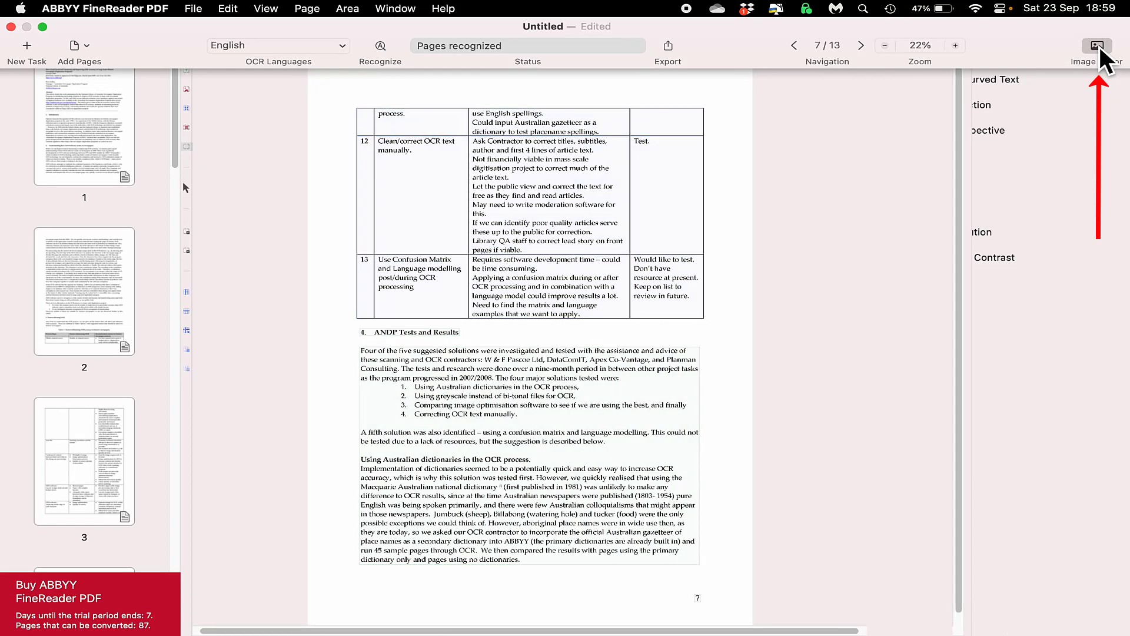
{"action": "left_click", "coordinate": [1094, 44]}
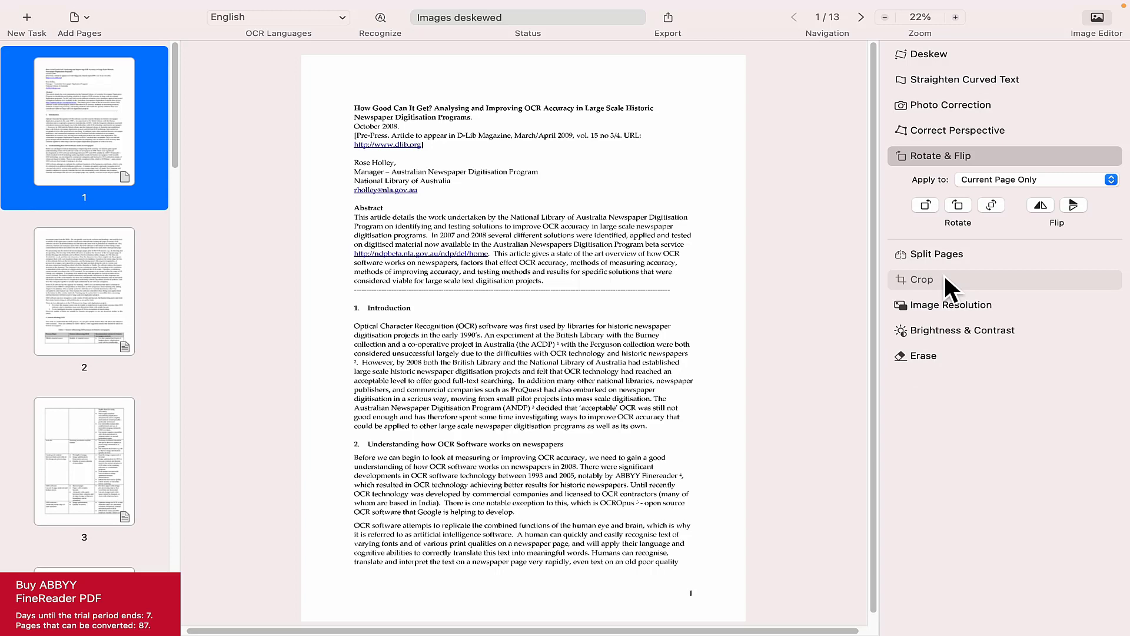
{"action": "left_click", "coordinate": [958, 205]}
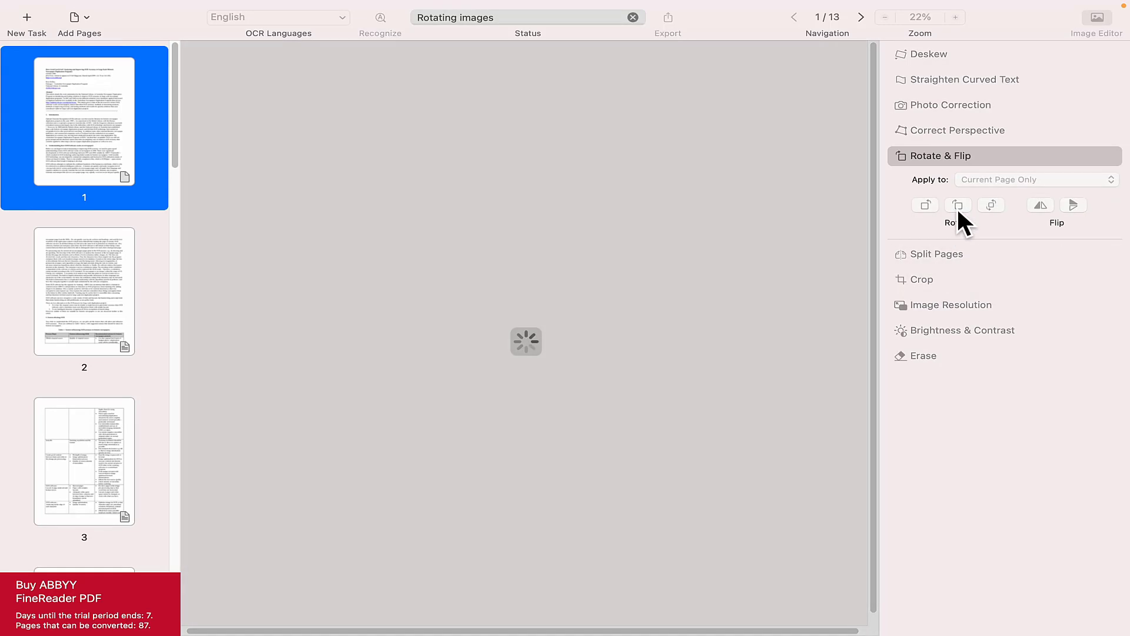
{"action": "left_click", "coordinate": [958, 205]}
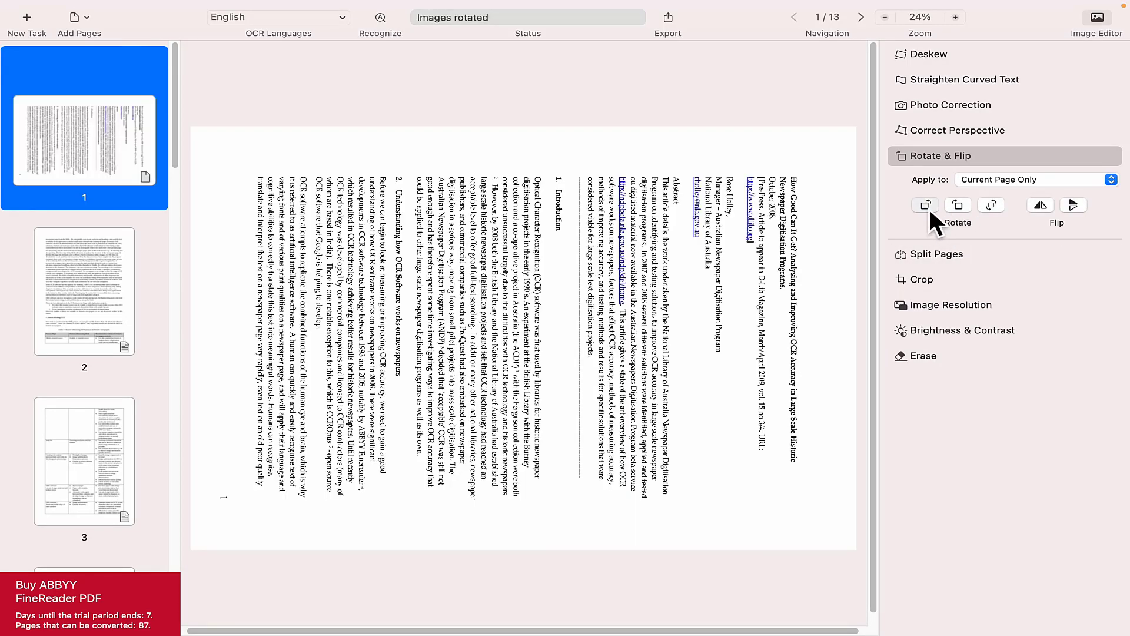
{"action": "left_click", "coordinate": [925, 204]}
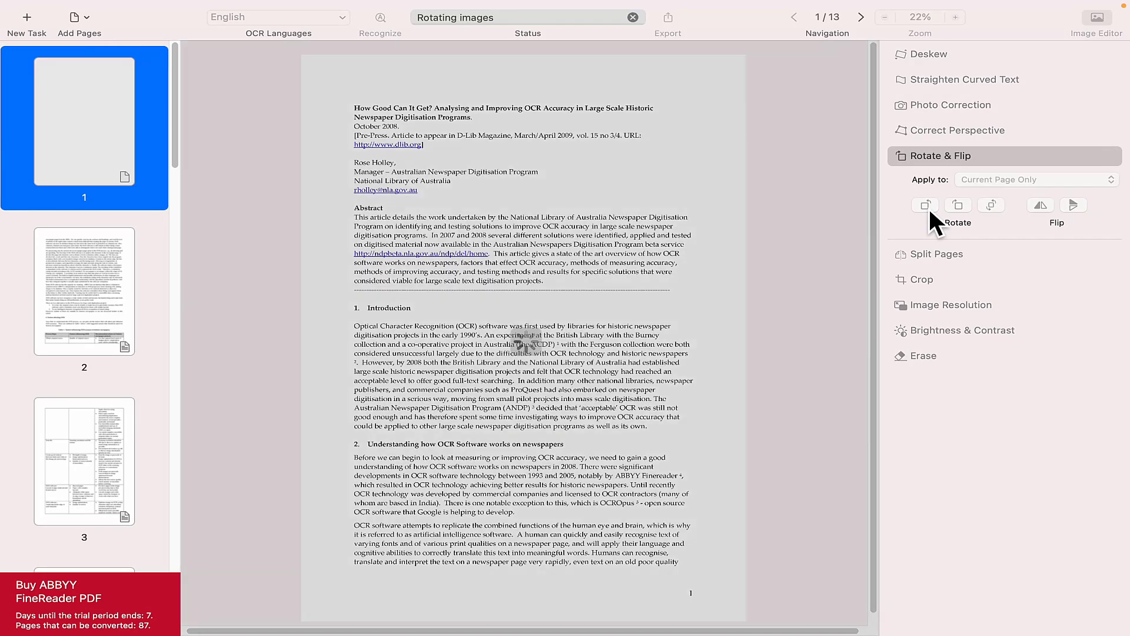
{"action": "left_click", "coordinate": [958, 205]}
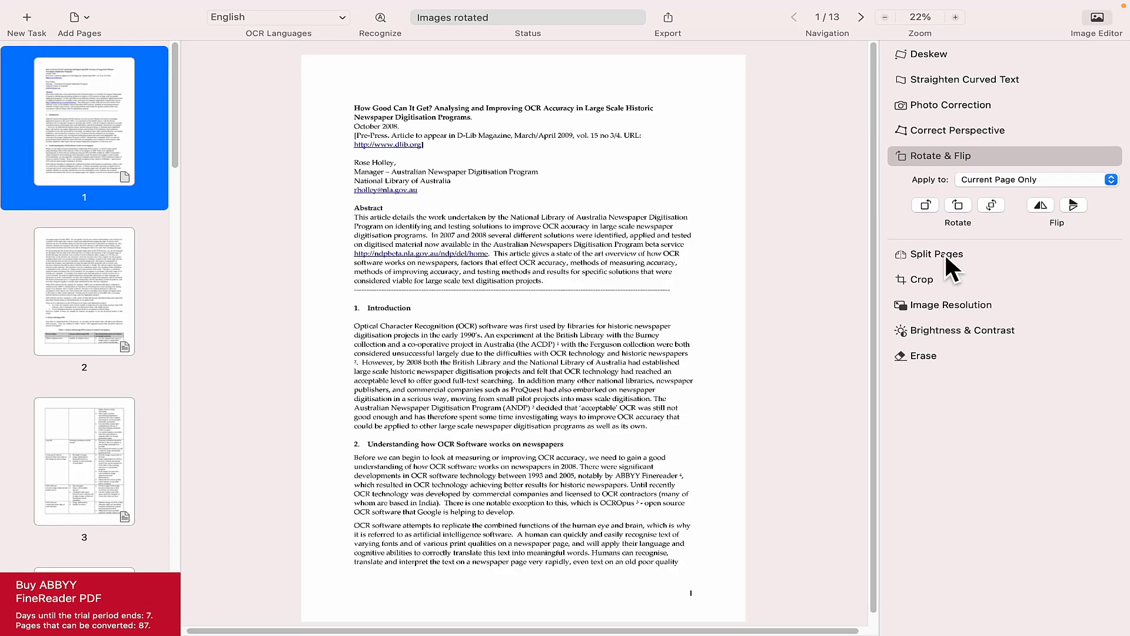
- Split page 1 along a horizontal separator placed just below the Abstract and confirm
{"action": "left_click", "coordinate": [937, 254]}
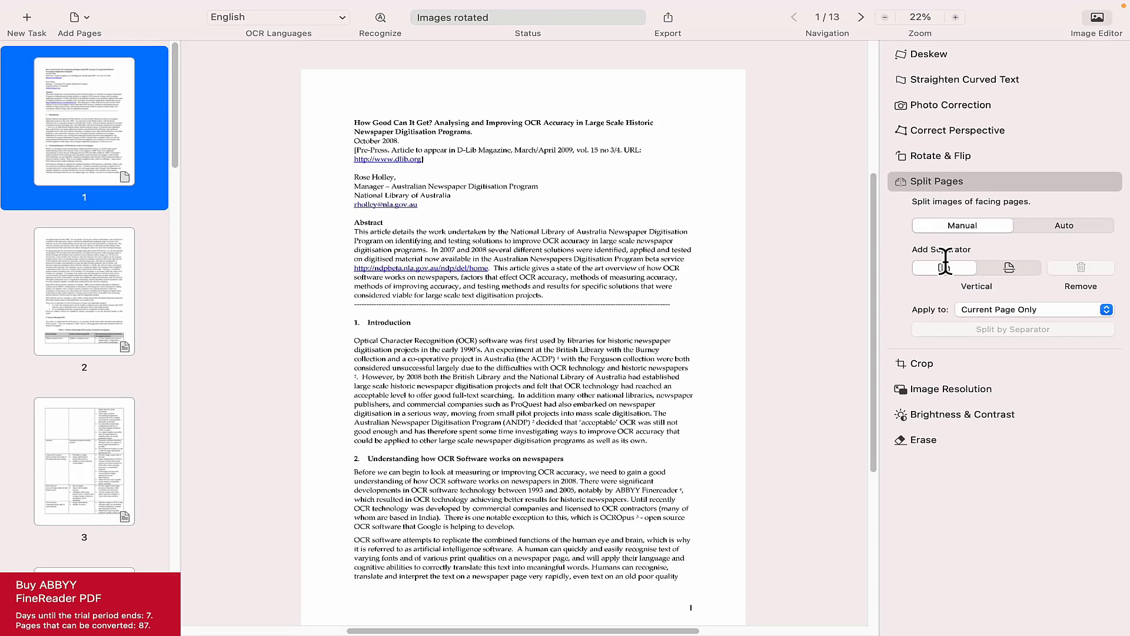
{"action": "mouse_move", "coordinate": [1016, 279]}
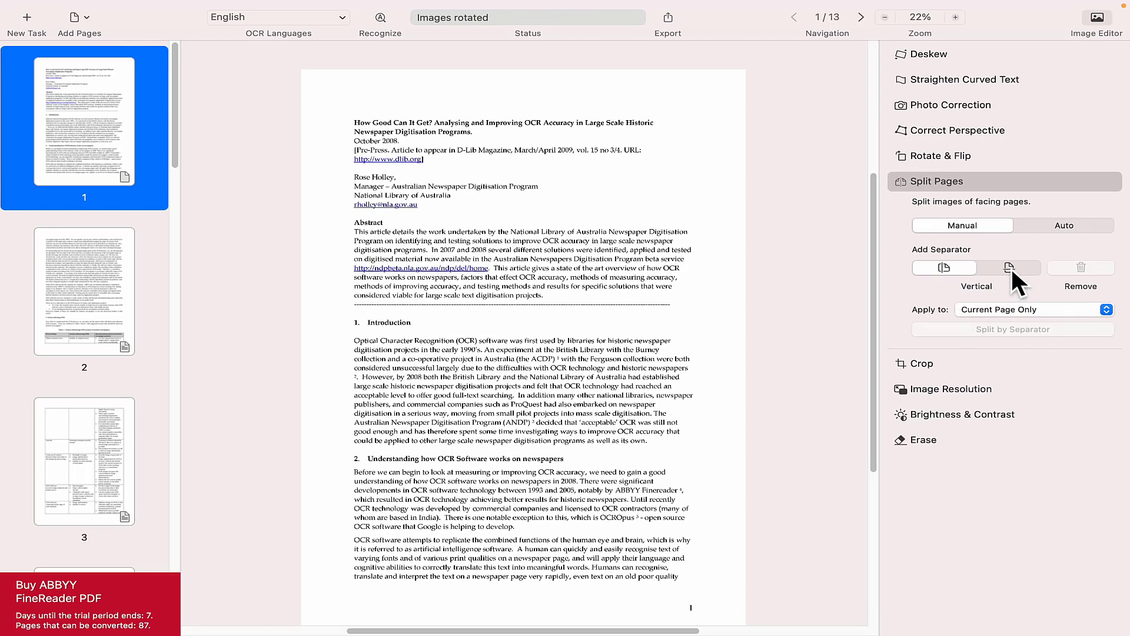
{"action": "left_click", "coordinate": [1010, 268]}
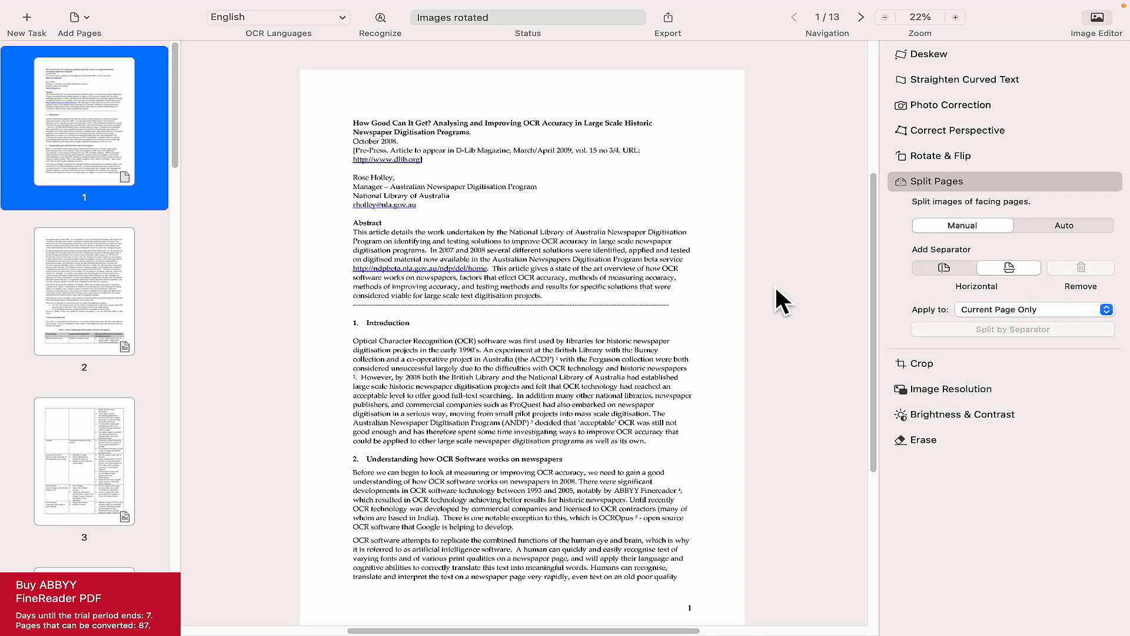
{"action": "left_click", "coordinate": [1009, 267]}
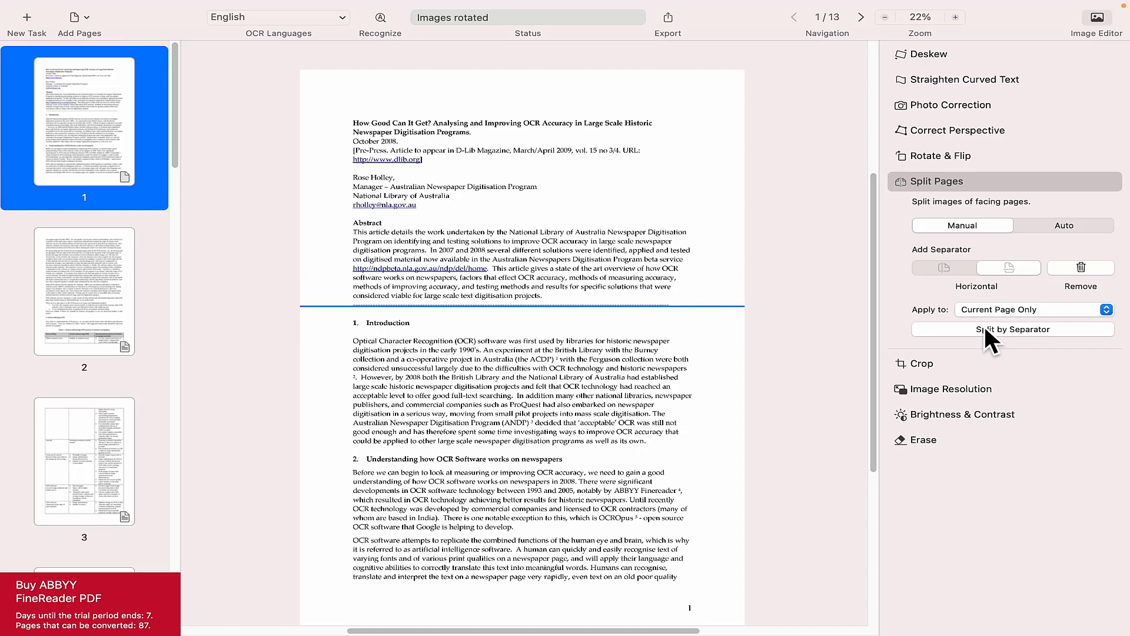
{"action": "mouse_move", "coordinate": [1022, 341]}
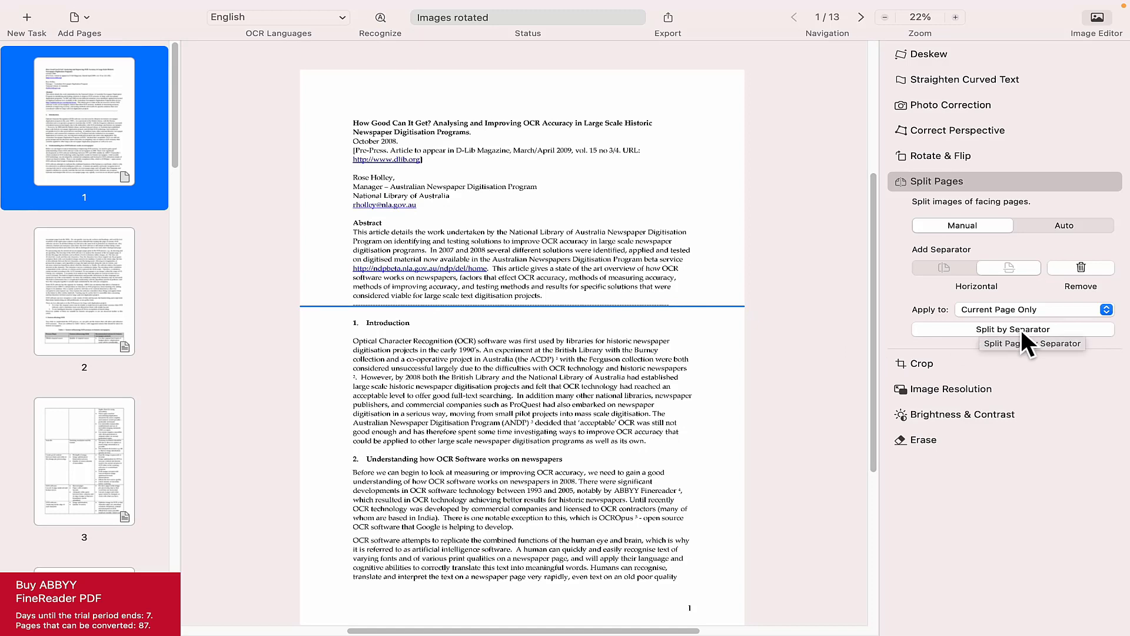
{"action": "left_click", "coordinate": [1013, 329]}
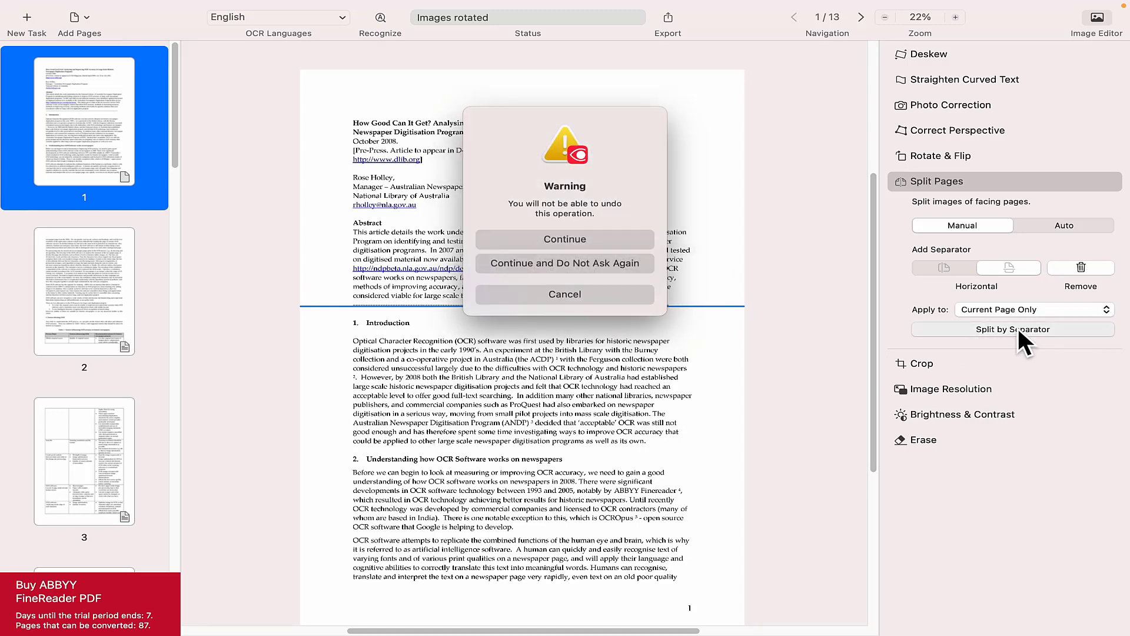
{"action": "mouse_move", "coordinate": [577, 257]}
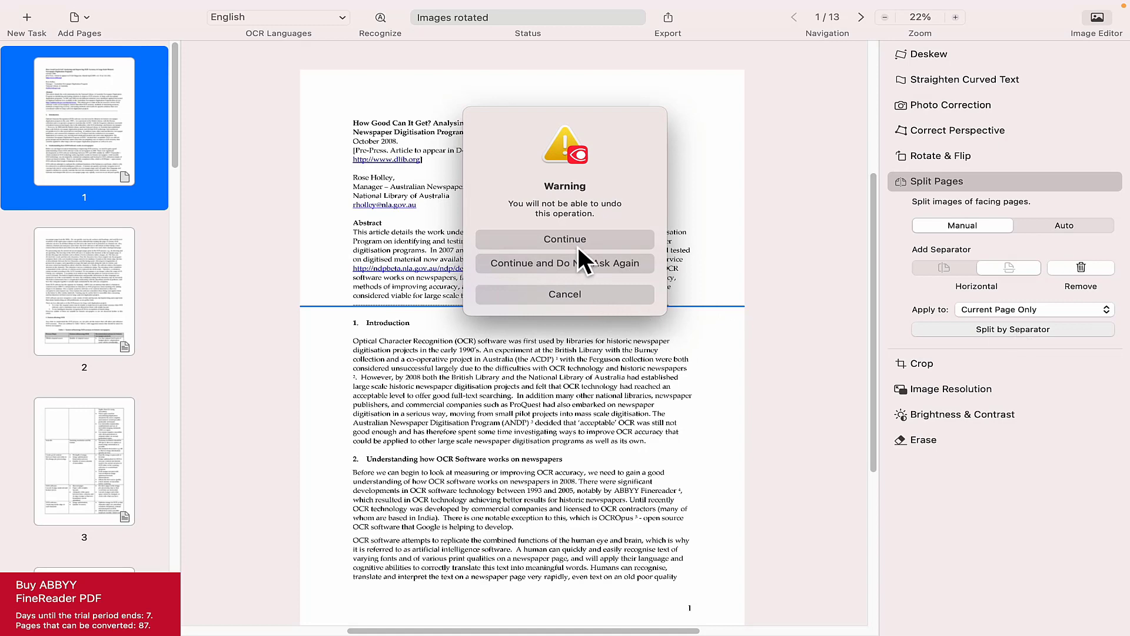
{"action": "left_click", "coordinate": [565, 239]}
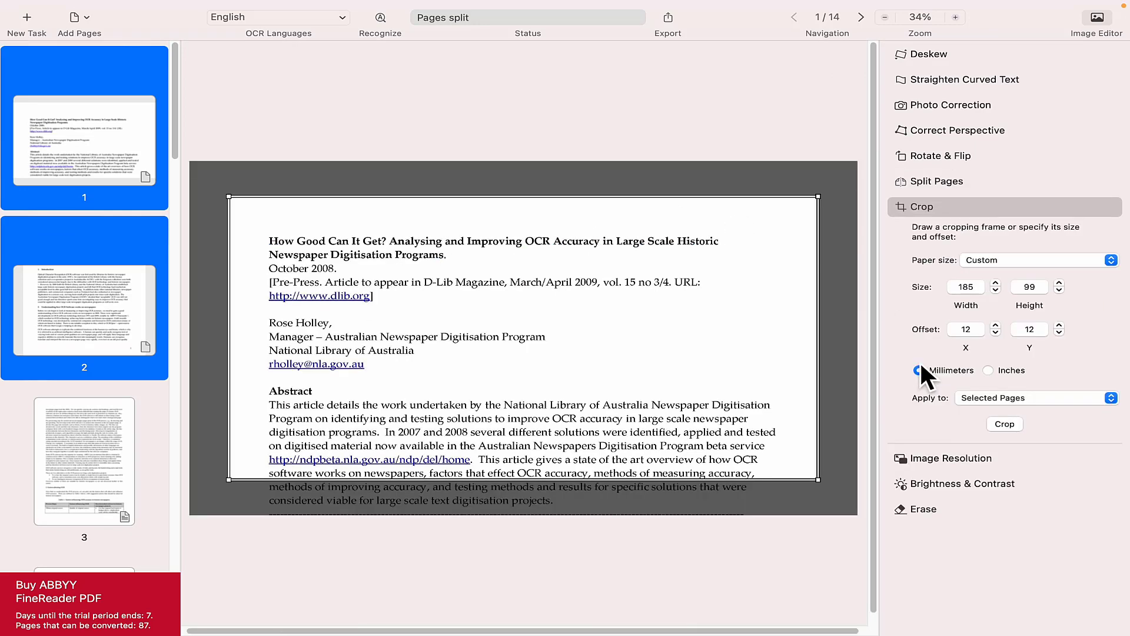
- Tighten the crop frame around the title block and keep the image resolution at 300 dpi
{"action": "left_click_drag", "start_coordinate": [821, 477], "coordinate": [735, 443]}
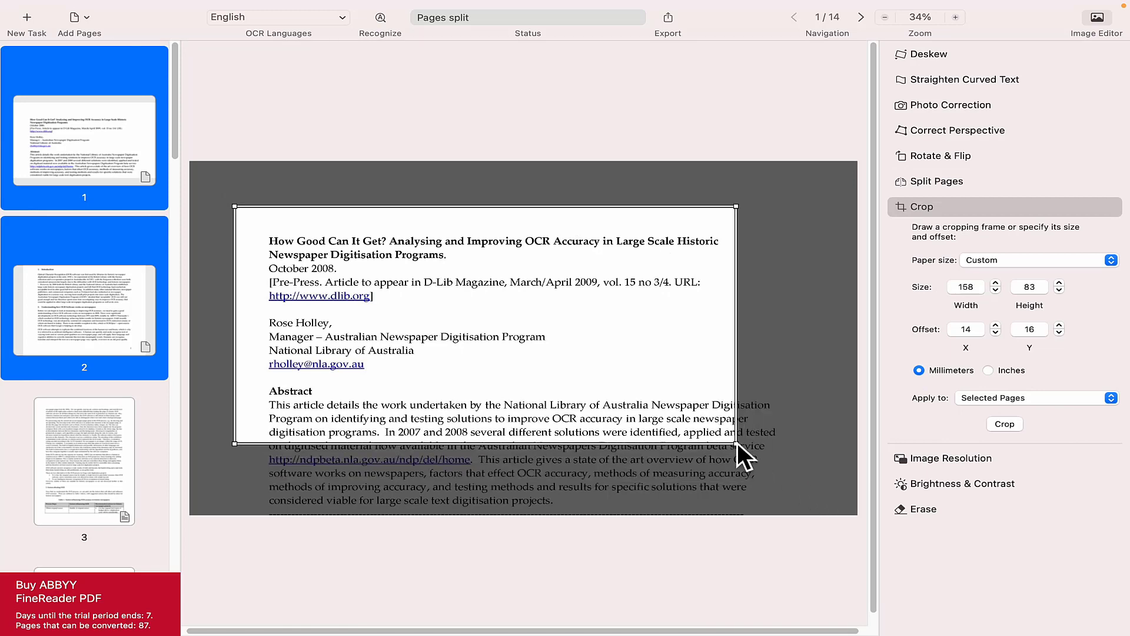
{"action": "left_click_drag", "start_coordinate": [736, 442], "coordinate": [641, 364]}
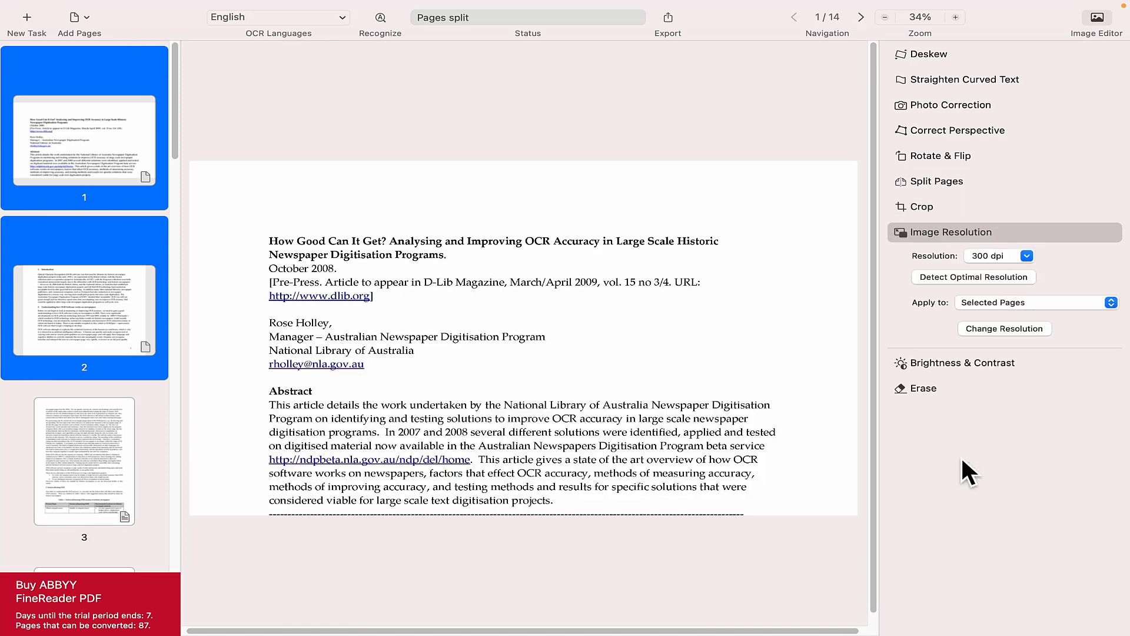
{"action": "mouse_move", "coordinate": [1015, 297]}
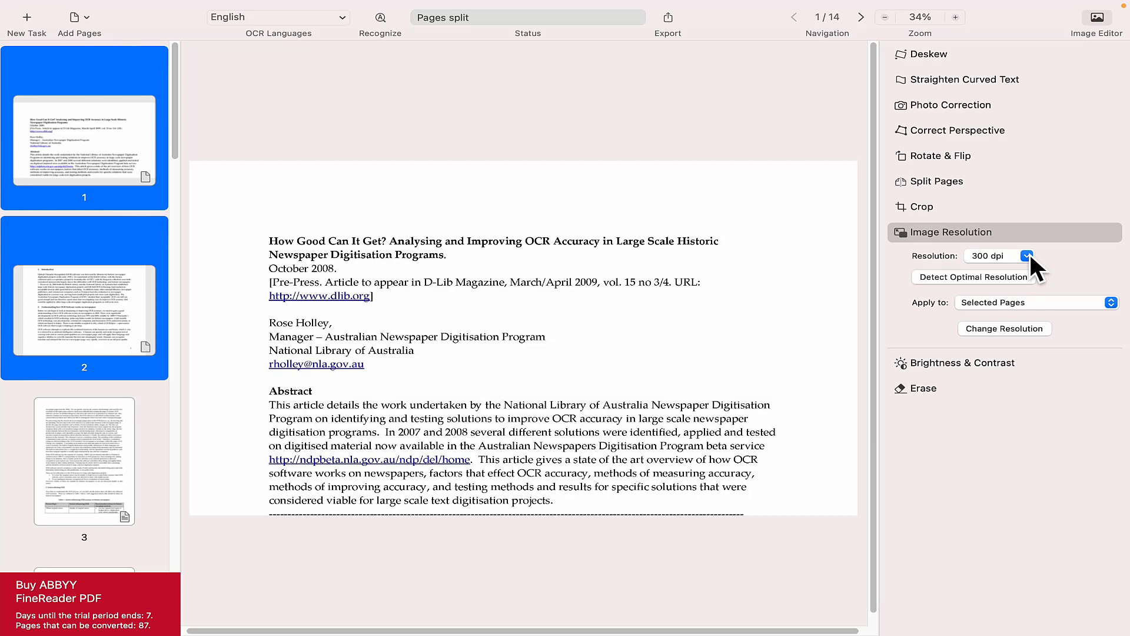
{"action": "left_click", "coordinate": [1026, 255]}
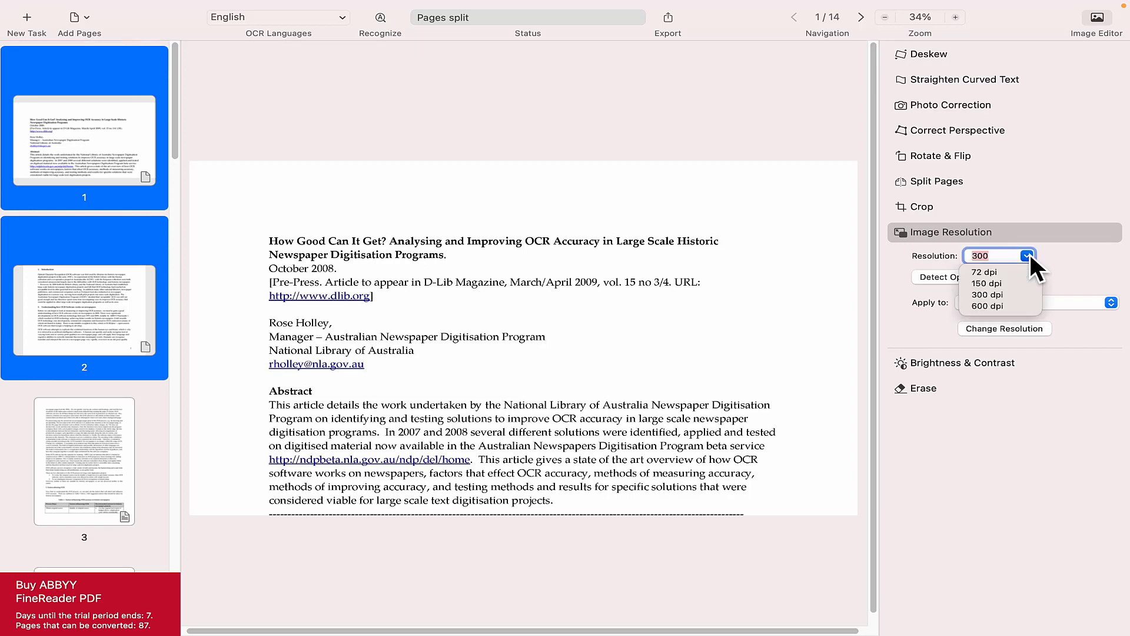
{"action": "left_click", "coordinate": [987, 294]}
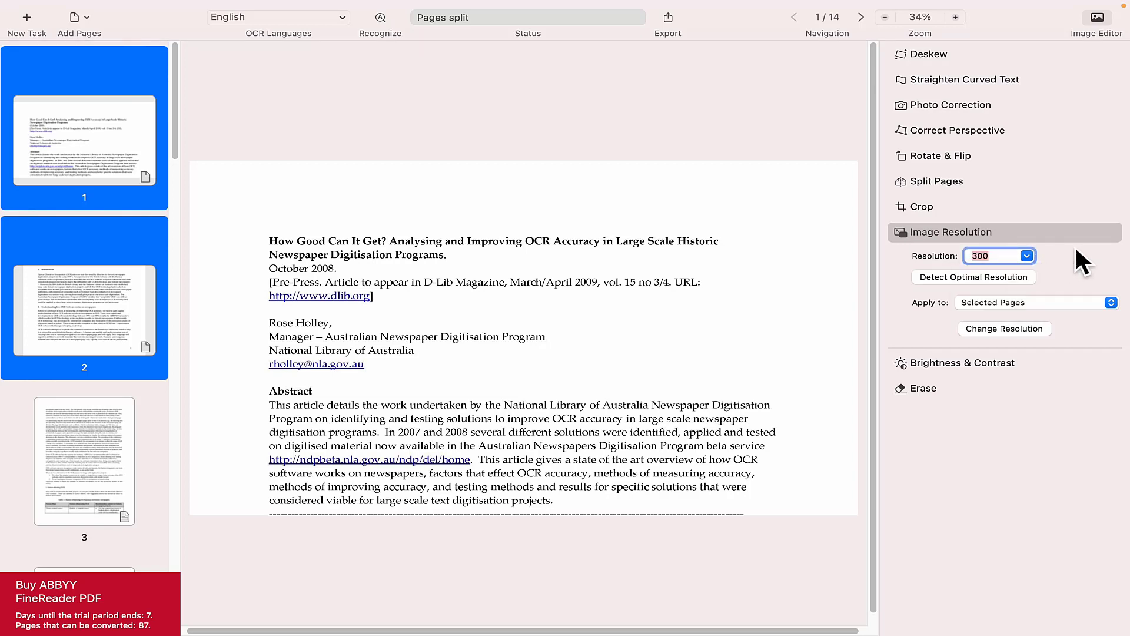
{"action": "left_click", "coordinate": [963, 257]}
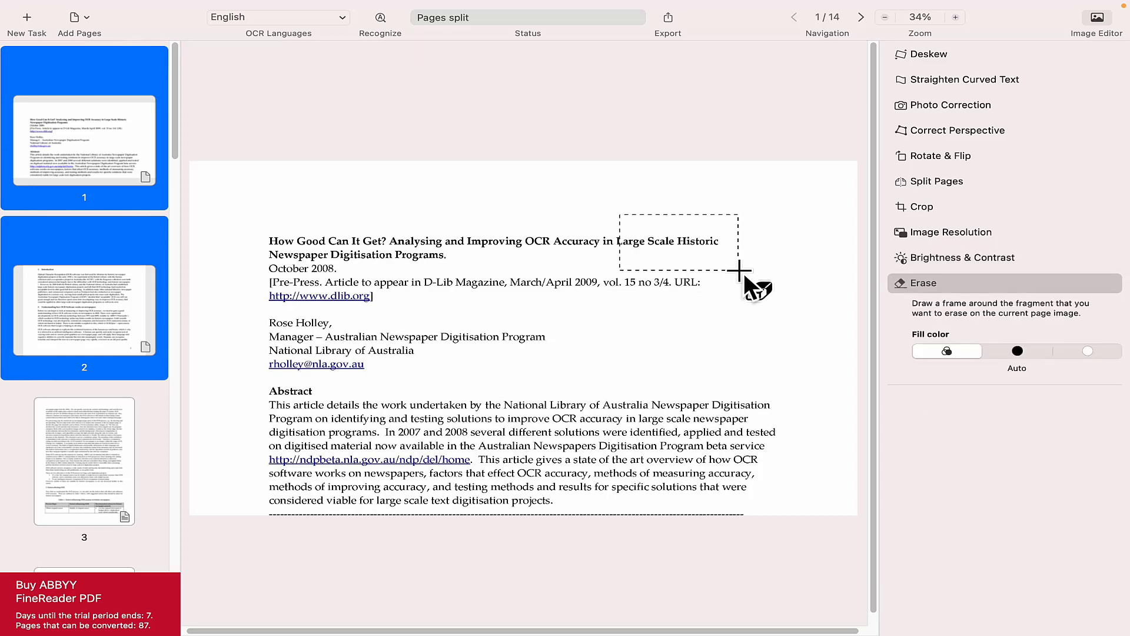
- Close the OCR project to return to the start window
{"action": "left_click", "coordinate": [739, 270]}
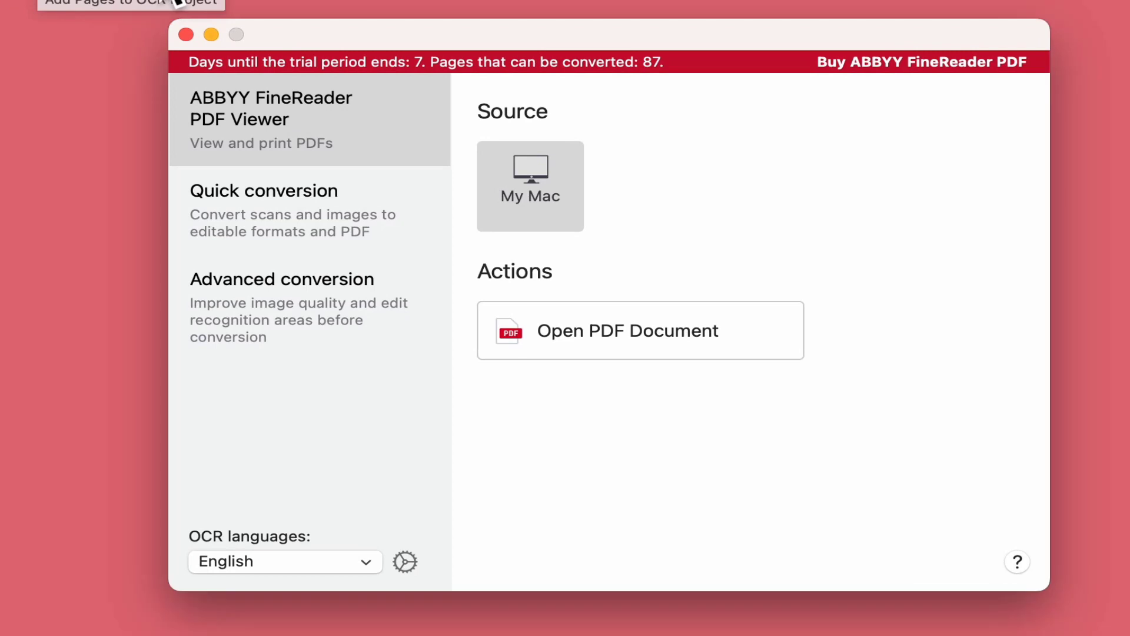
- Switch the start window to Quick conversion with its output formats
{"action": "left_click", "coordinate": [265, 190]}
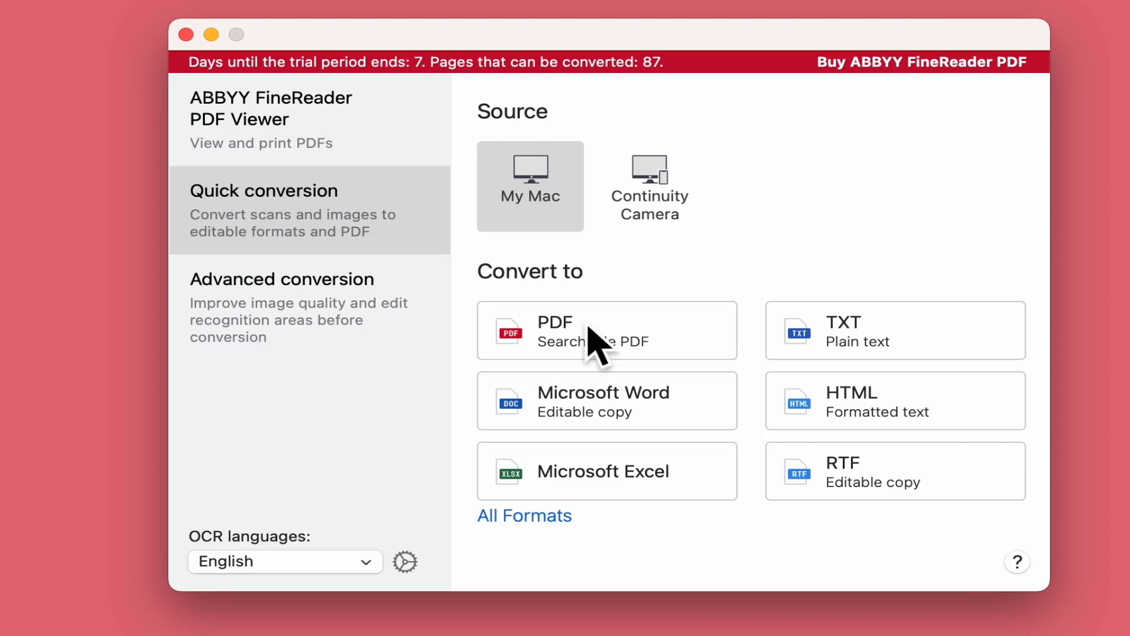
{"action": "mouse_move", "coordinate": [612, 358]}
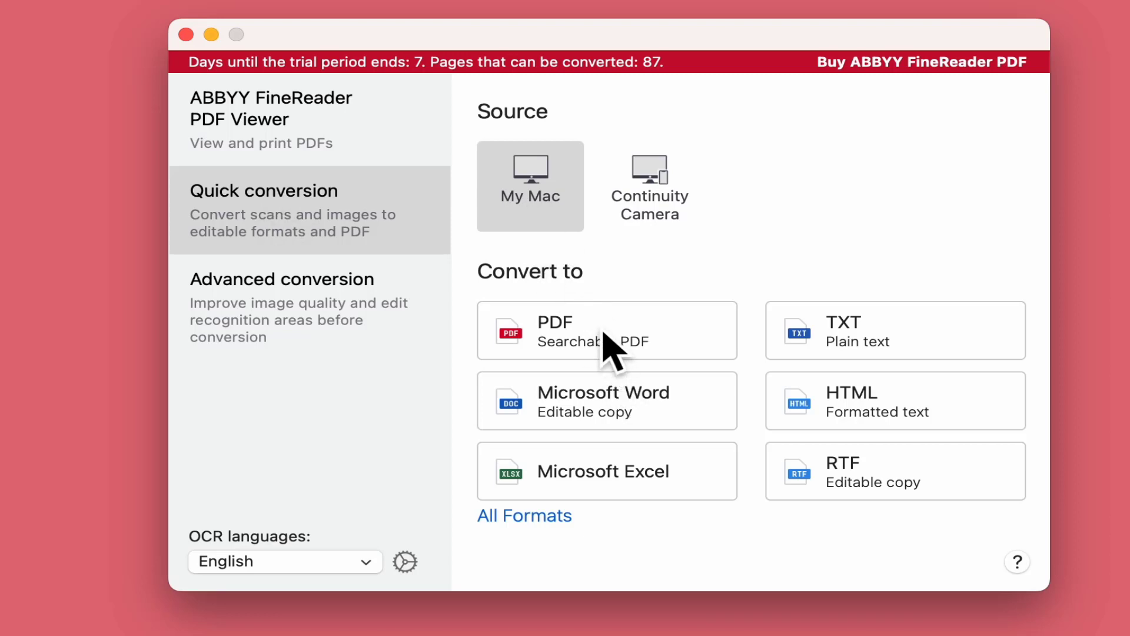
{"action": "mouse_move", "coordinate": [608, 354]}
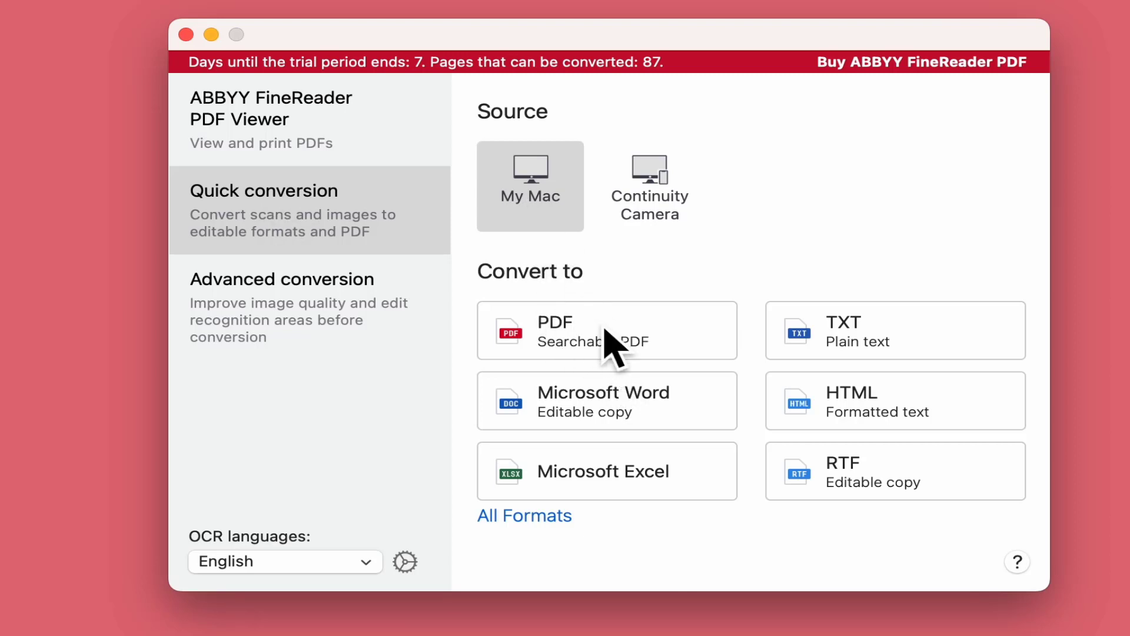
{"action": "mouse_move", "coordinate": [607, 405]}
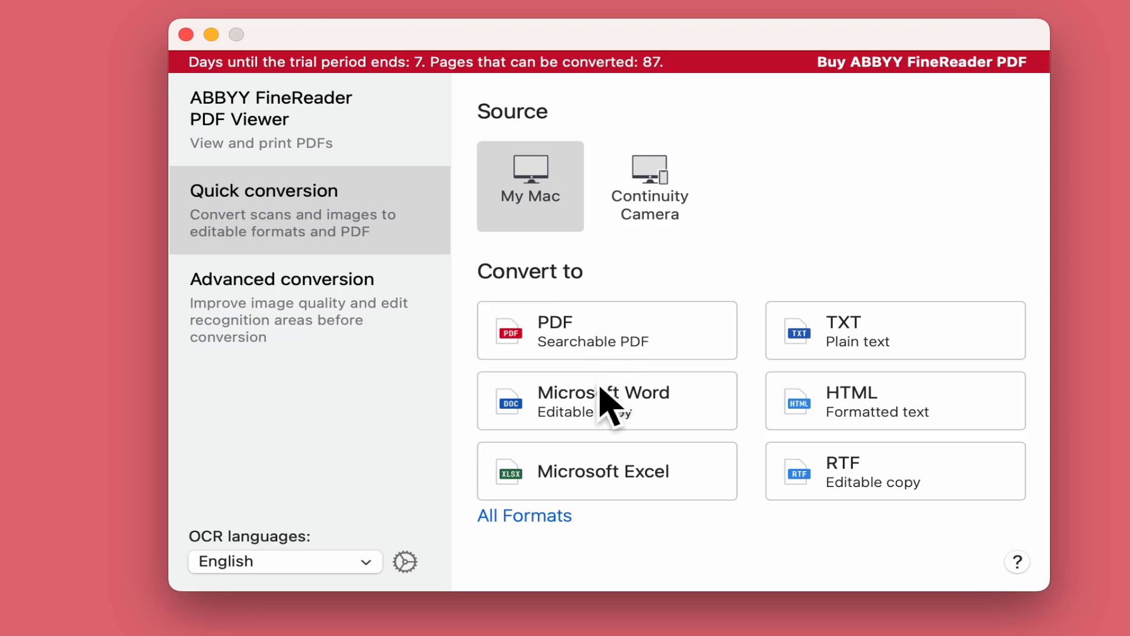
{"action": "mouse_move", "coordinate": [622, 428]}
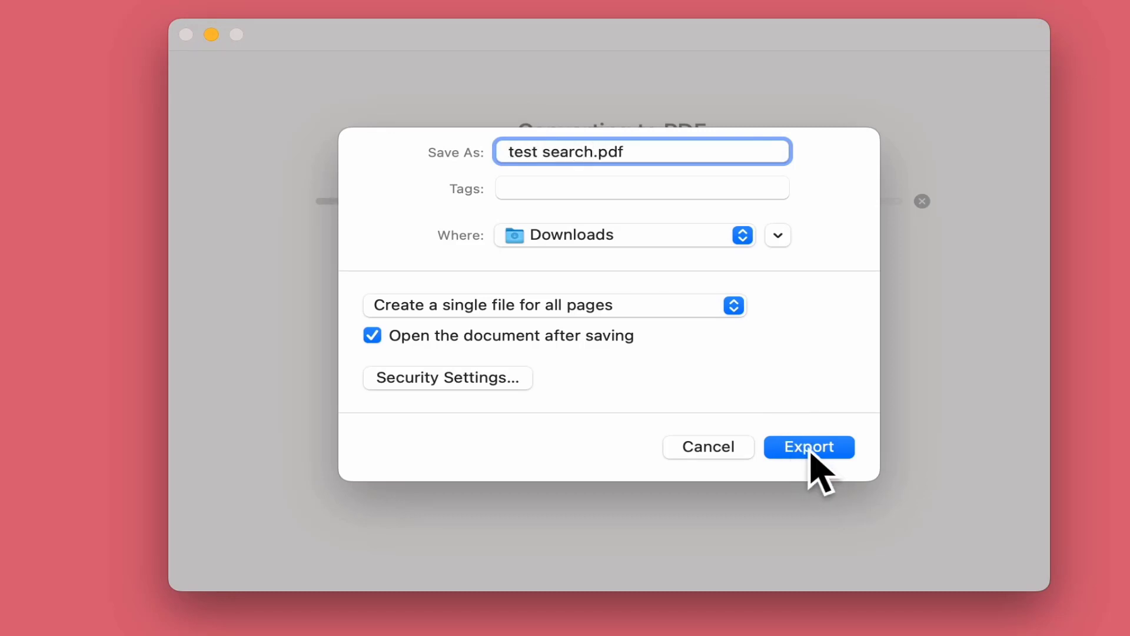
- Export test search.pdf to Downloads, converting all 13 pages
{"action": "left_click", "coordinate": [810, 447]}
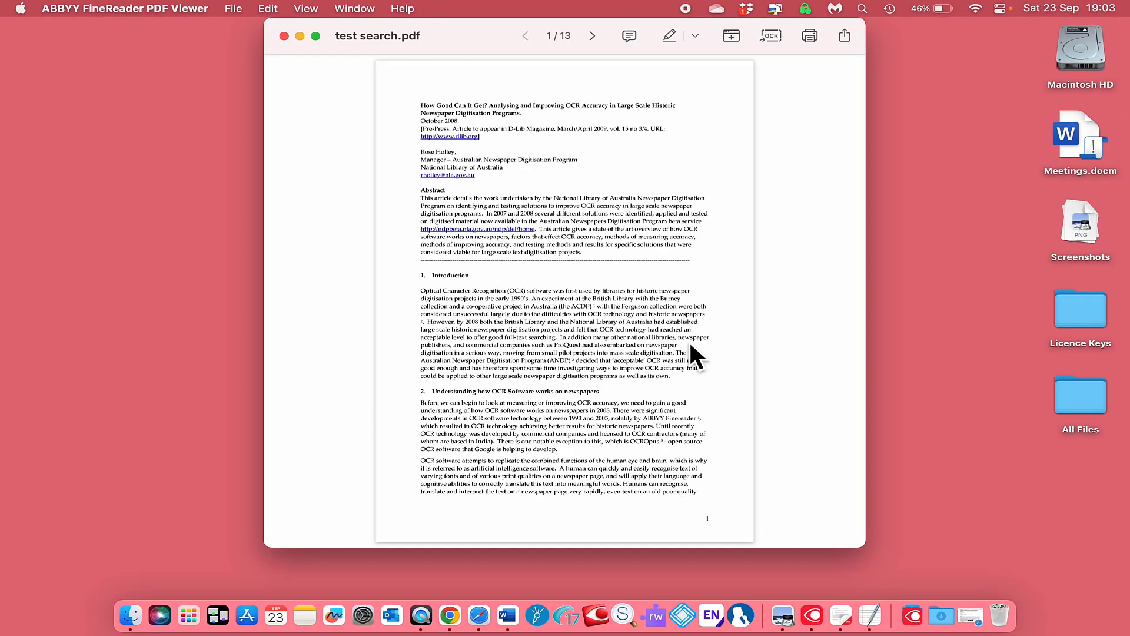
{"action": "mouse_move", "coordinate": [471, 123]}
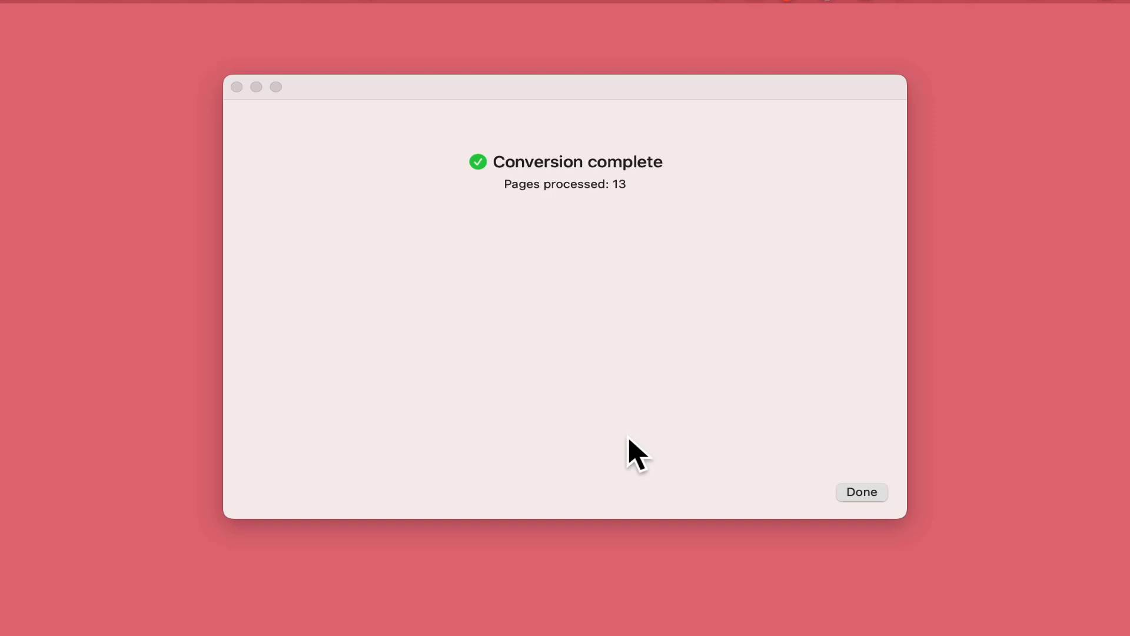
{"action": "left_click", "coordinate": [861, 492]}
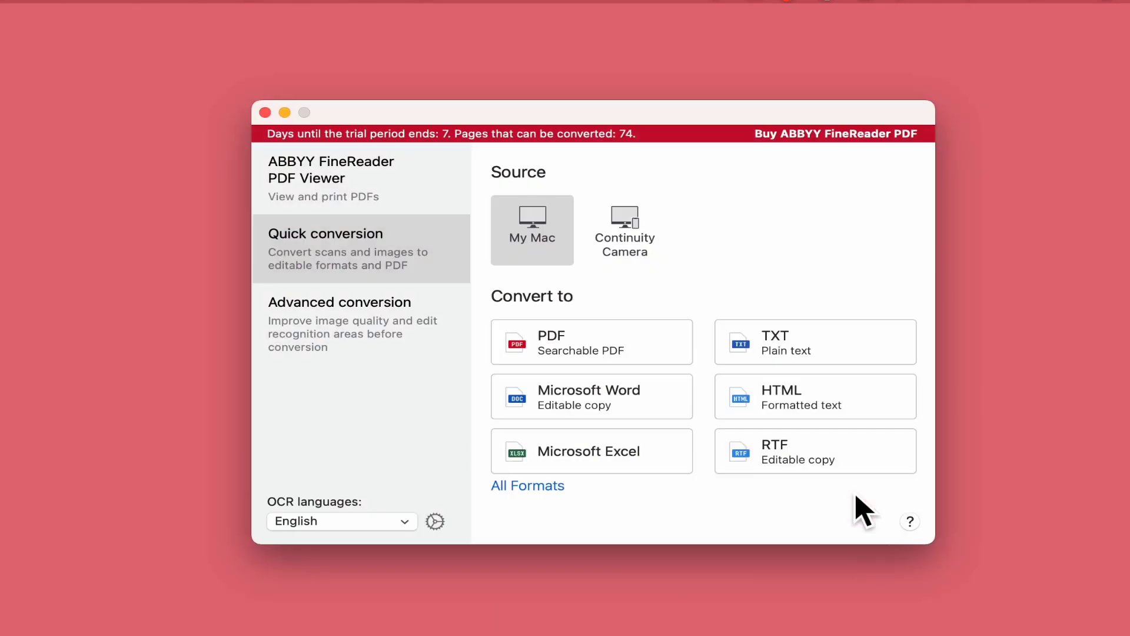
{"action": "left_click", "coordinate": [624, 231]}
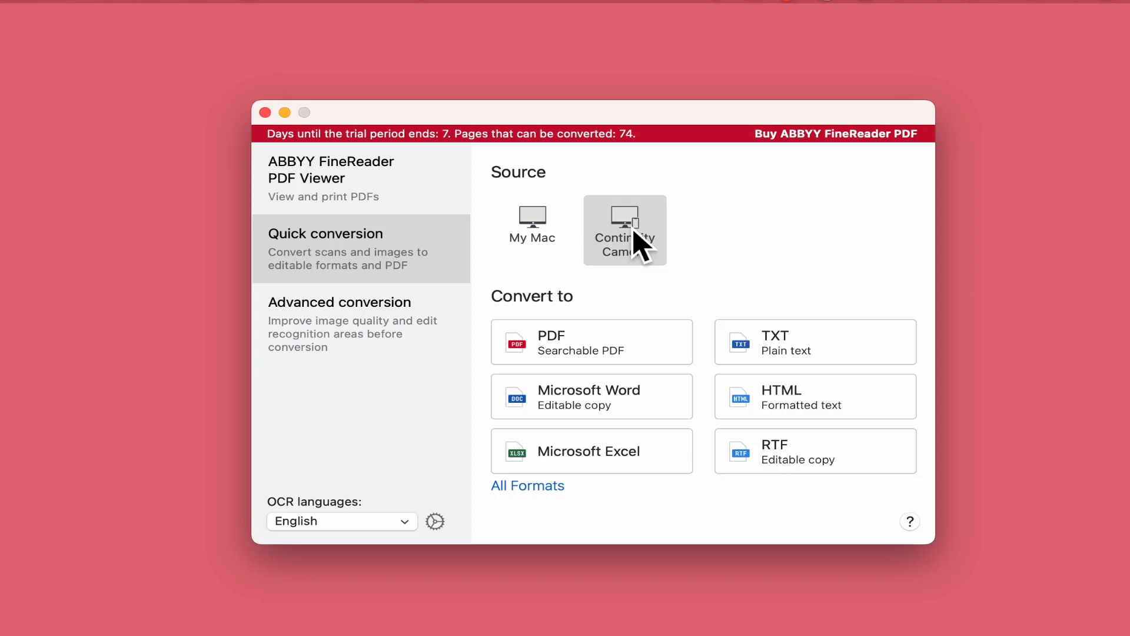
{"action": "mouse_move", "coordinate": [595, 358]}
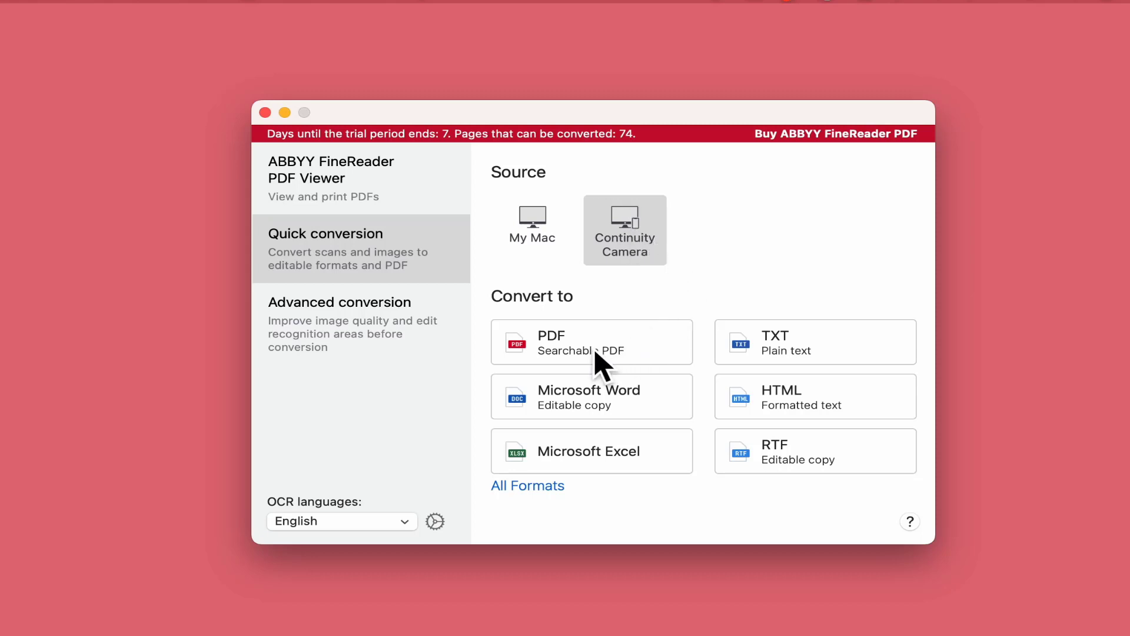
{"action": "mouse_move", "coordinate": [684, 348]}
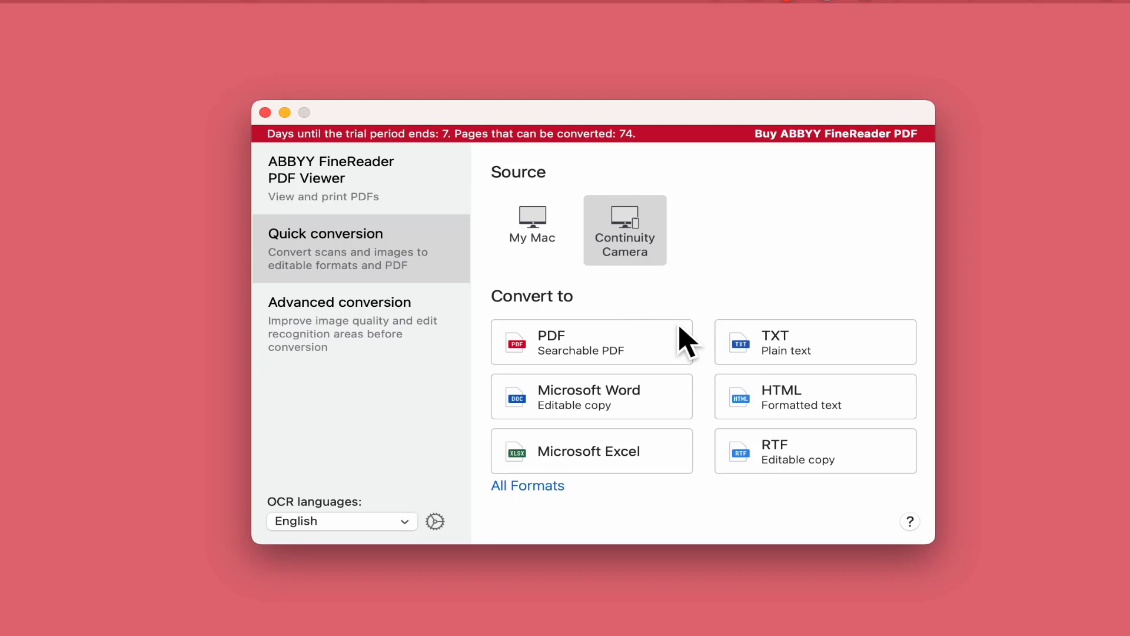
{"action": "right_click", "coordinate": [591, 415]}
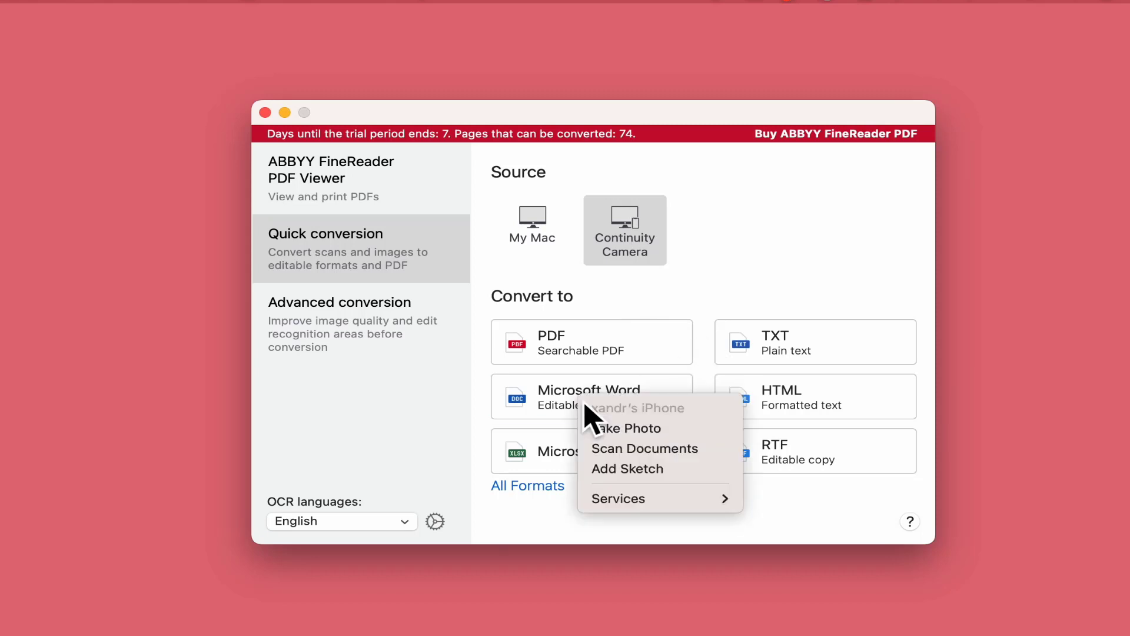
{"action": "mouse_move", "coordinate": [628, 428]}
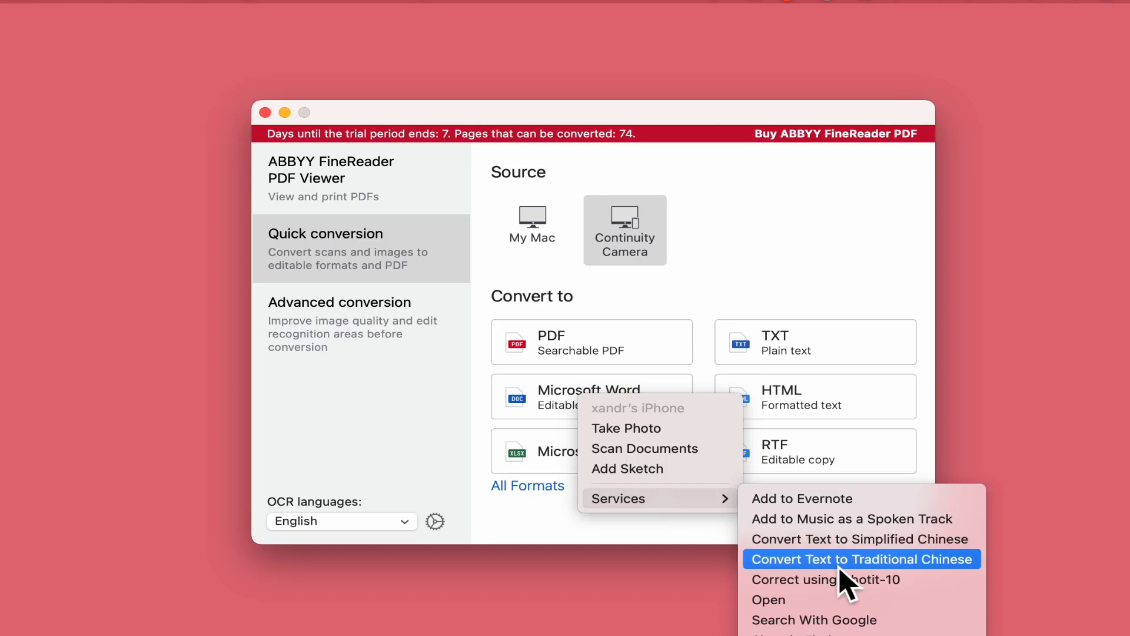
{"action": "mouse_move", "coordinate": [830, 452]}
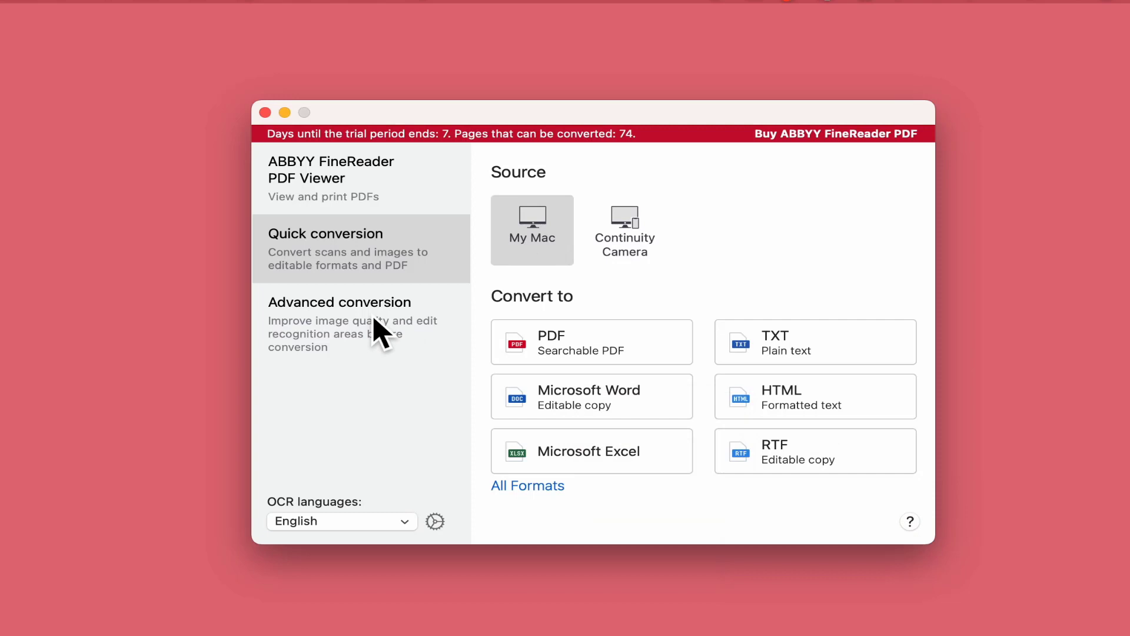
- Scan the quick-reference guide page from Advanced conversion into a new OCR project
{"action": "left_click", "coordinate": [339, 301]}
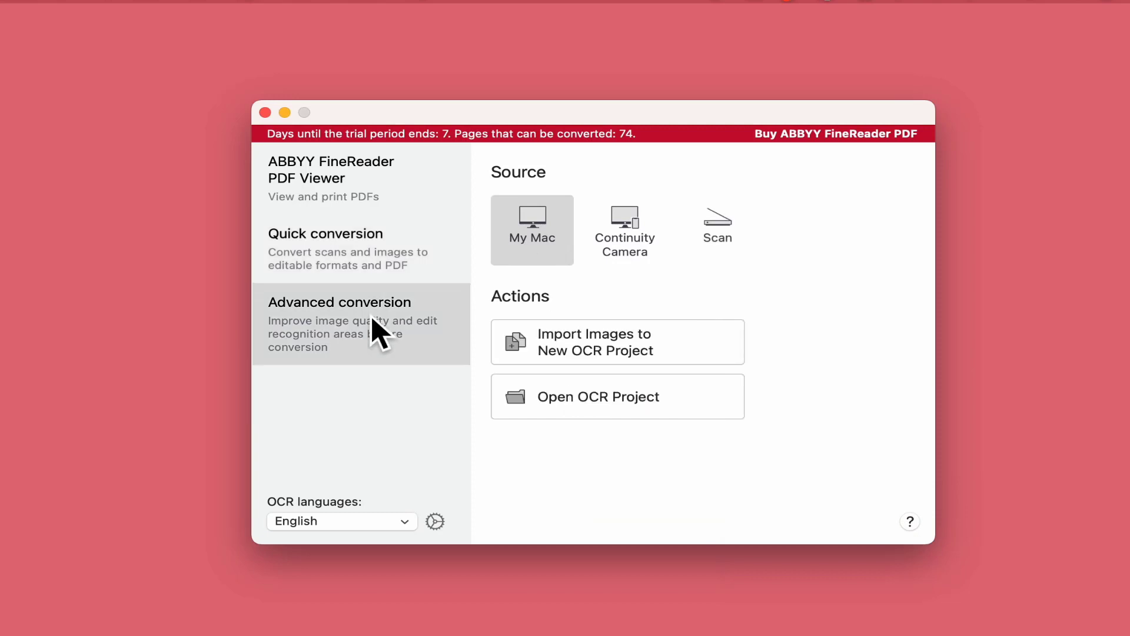
{"action": "mouse_move", "coordinate": [546, 250]}
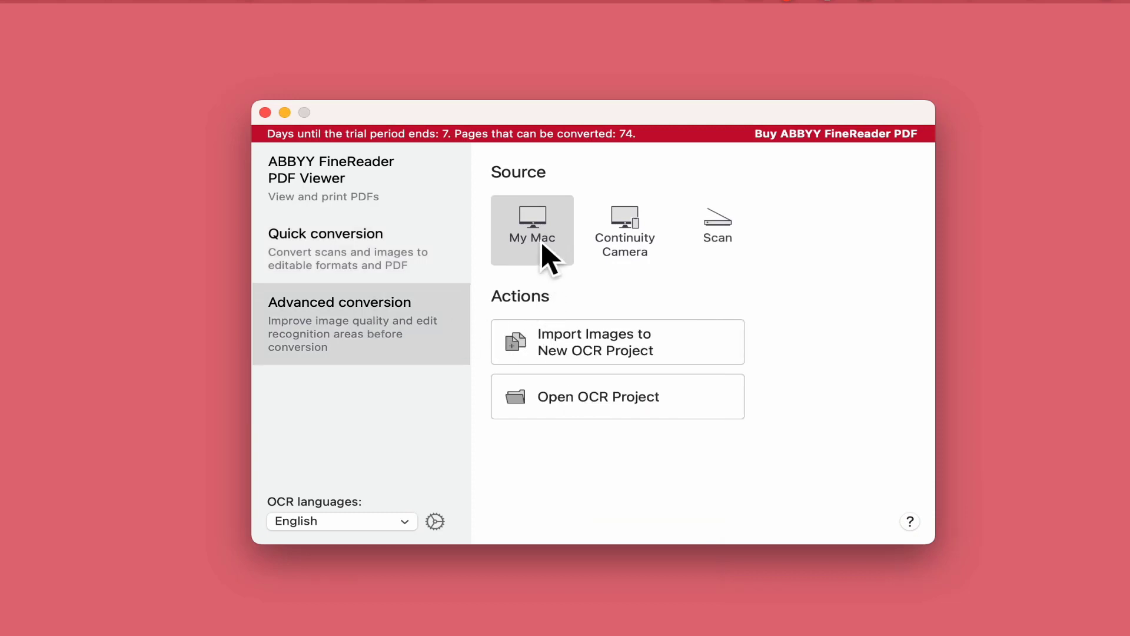
{"action": "mouse_move", "coordinate": [637, 245]}
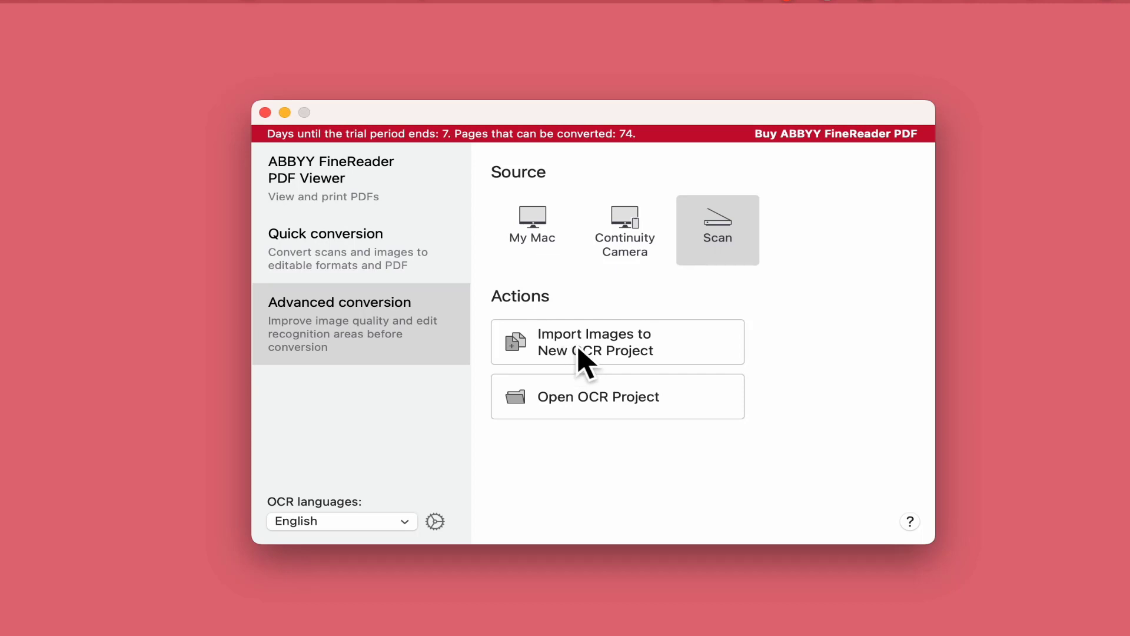
{"action": "mouse_move", "coordinate": [633, 371]}
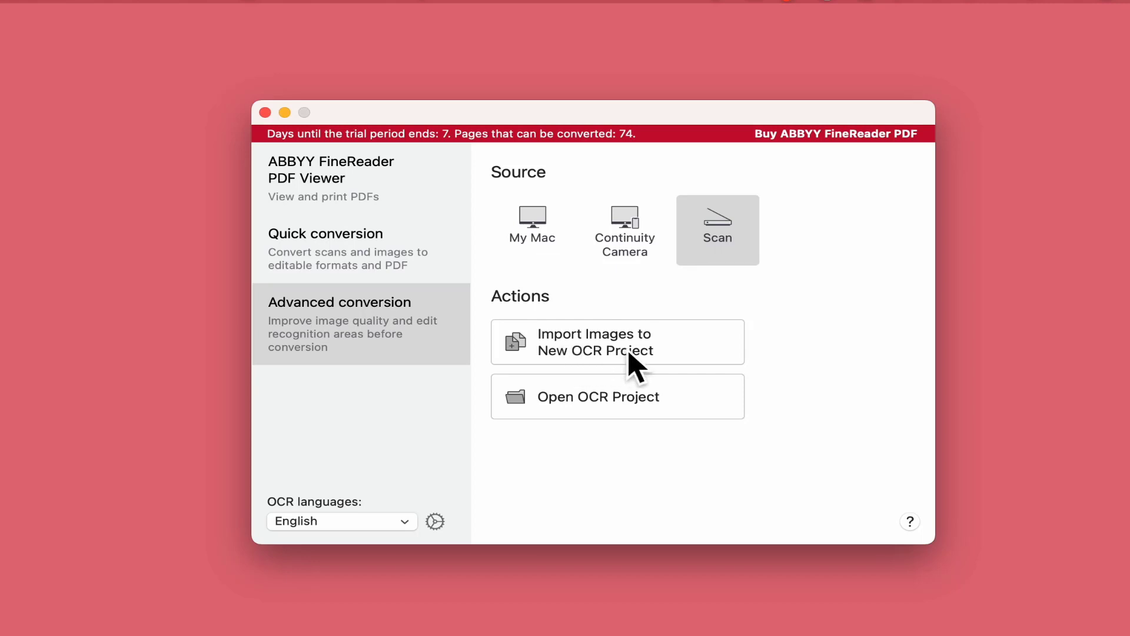
{"action": "left_click", "coordinate": [617, 342]}
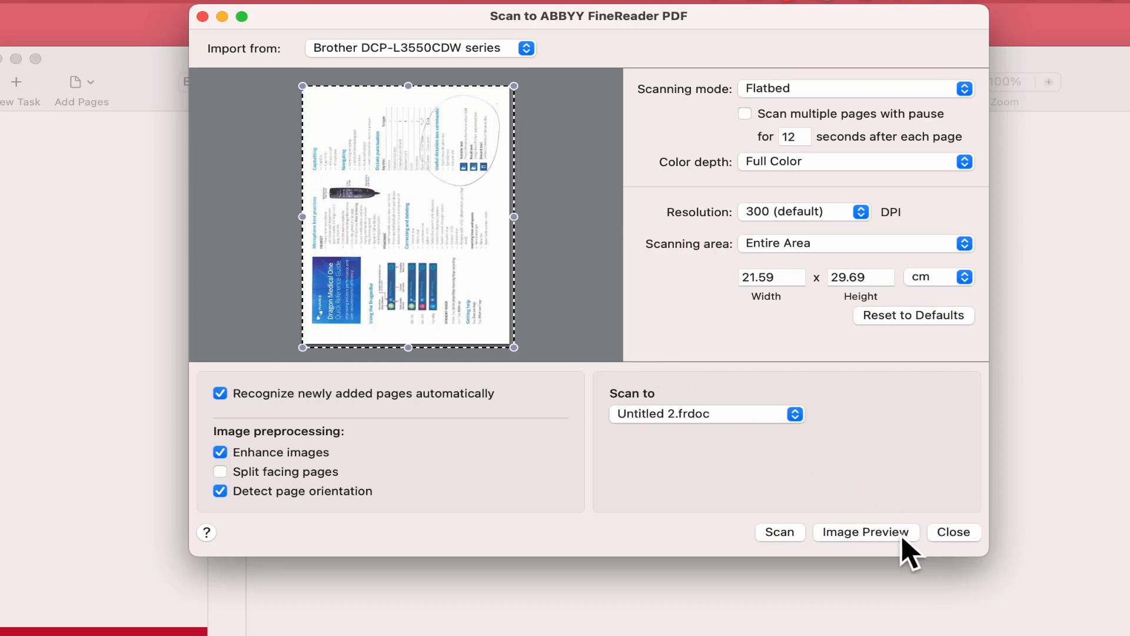
{"action": "mouse_move", "coordinate": [756, 235]}
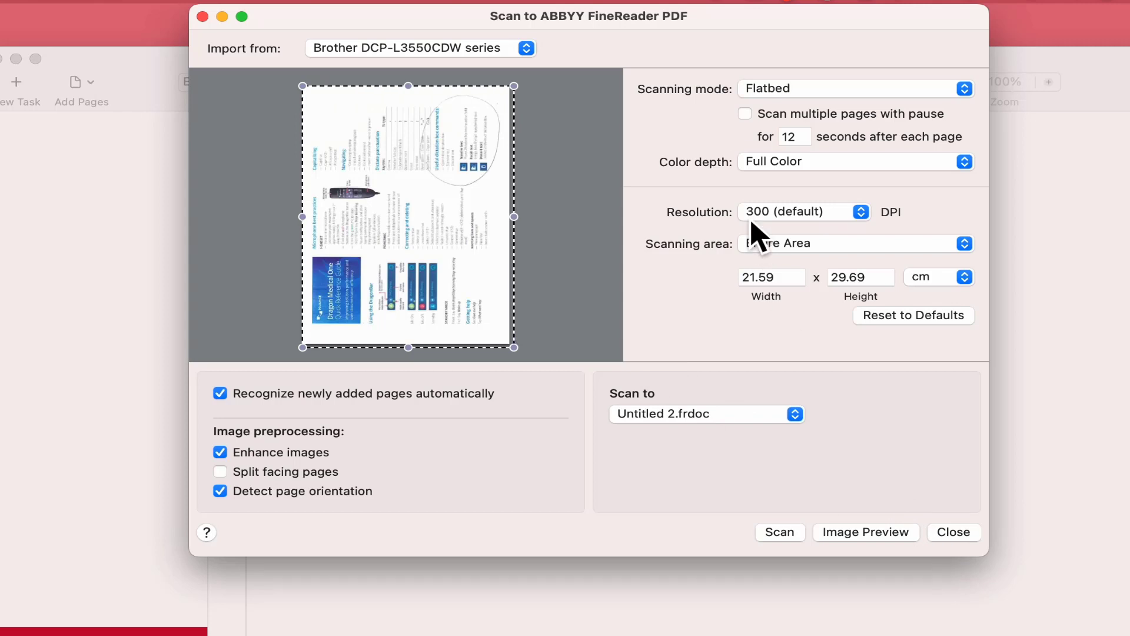
{"action": "mouse_move", "coordinate": [887, 179]}
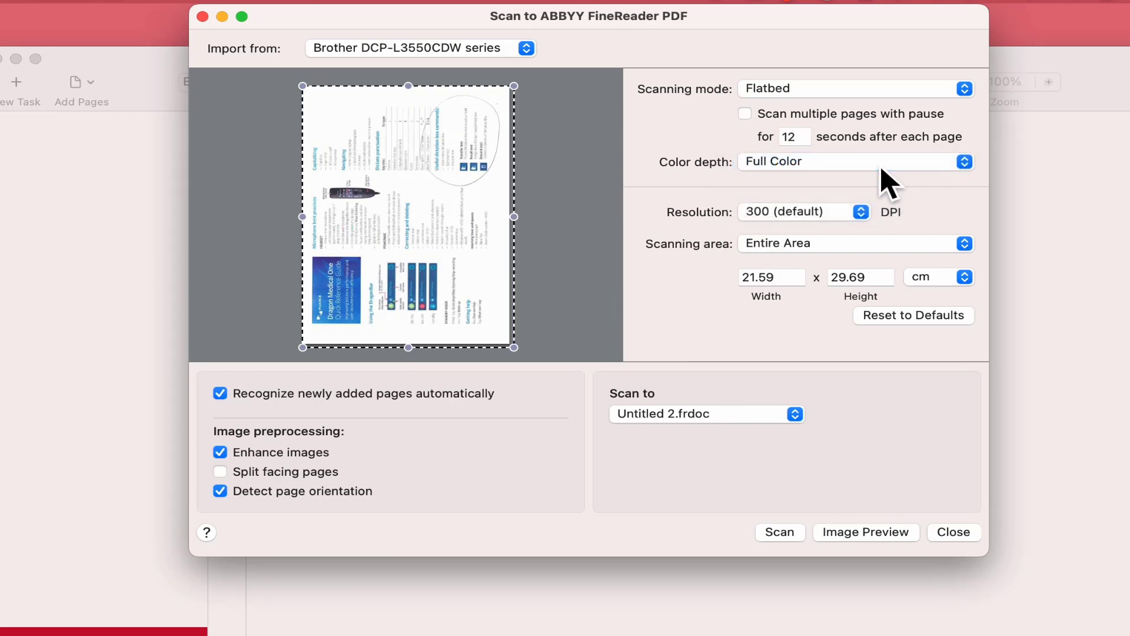
{"action": "mouse_move", "coordinate": [869, 223]}
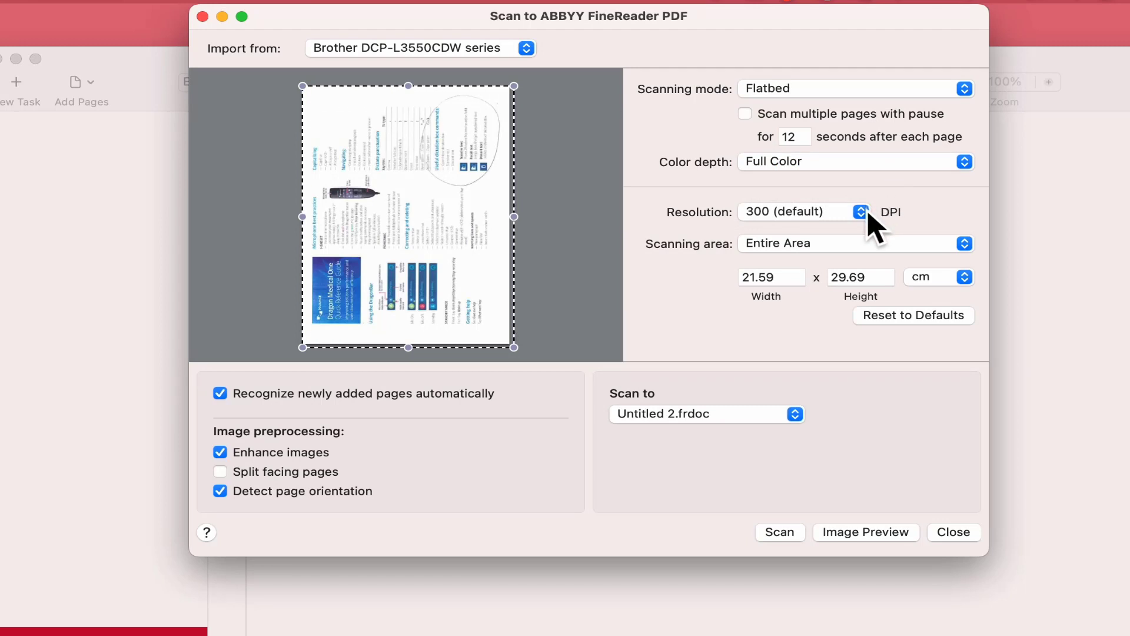
{"action": "mouse_move", "coordinate": [413, 440]}
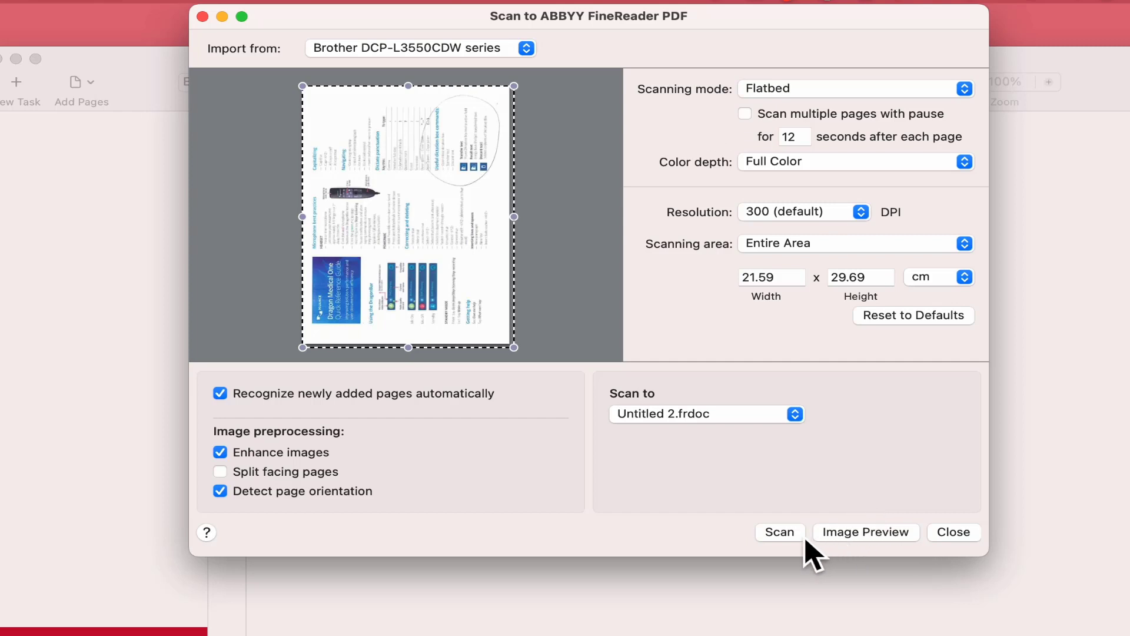
{"action": "left_click", "coordinate": [779, 532]}
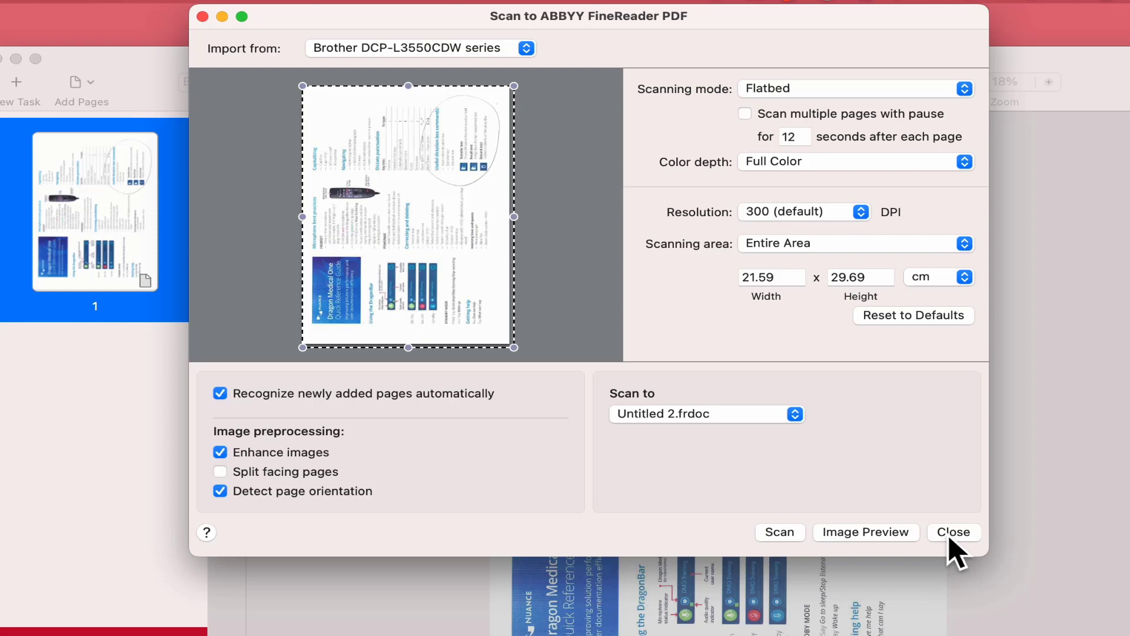
{"action": "left_click", "coordinate": [954, 531]}
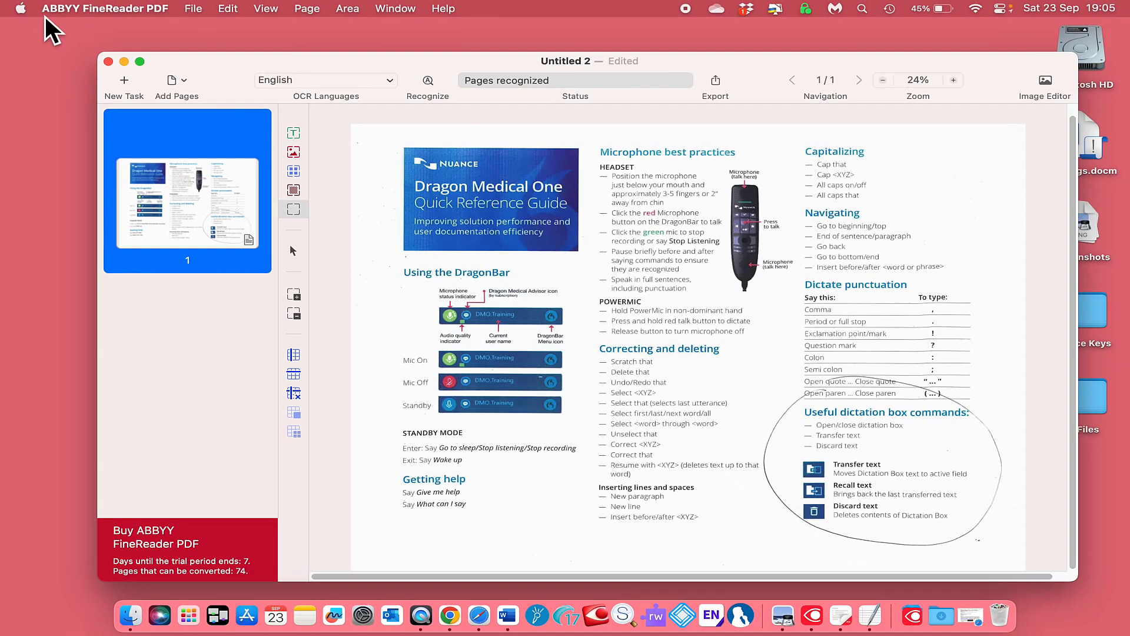
{"action": "left_click", "coordinate": [23, 10]}
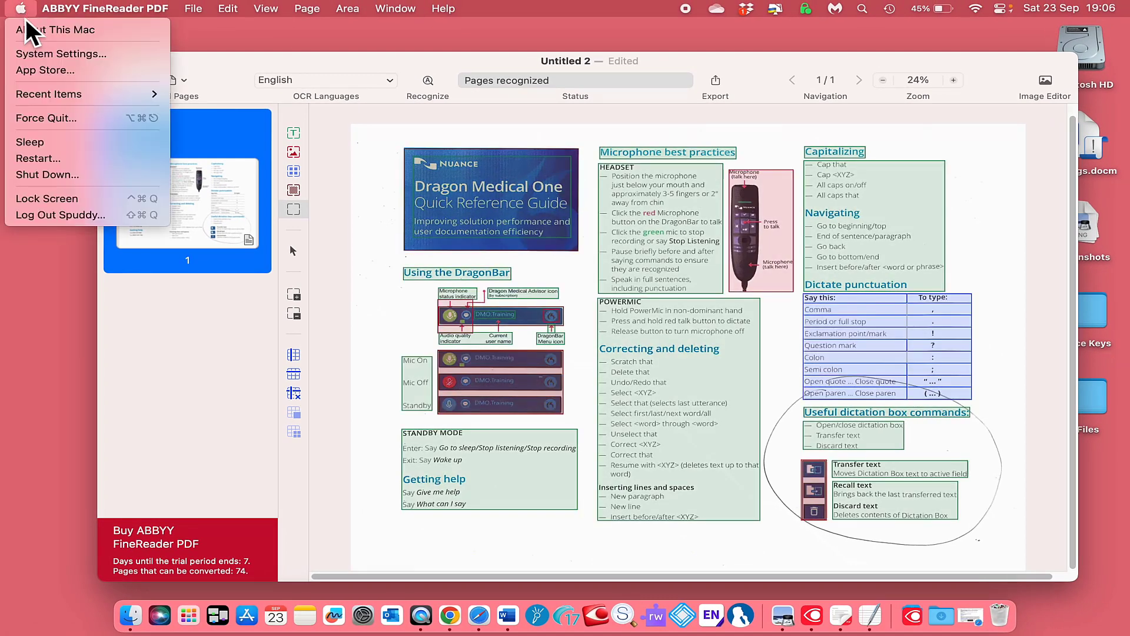
{"action": "left_click", "coordinate": [64, 62]}
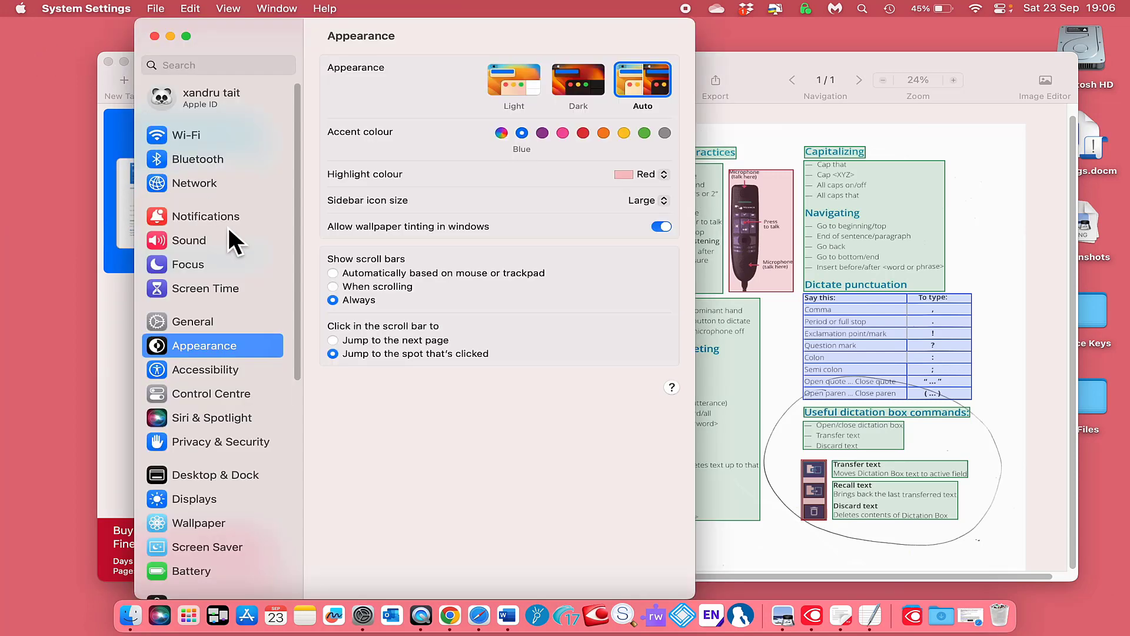
{"action": "scroll", "scroll_direction": "down", "scroll_amount": 3}
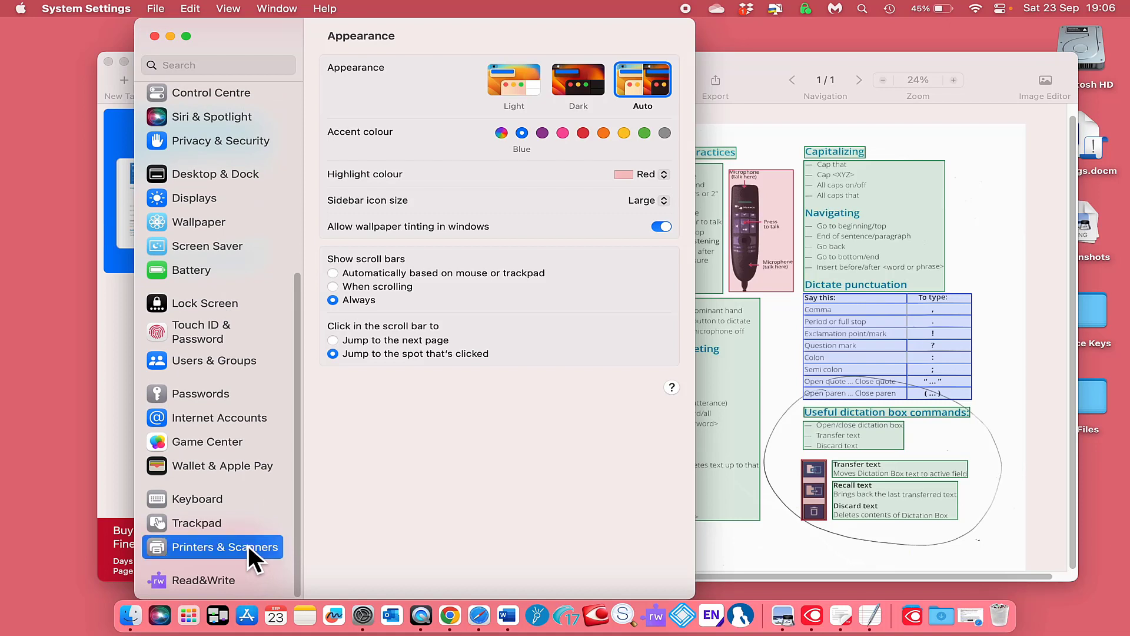
{"action": "left_click", "coordinate": [217, 546]}
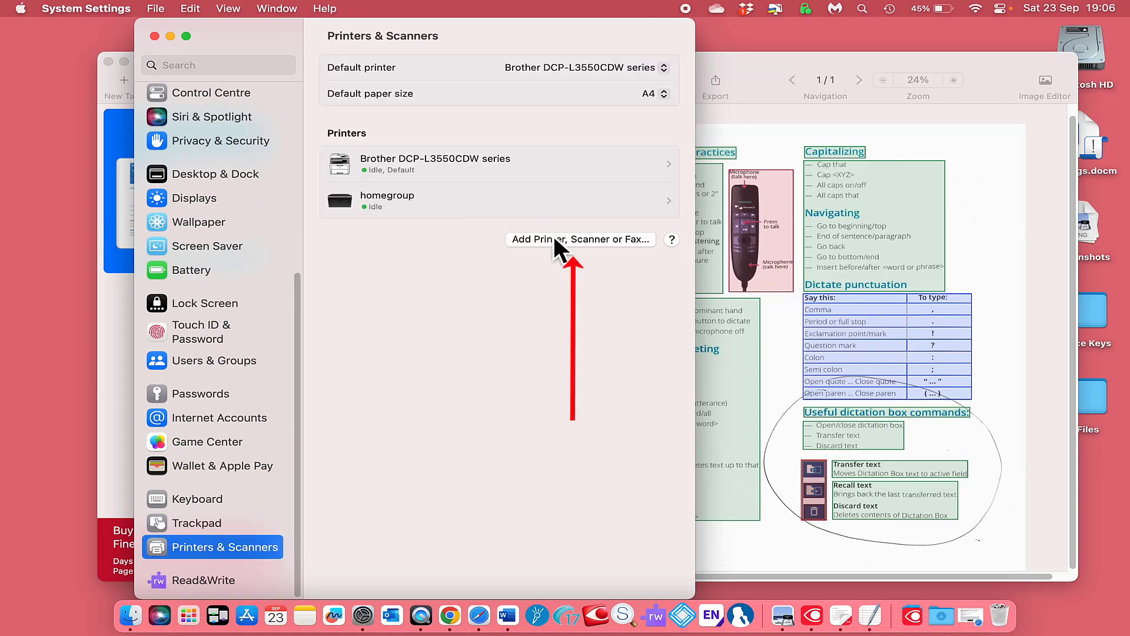
{"action": "mouse_move", "coordinate": [499, 387]}
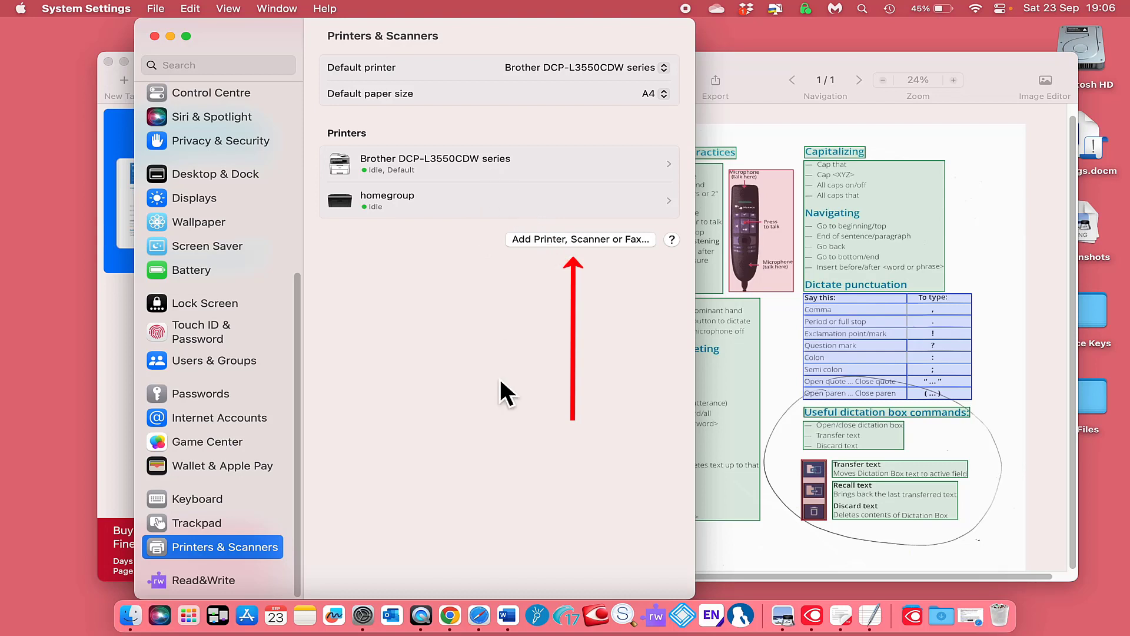
{"action": "mouse_move", "coordinate": [431, 179]}
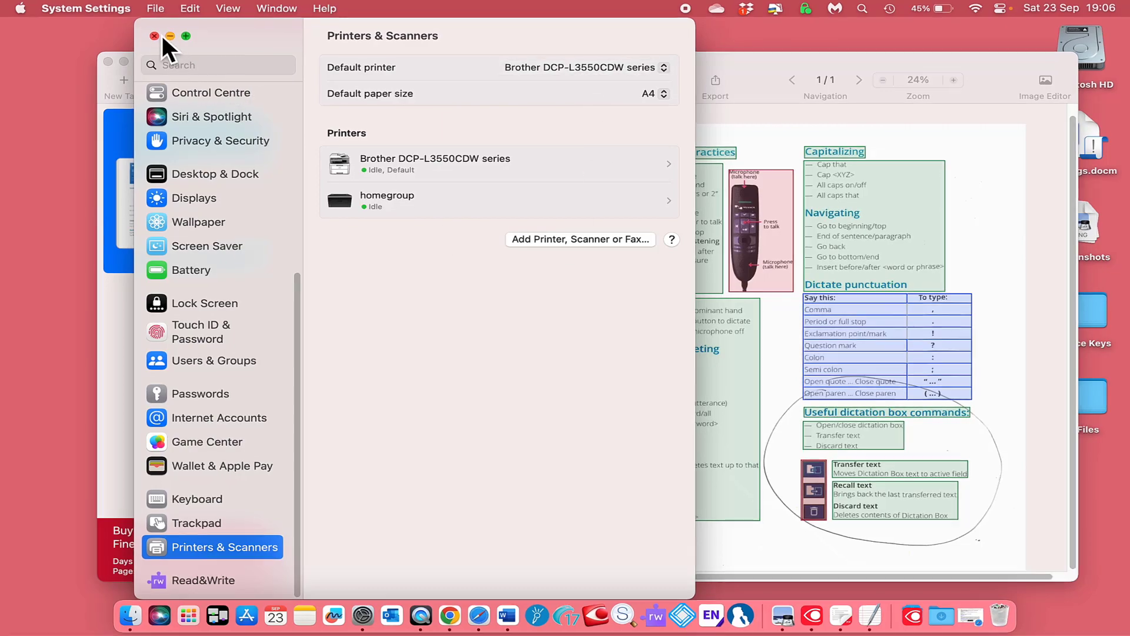
{"action": "left_click", "coordinate": [154, 36]}
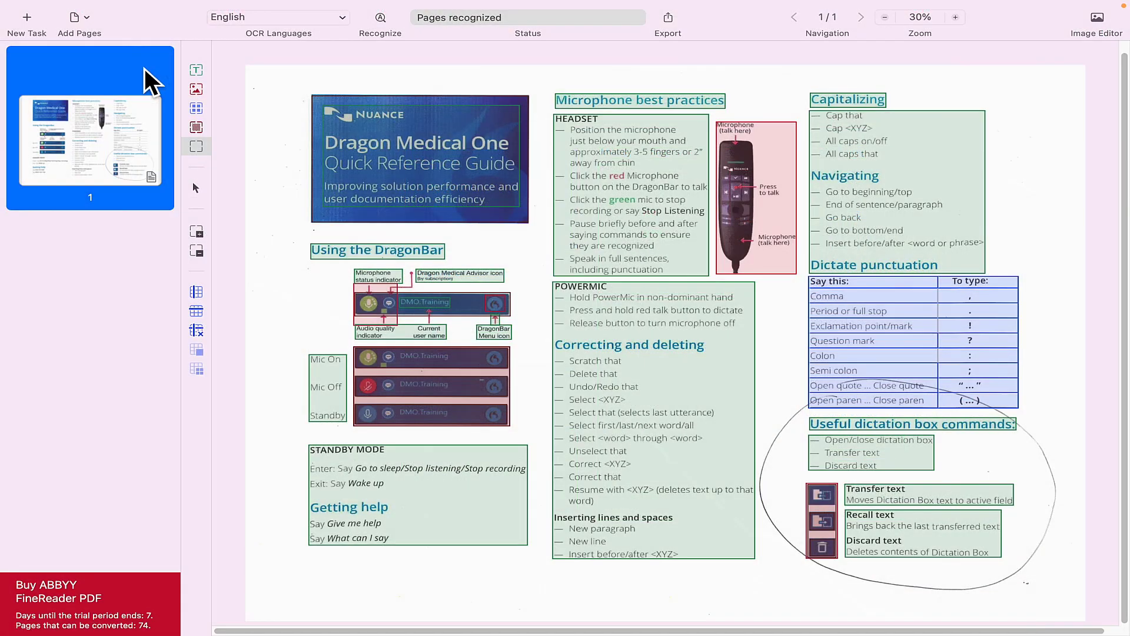
{"action": "mouse_move", "coordinate": [195, 71]}
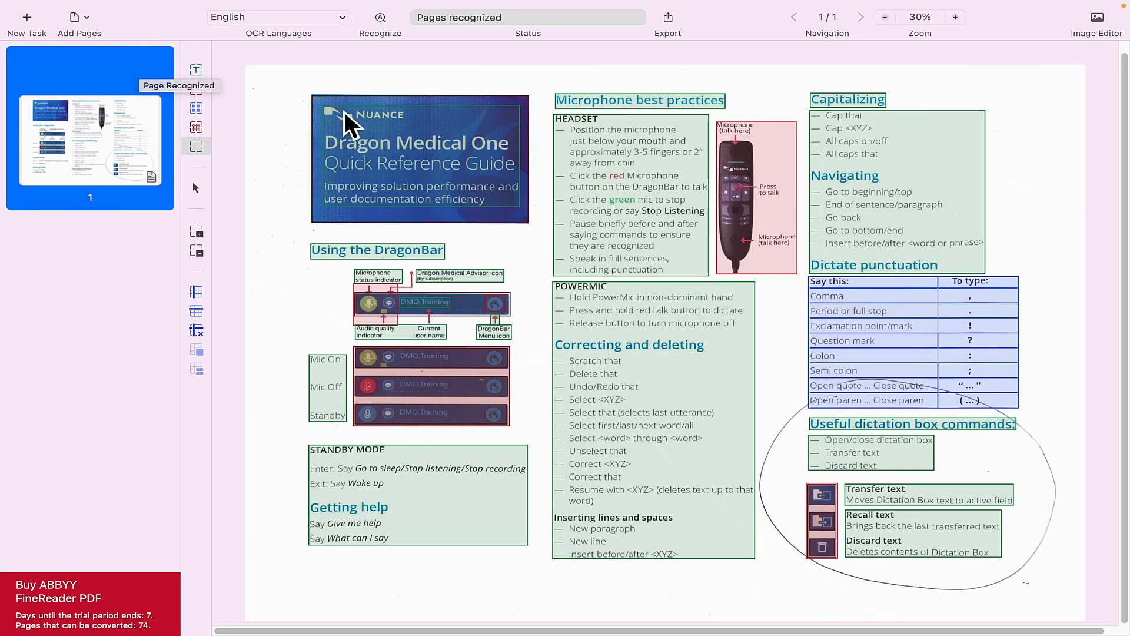
{"action": "mouse_move", "coordinate": [407, 161]}
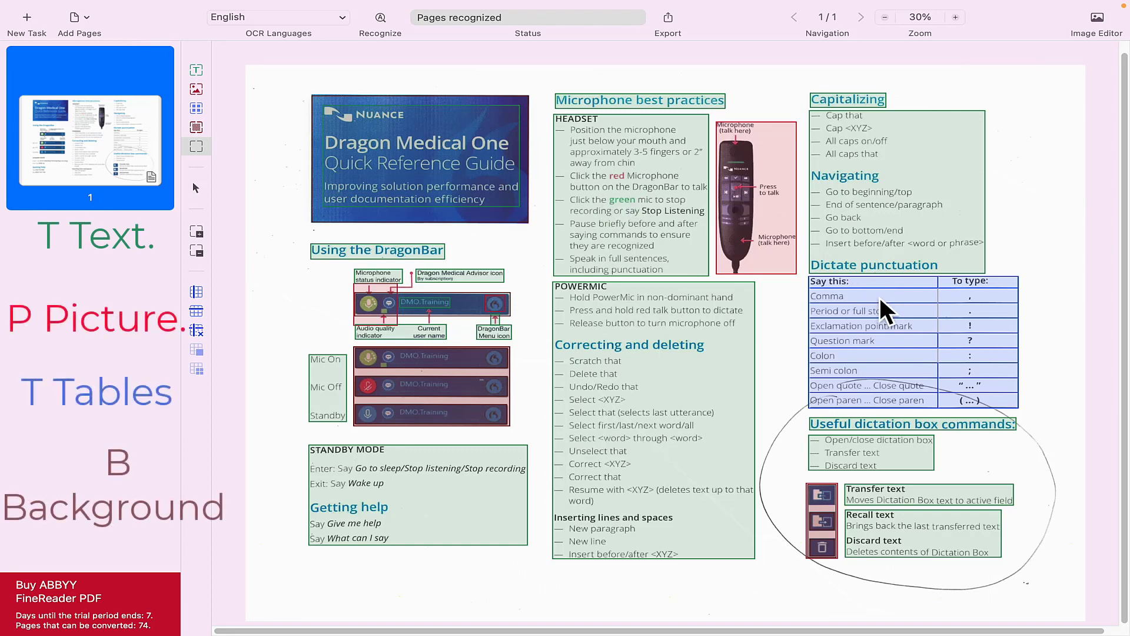
{"action": "mouse_move", "coordinate": [855, 313]}
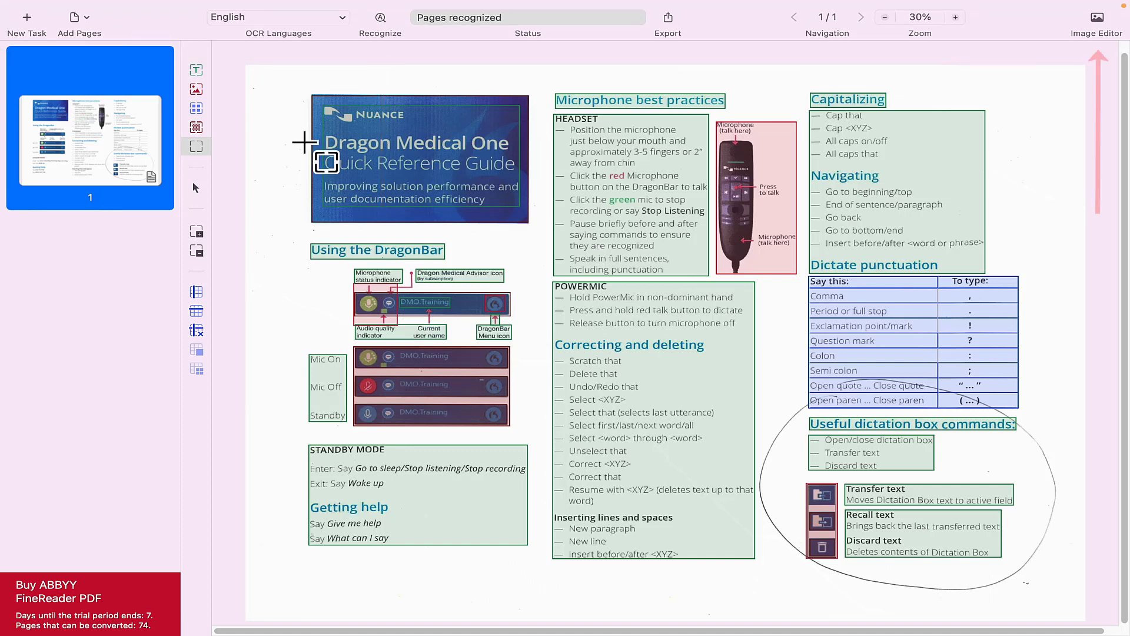
- Bring up the Image Editor tools for the scanned guide page
{"action": "left_click", "coordinate": [1095, 17]}
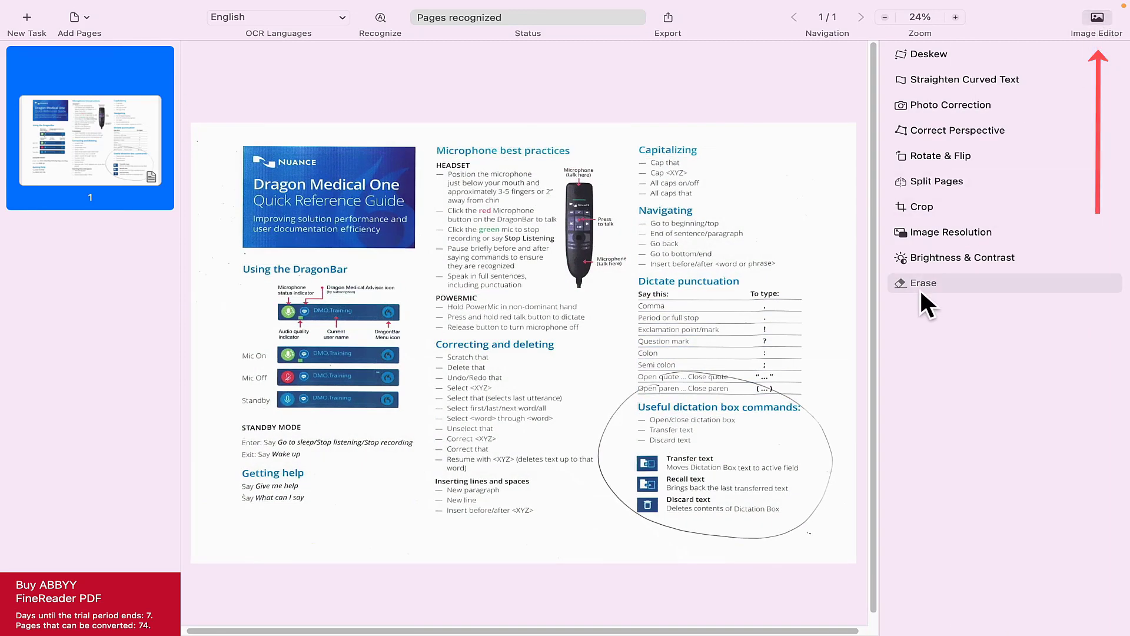
- Erase a fragment of the page image and recognize the page again
{"action": "left_click", "coordinate": [923, 282]}
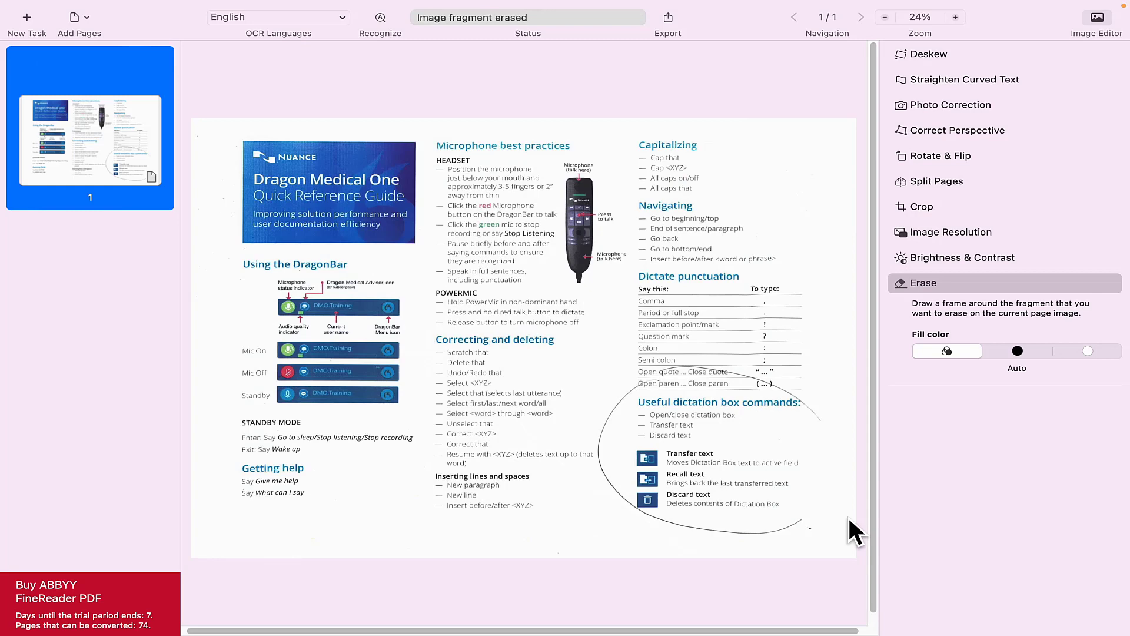
{"action": "mouse_move", "coordinate": [1096, 40]}
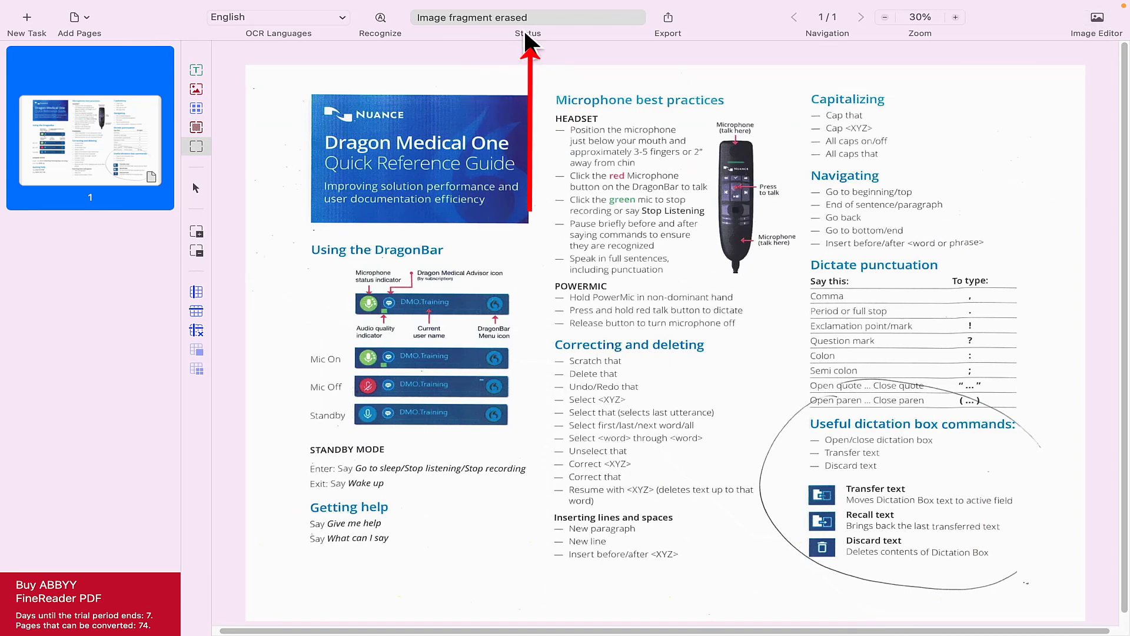
{"action": "mouse_move", "coordinate": [633, 25]}
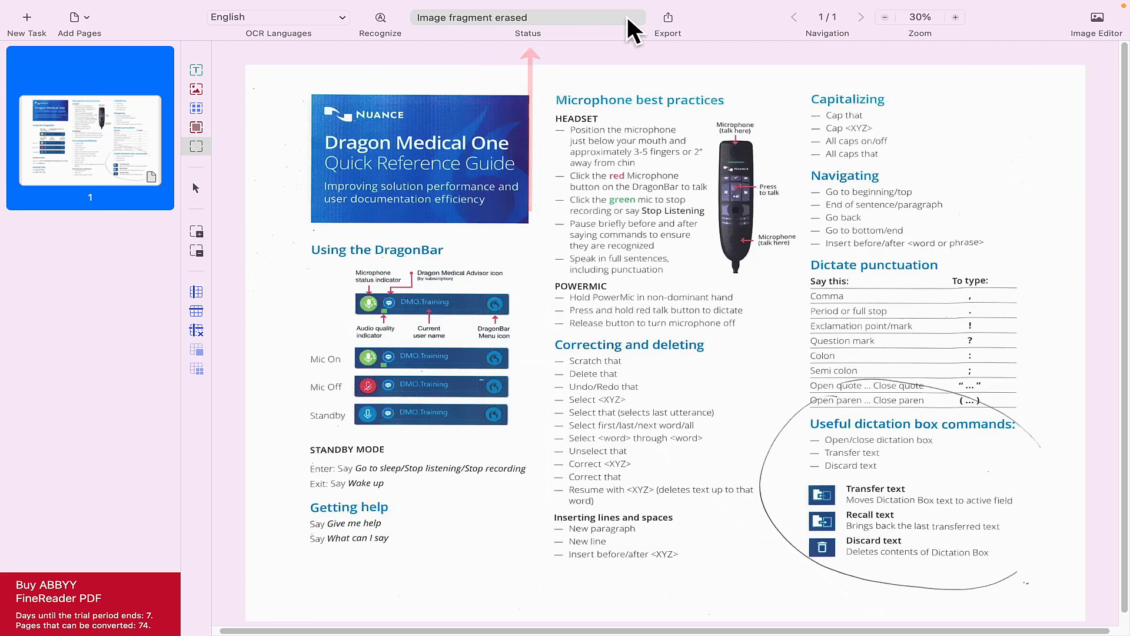
{"action": "left_click", "coordinate": [380, 16]}
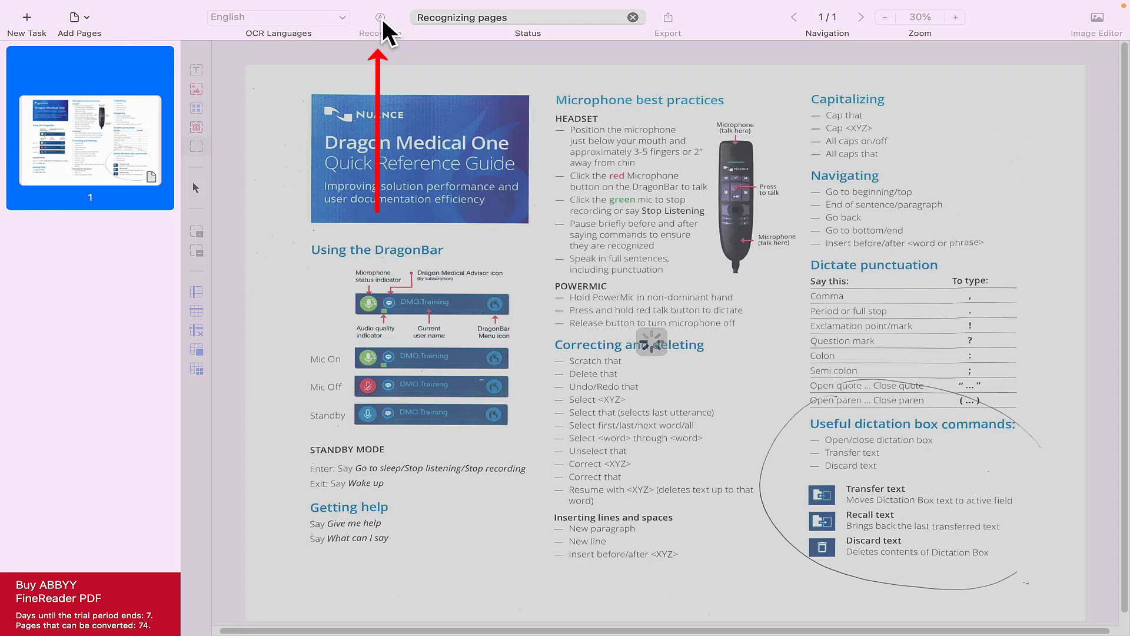
{"action": "left_click", "coordinate": [381, 16]}
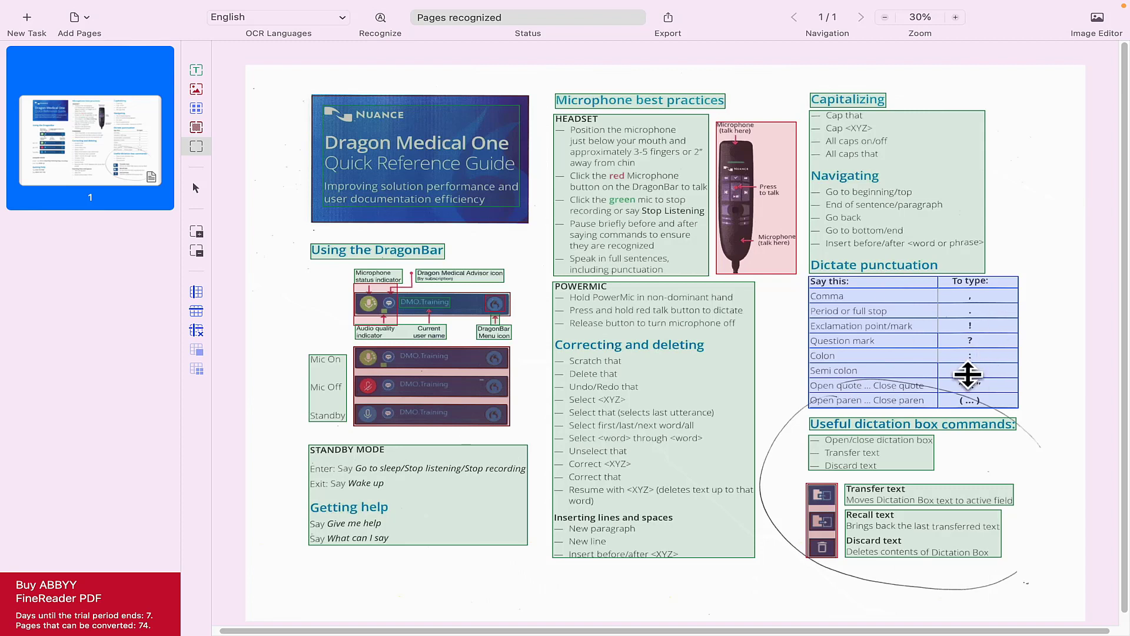
{"action": "mouse_move", "coordinate": [508, 425]}
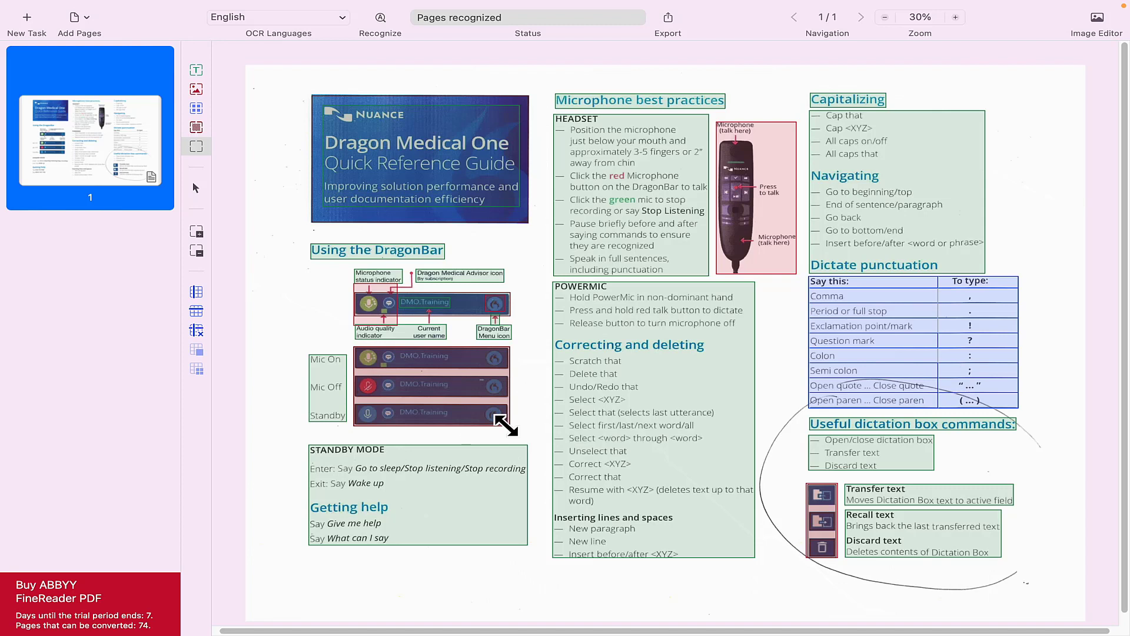
- Select the Dragon Medical One title banner and bring up its area options
{"action": "left_click", "coordinate": [418, 189]}
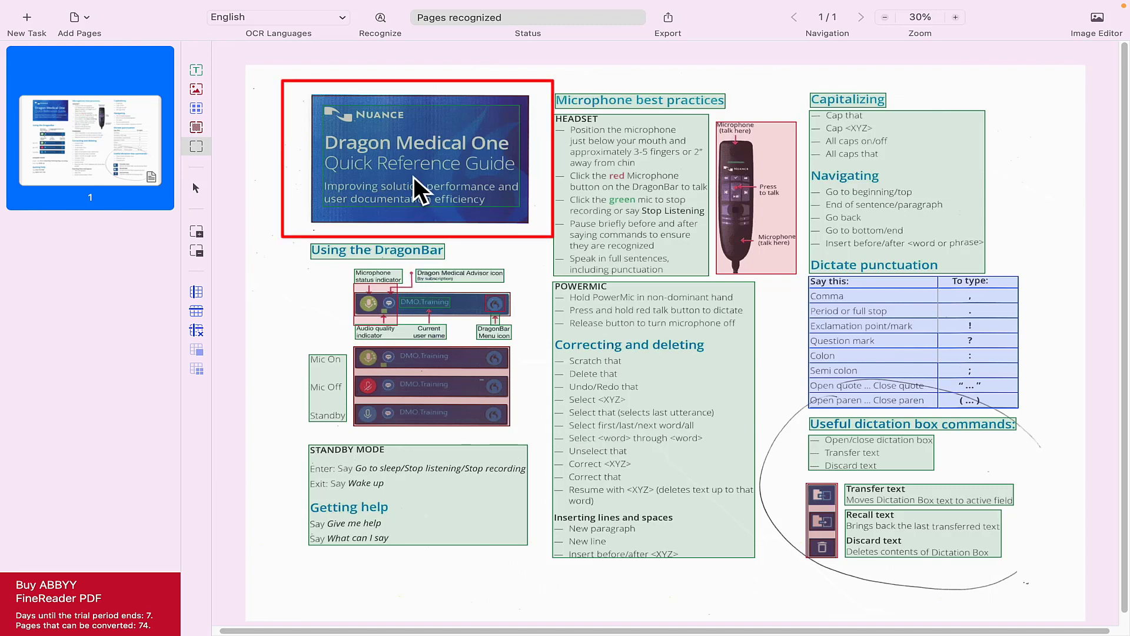
{"action": "right_click", "coordinate": [418, 183]}
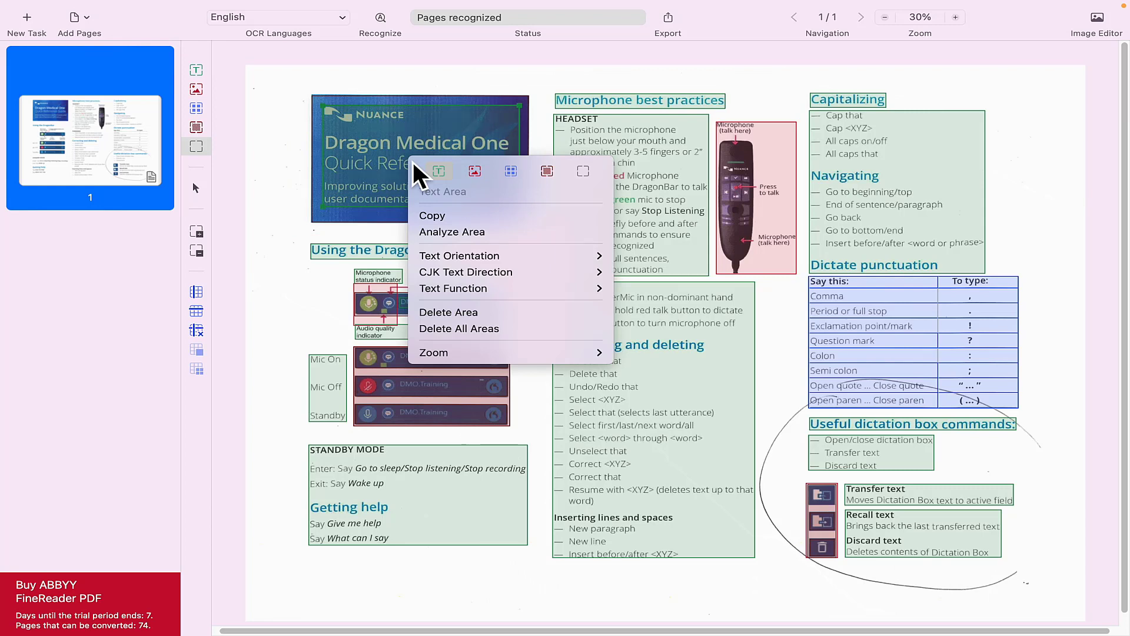
{"action": "mouse_move", "coordinate": [467, 240]}
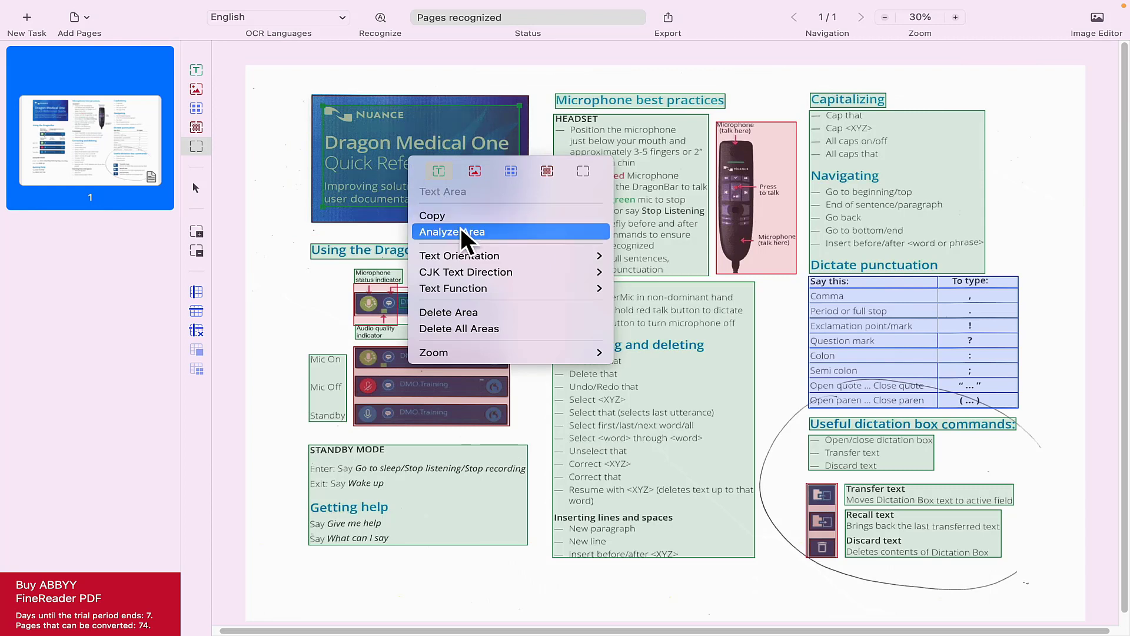
{"action": "mouse_move", "coordinate": [467, 255]}
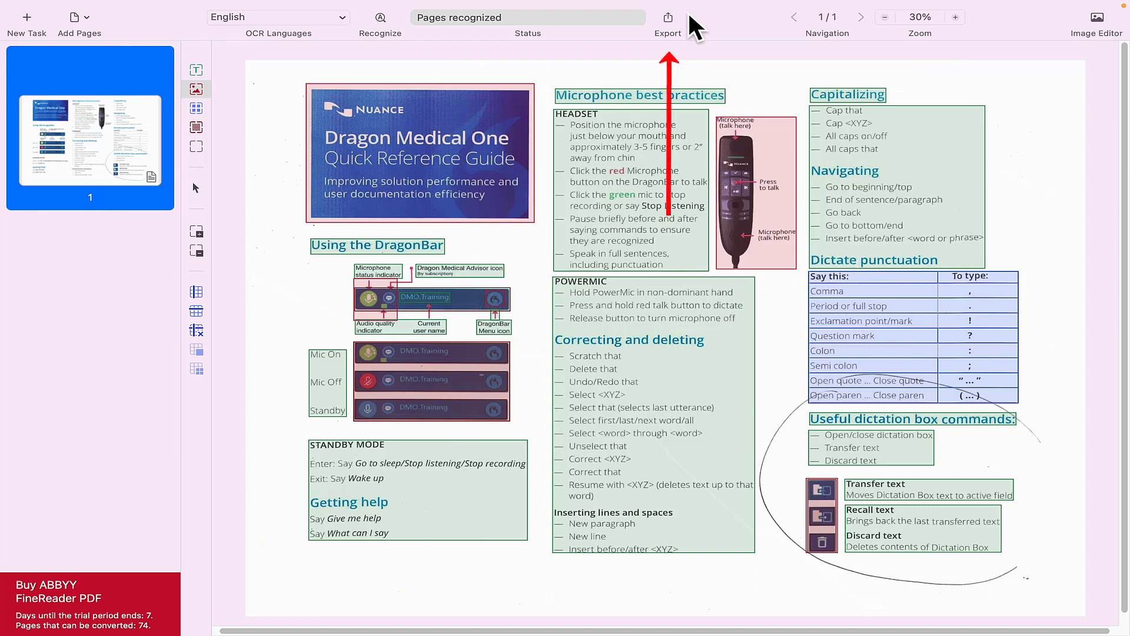
- Export the guide as an editable DOCX copy, saved as Scan.docx in Downloads and opened in Word
{"action": "left_click", "coordinate": [667, 17]}
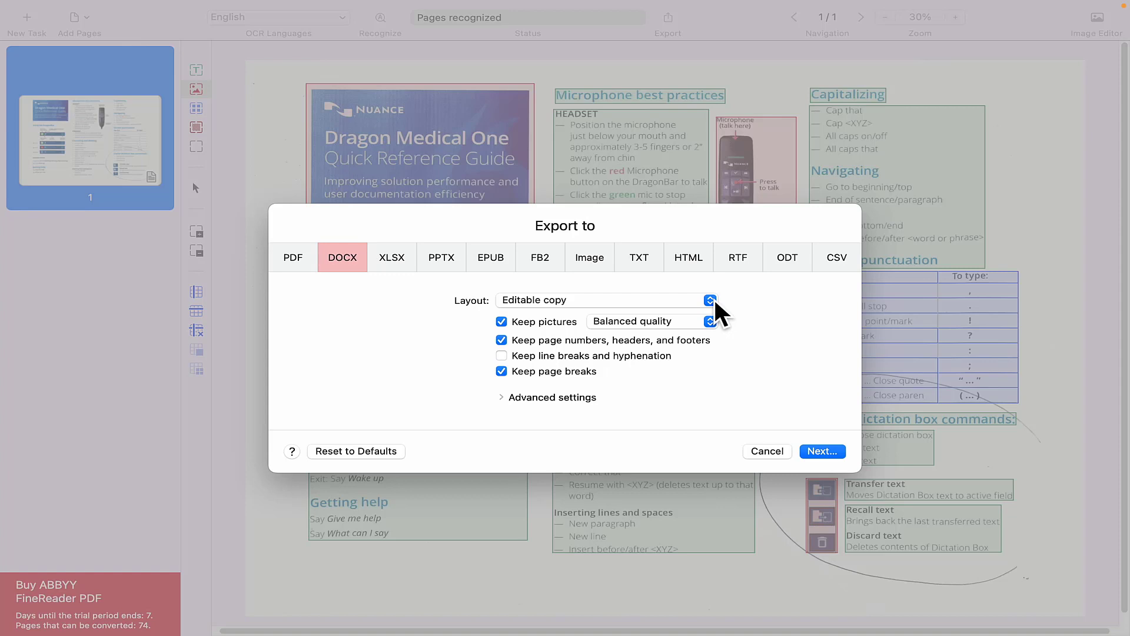
{"action": "left_click", "coordinate": [710, 300]}
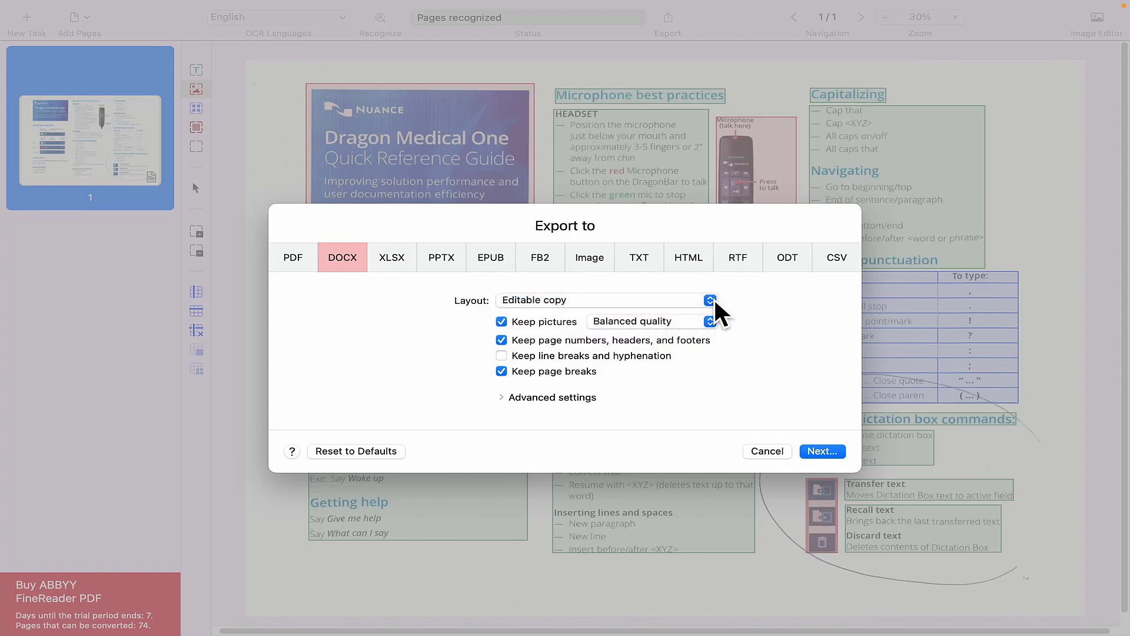
{"action": "left_click", "coordinate": [767, 451]}
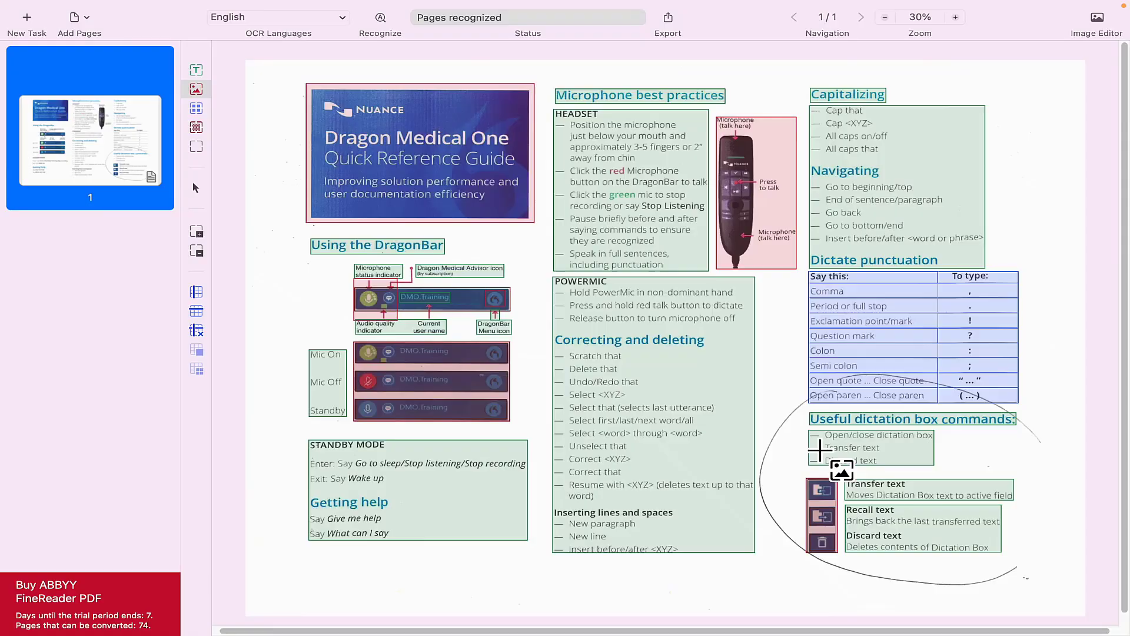
{"action": "left_click", "coordinate": [666, 17]}
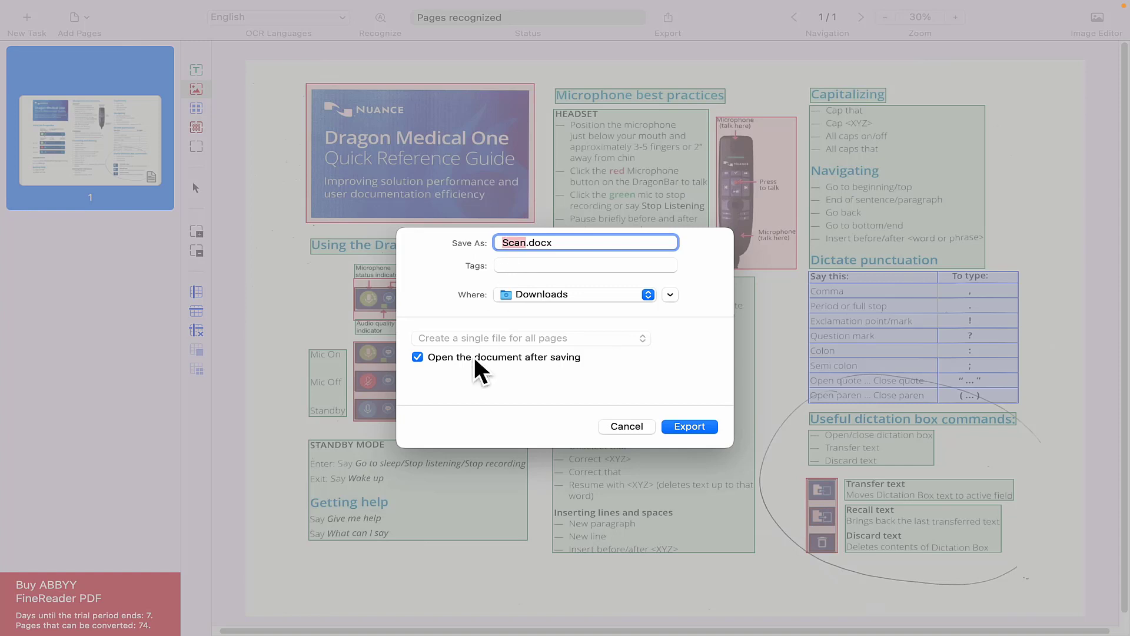
{"action": "mouse_move", "coordinate": [690, 426]}
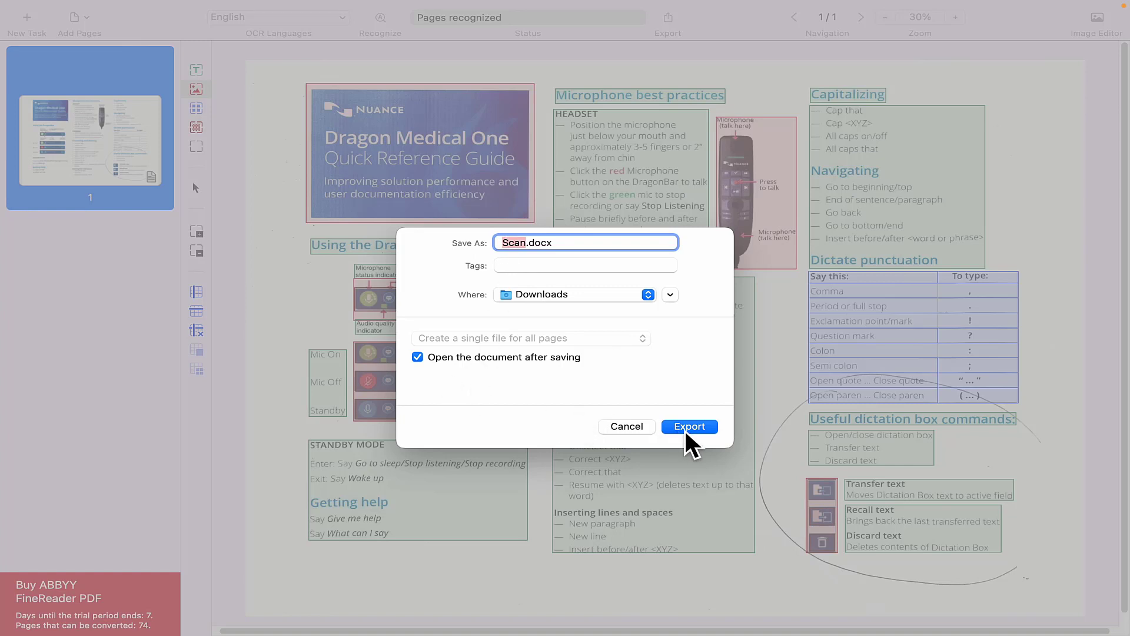
{"action": "left_click", "coordinate": [689, 426]}
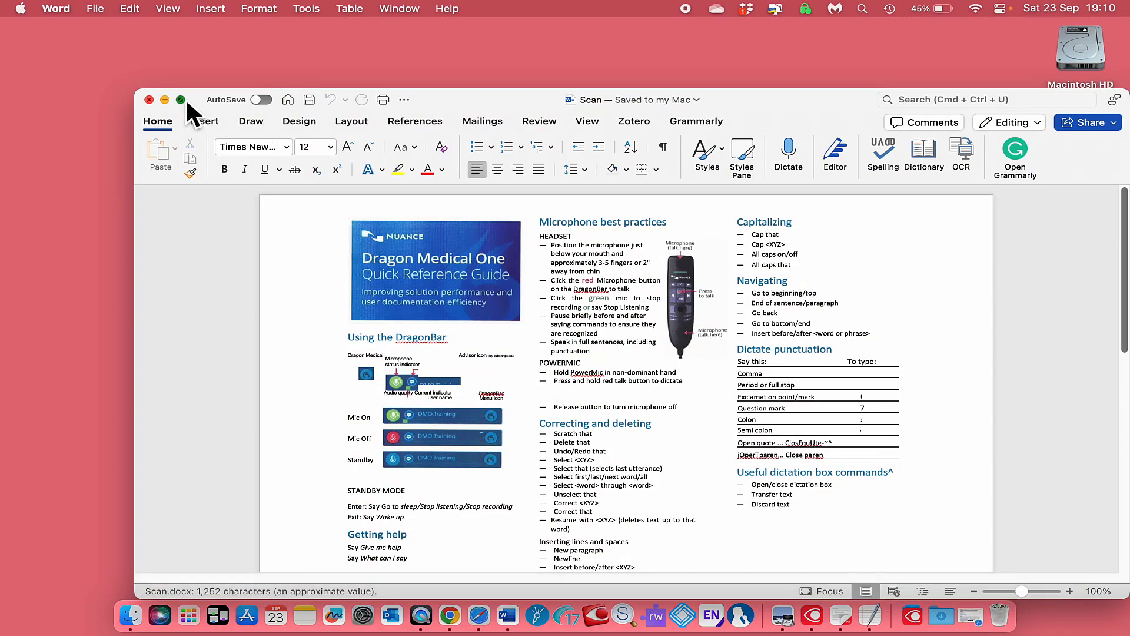
- Reposition the microphone and title banner pictures in Scan.docx, then close it via the save prompt
{"action": "left_click", "coordinate": [181, 99]}
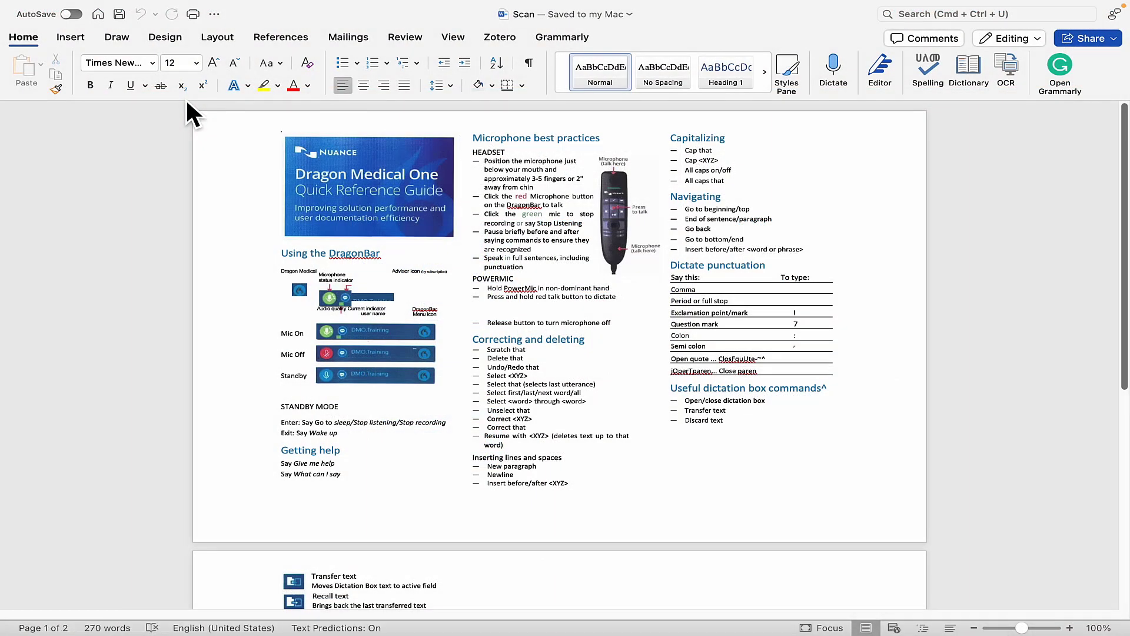
{"action": "mouse_move", "coordinate": [612, 213]}
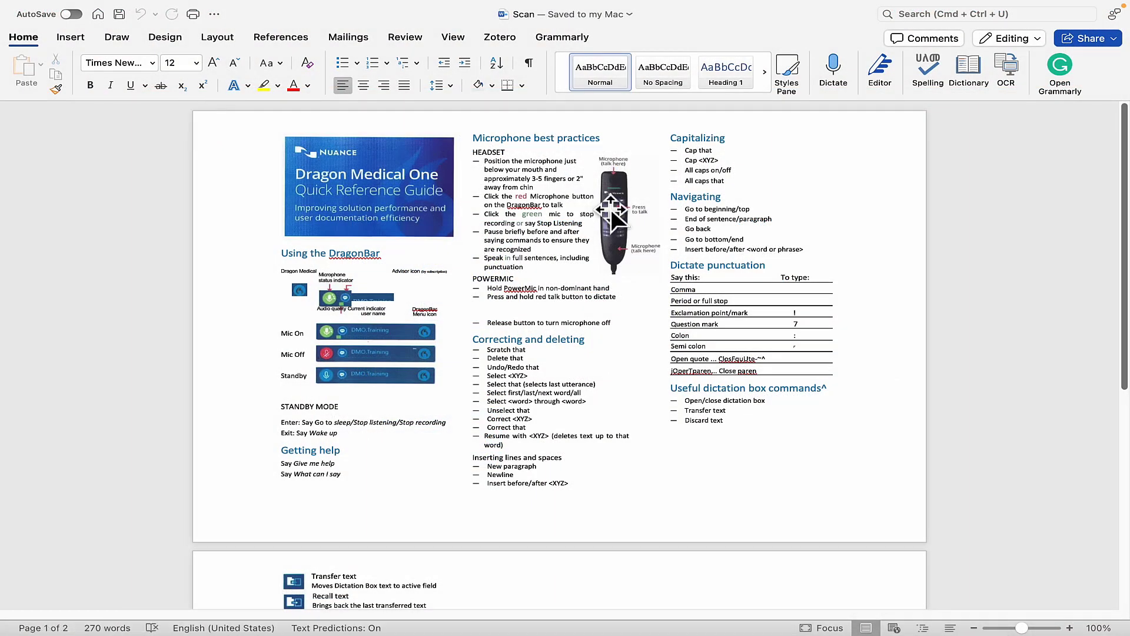
{"action": "left_click_drag", "start_coordinate": [612, 216], "coordinate": [670, 195]}
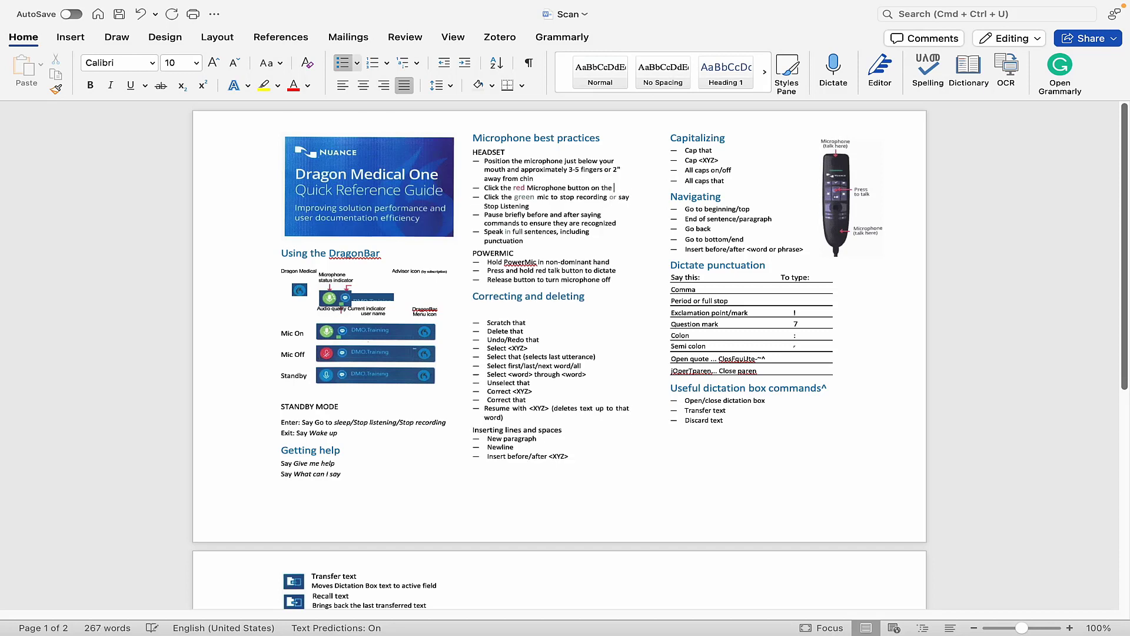
{"action": "left_click", "coordinate": [370, 188]}
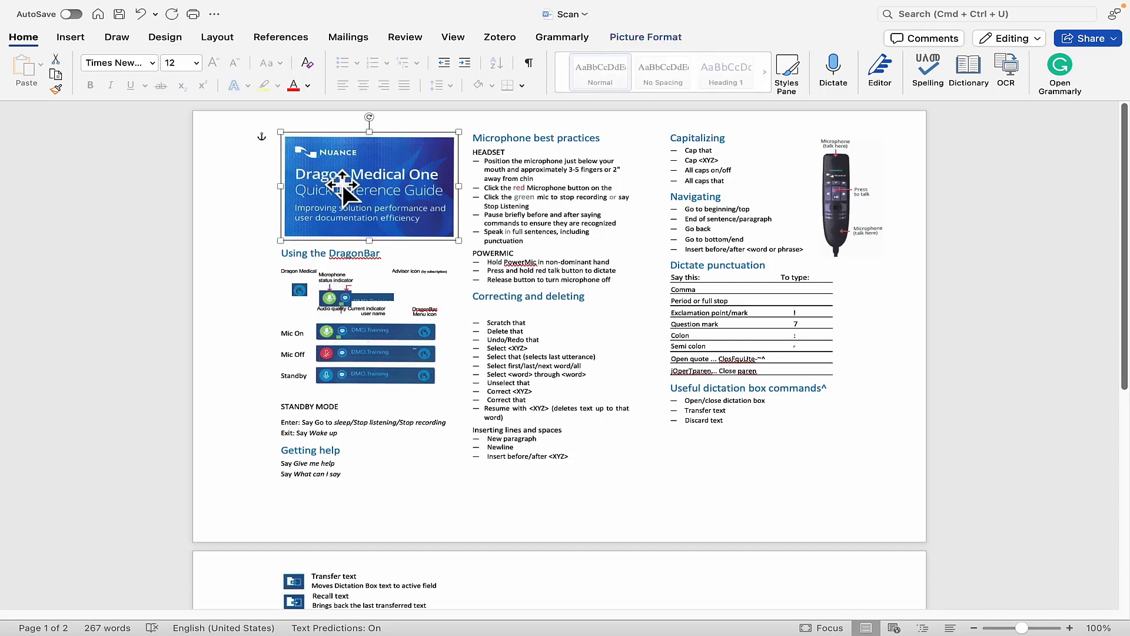
{"action": "left_click_drag", "start_coordinate": [342, 187], "coordinate": [302, 177]}
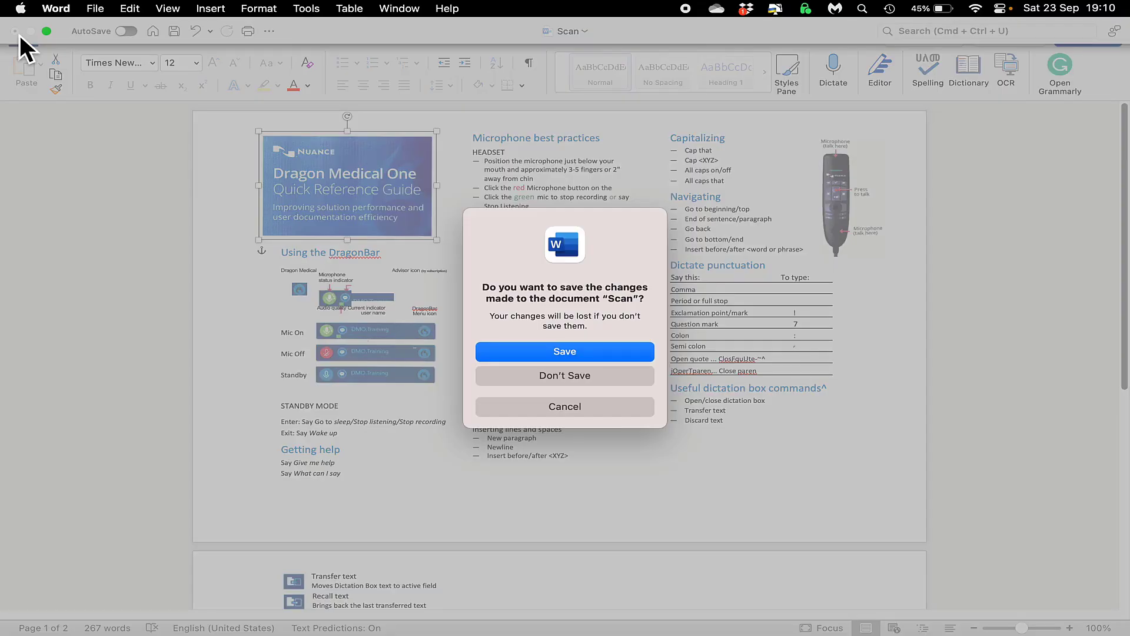
{"action": "left_click", "coordinate": [565, 375]}
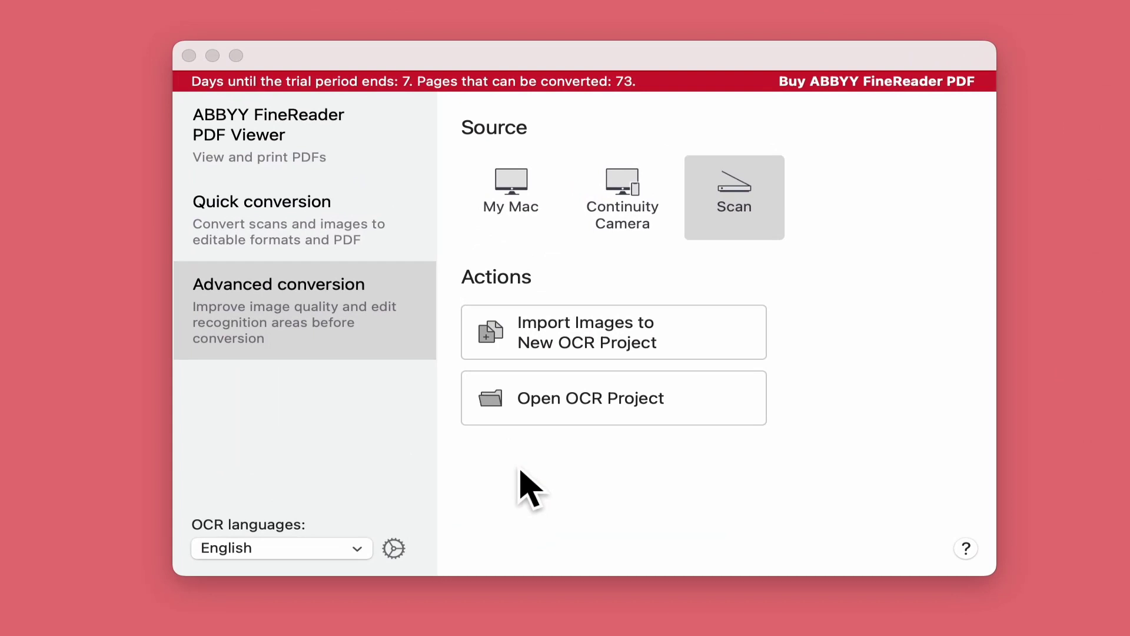
{"action": "mouse_move", "coordinate": [596, 432]}
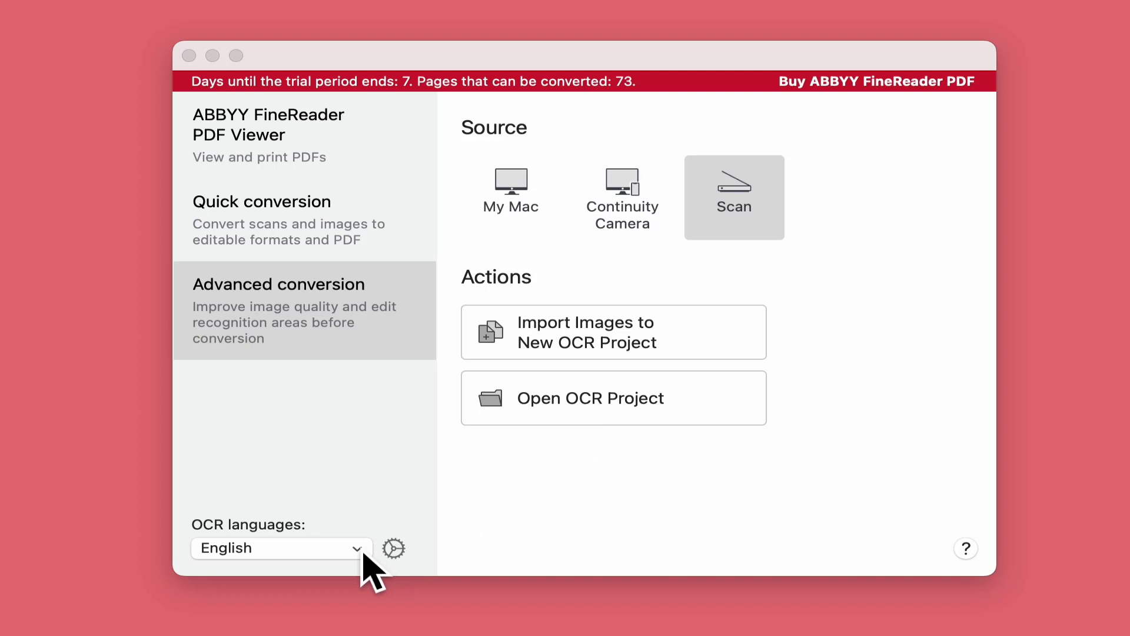
{"action": "left_click", "coordinate": [393, 547]}
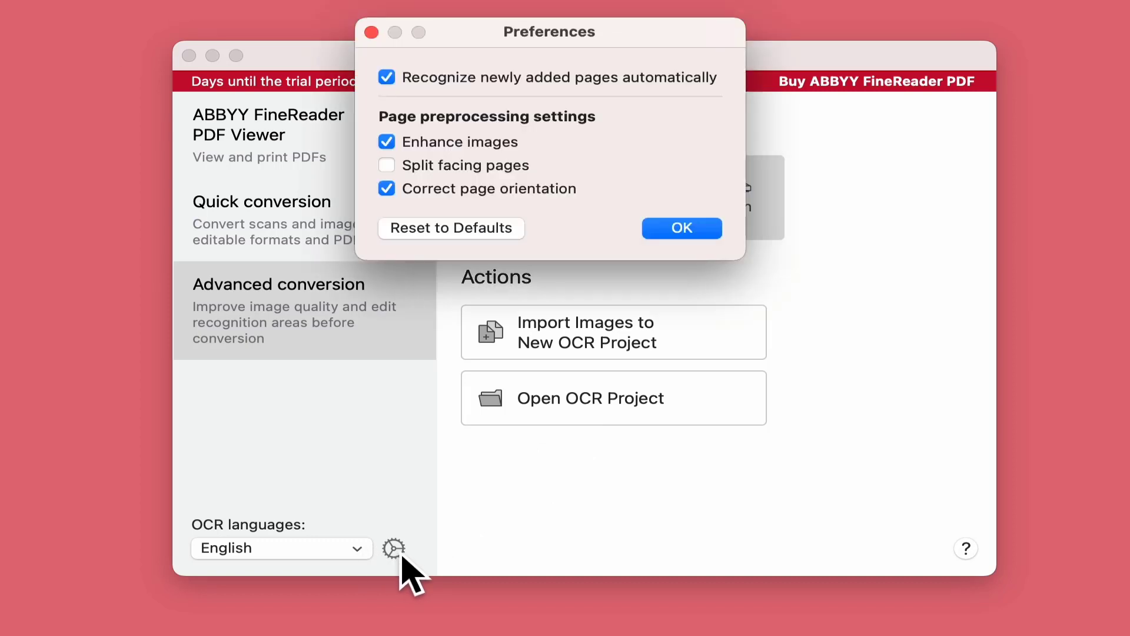
{"action": "mouse_move", "coordinate": [399, 384]}
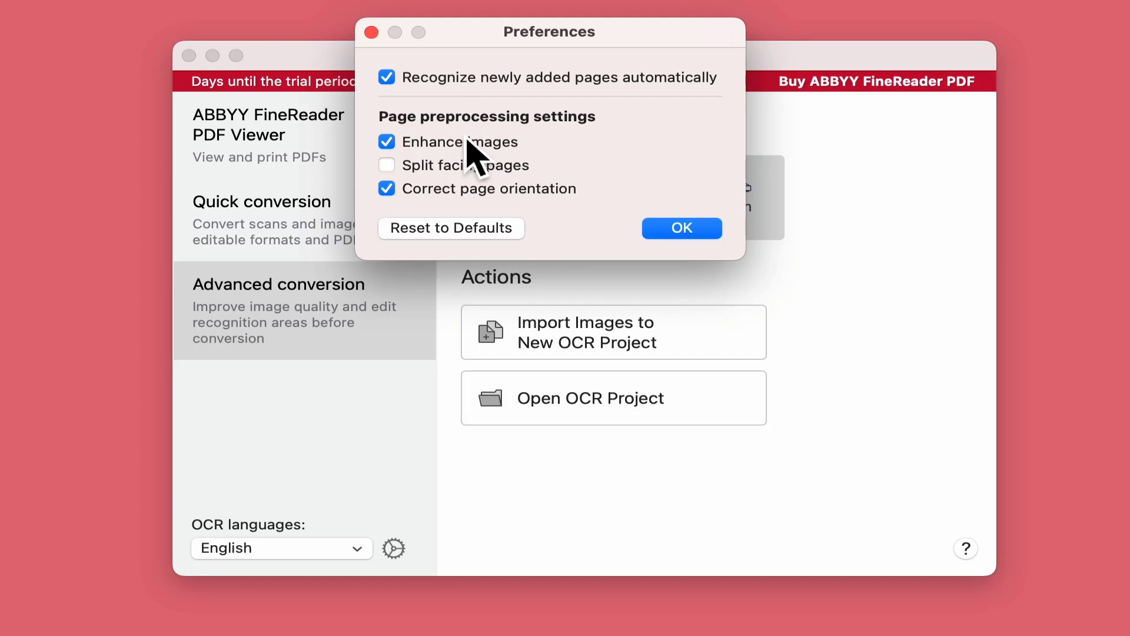
{"action": "mouse_move", "coordinate": [437, 177]}
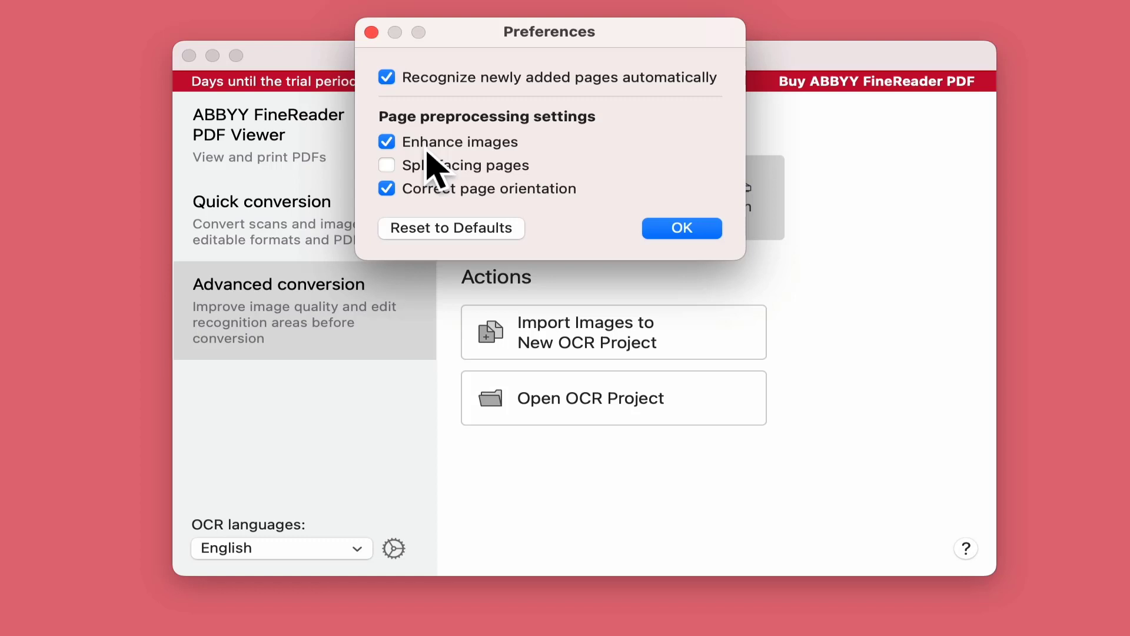
{"action": "mouse_move", "coordinate": [459, 202]}
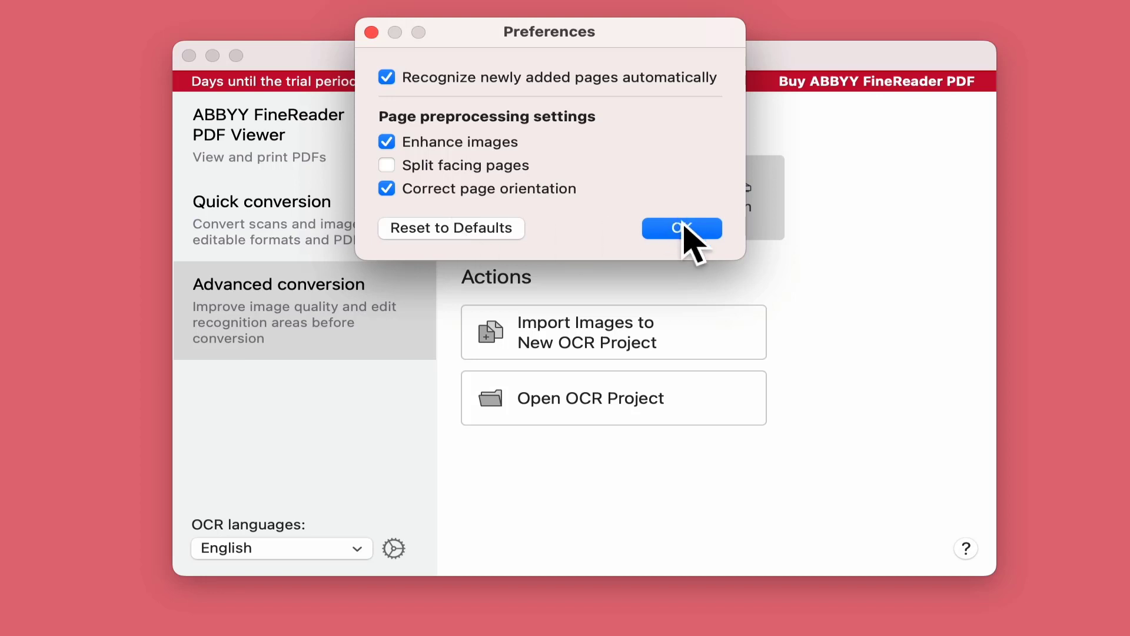
{"action": "left_click", "coordinate": [682, 229]}
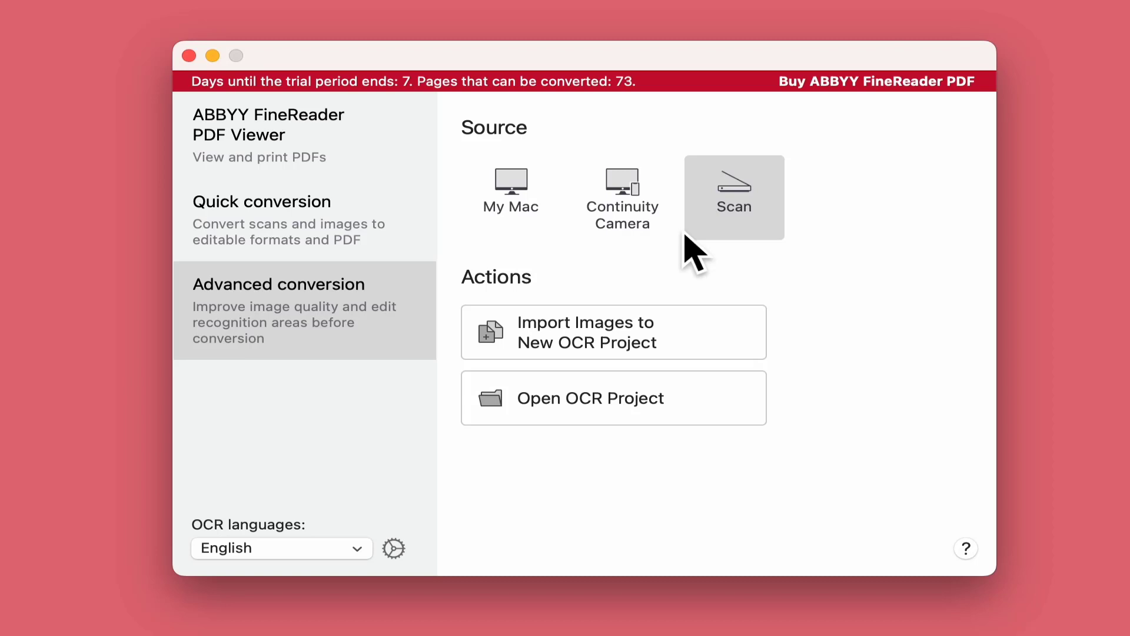